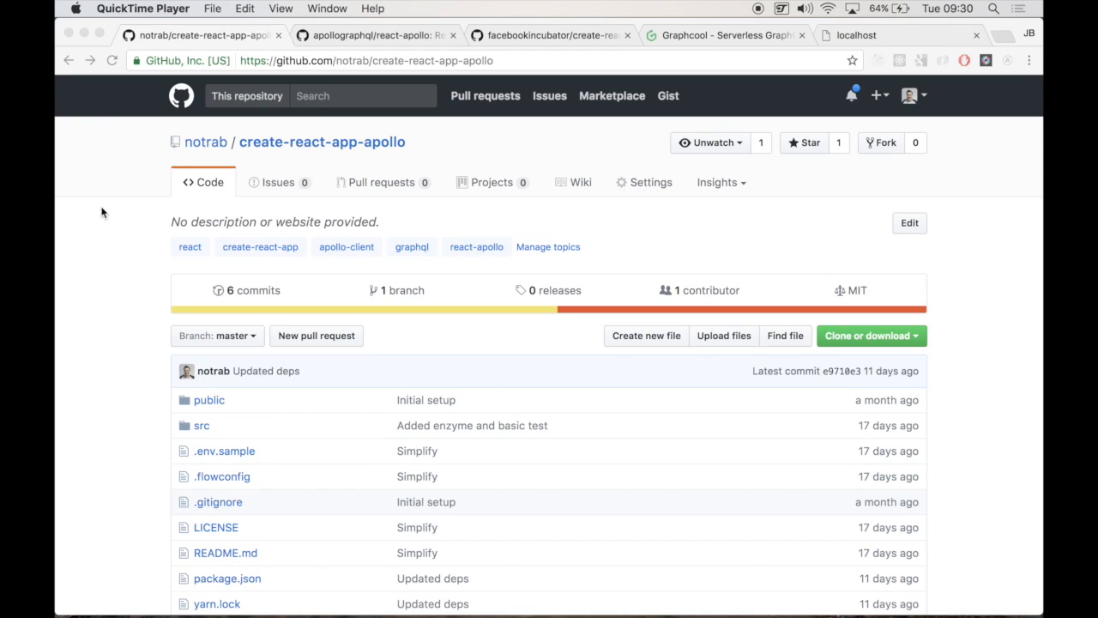
# Compare the create-react-app and react-apollo GitHub readmes side by side
pyautogui.scroll(-3)
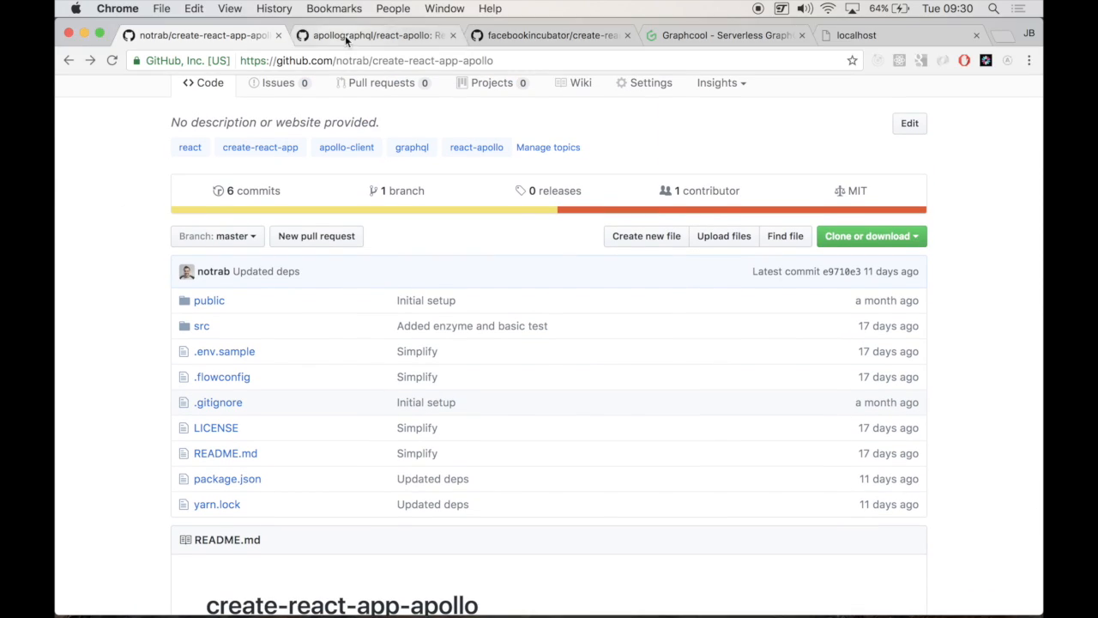
pyautogui.click(552, 34)
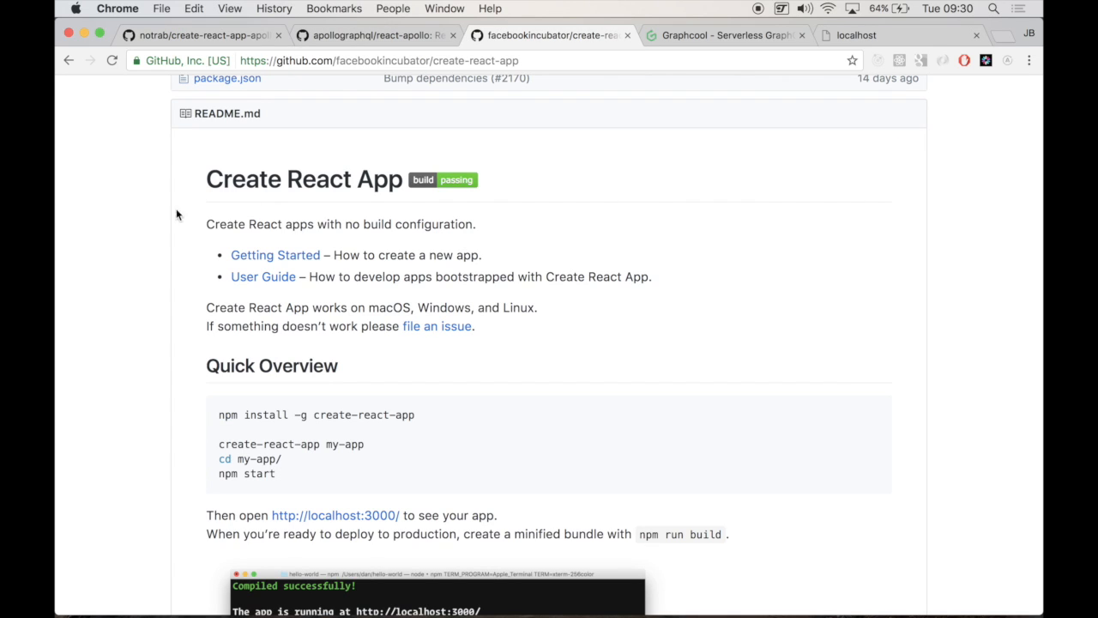
pyautogui.scroll(-3)
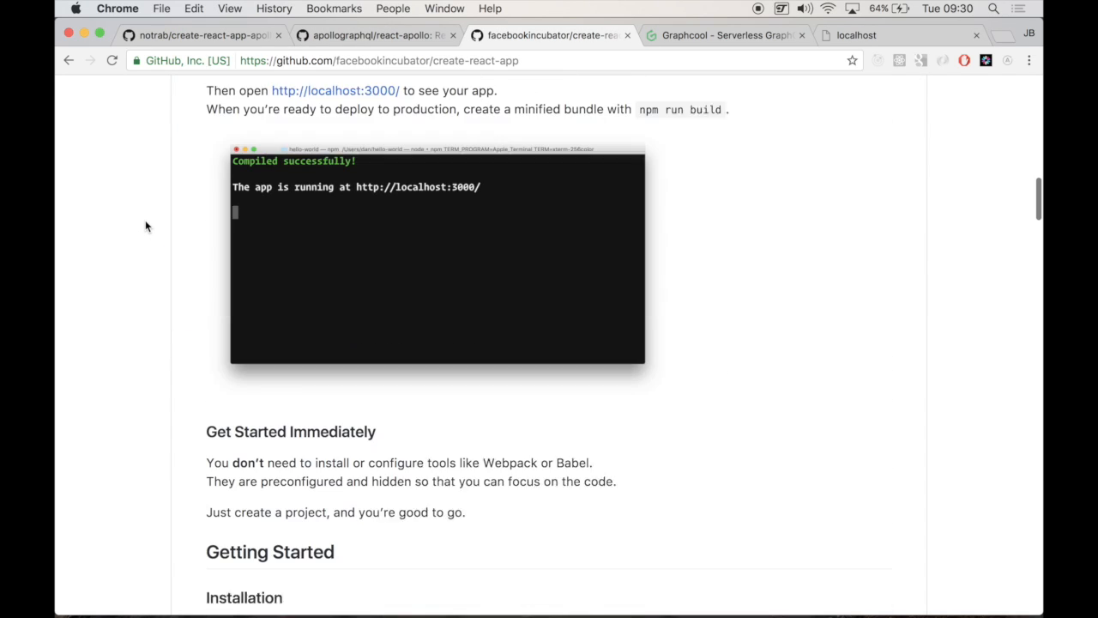
pyautogui.click(368, 35)
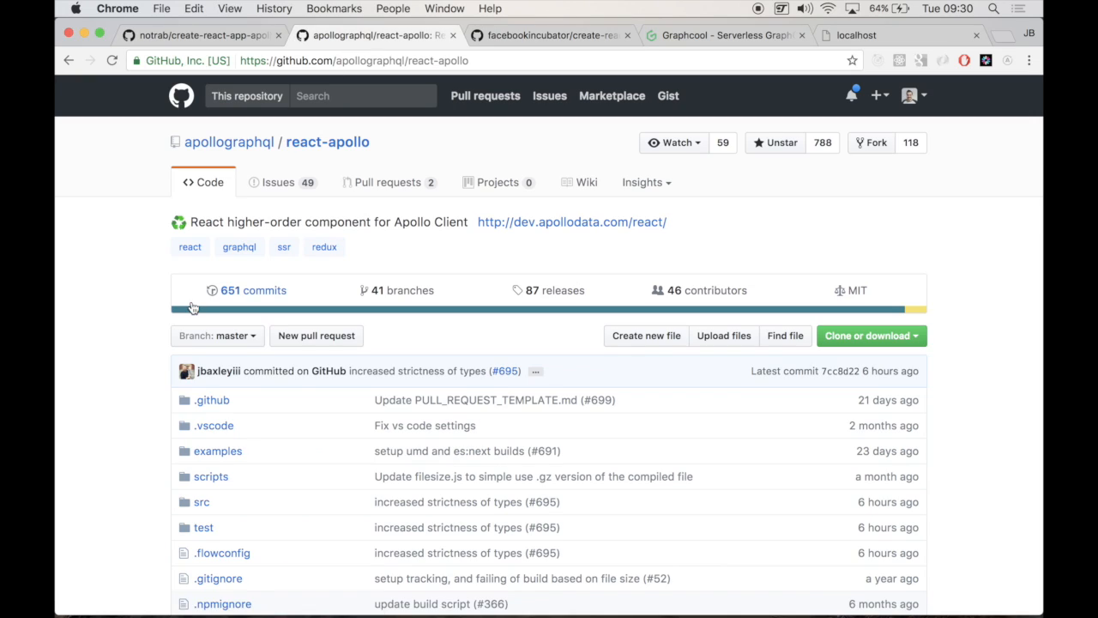
pyautogui.moveTo(342, 96)
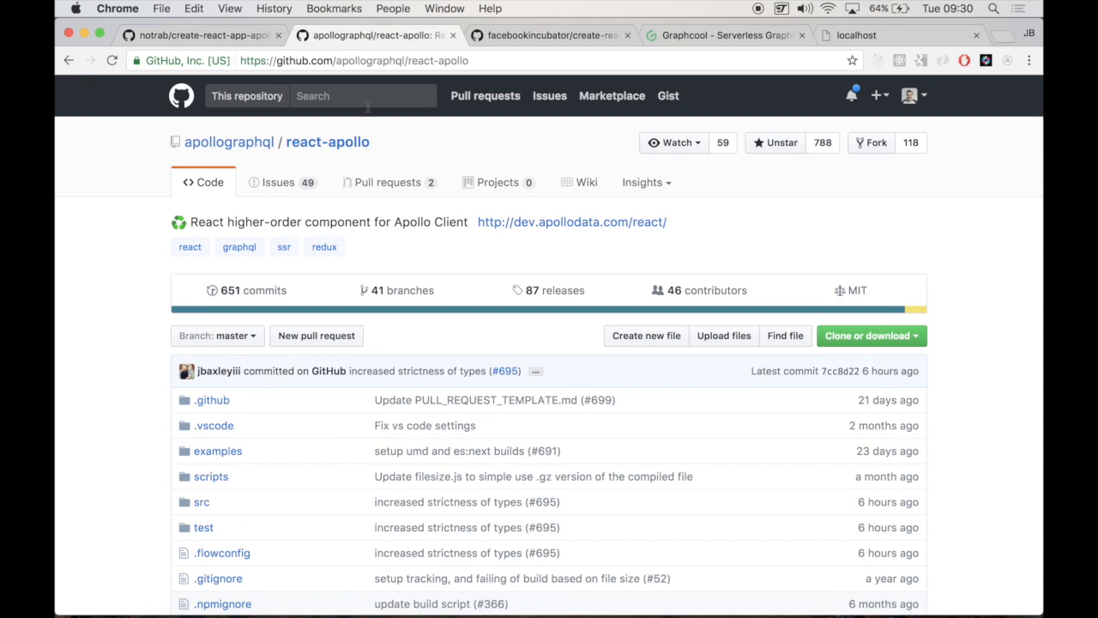
pyautogui.click(552, 35)
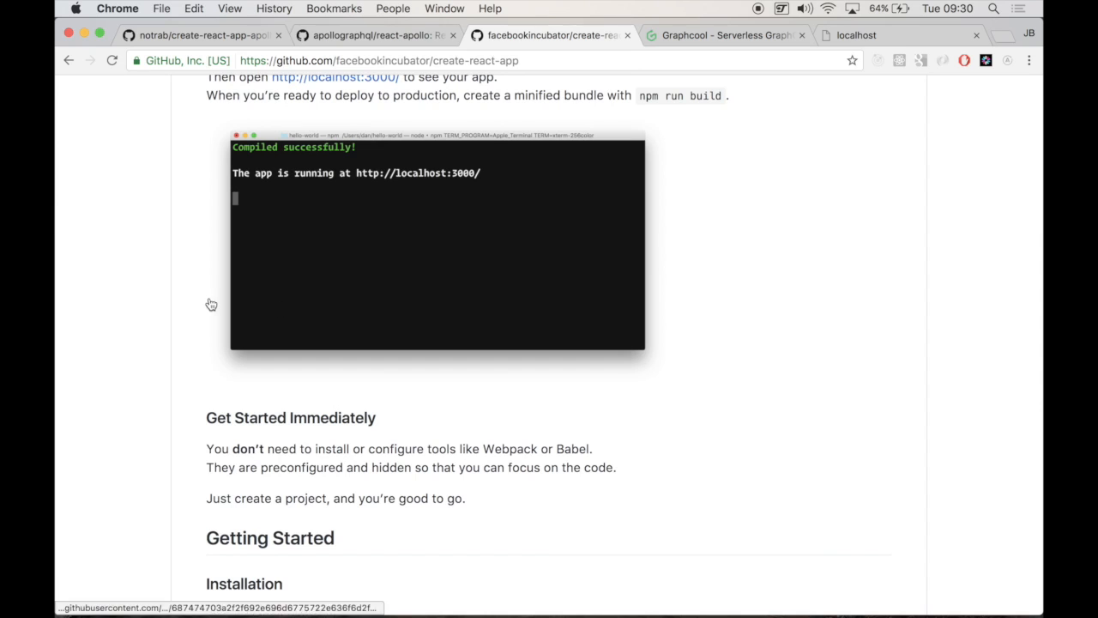
pyautogui.moveTo(189, 290)
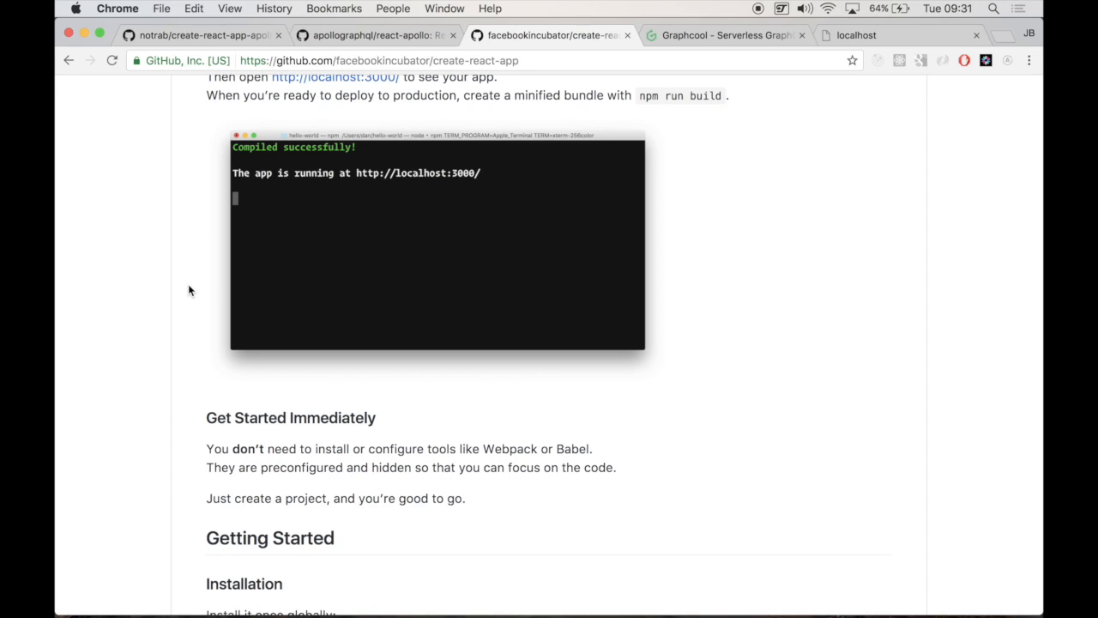
pyautogui.click(378, 34)
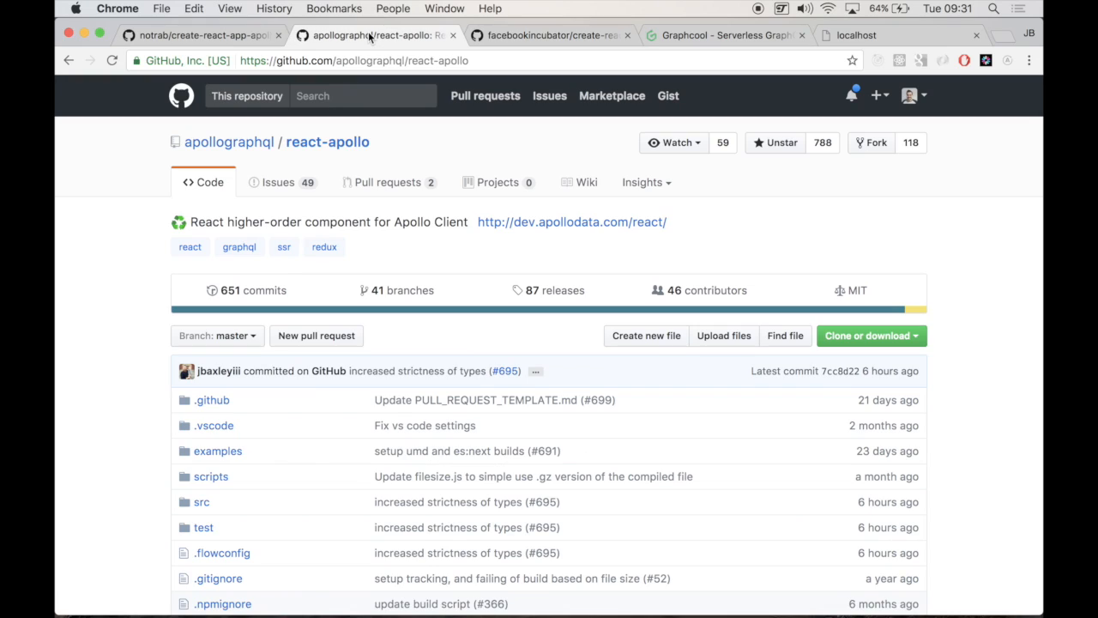
pyautogui.moveTo(115, 271)
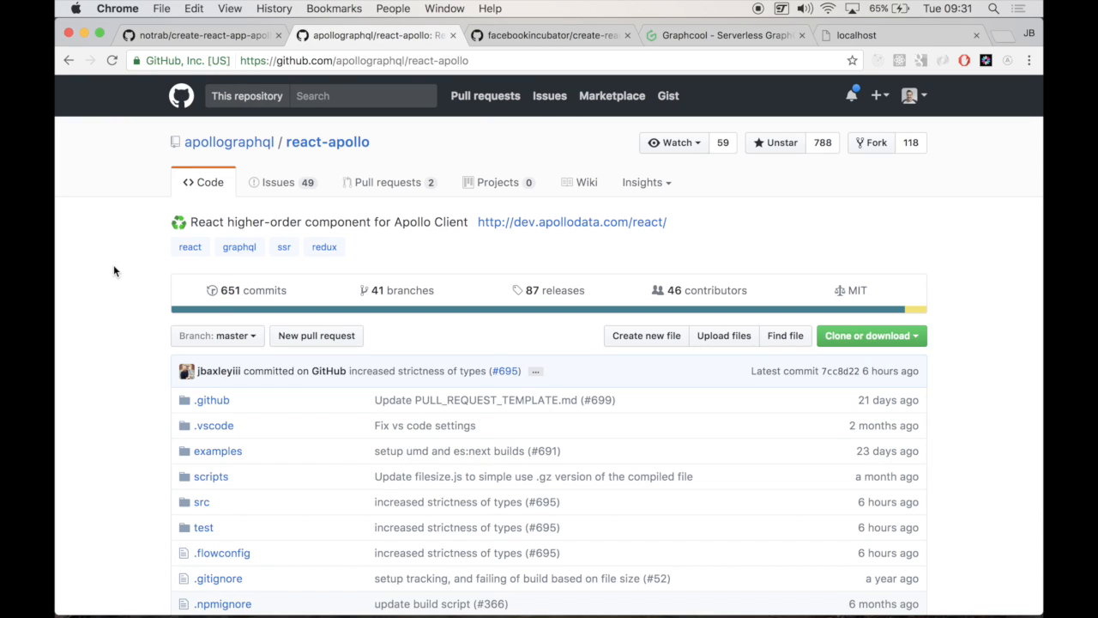
pyautogui.moveTo(576, 35)
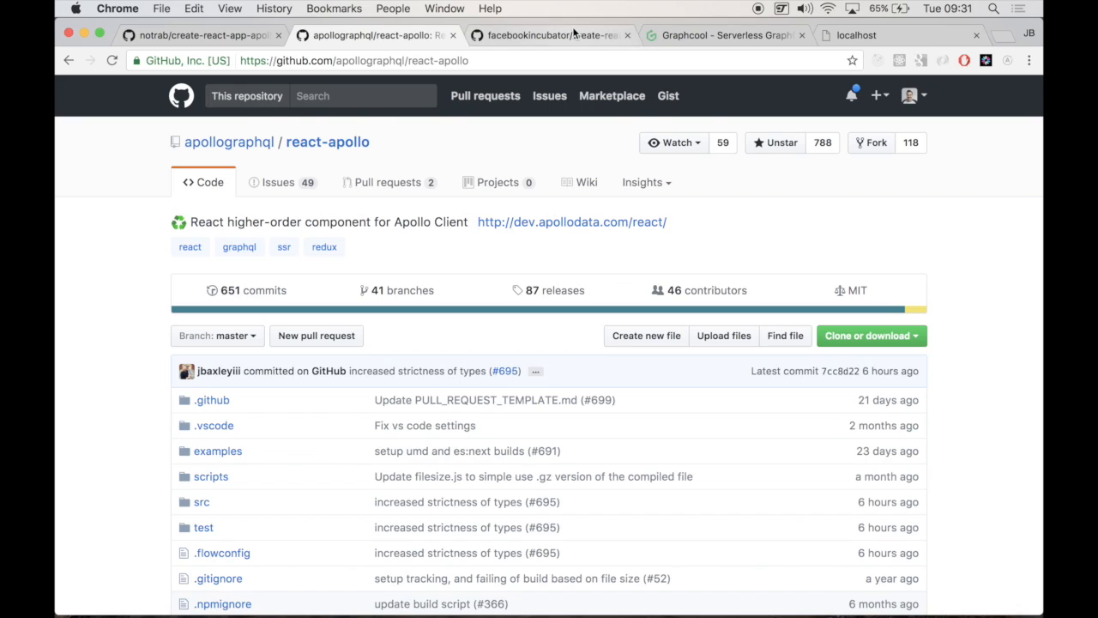
# Return to the Create React App readme and select a word in the install command
pyautogui.click(558, 34)
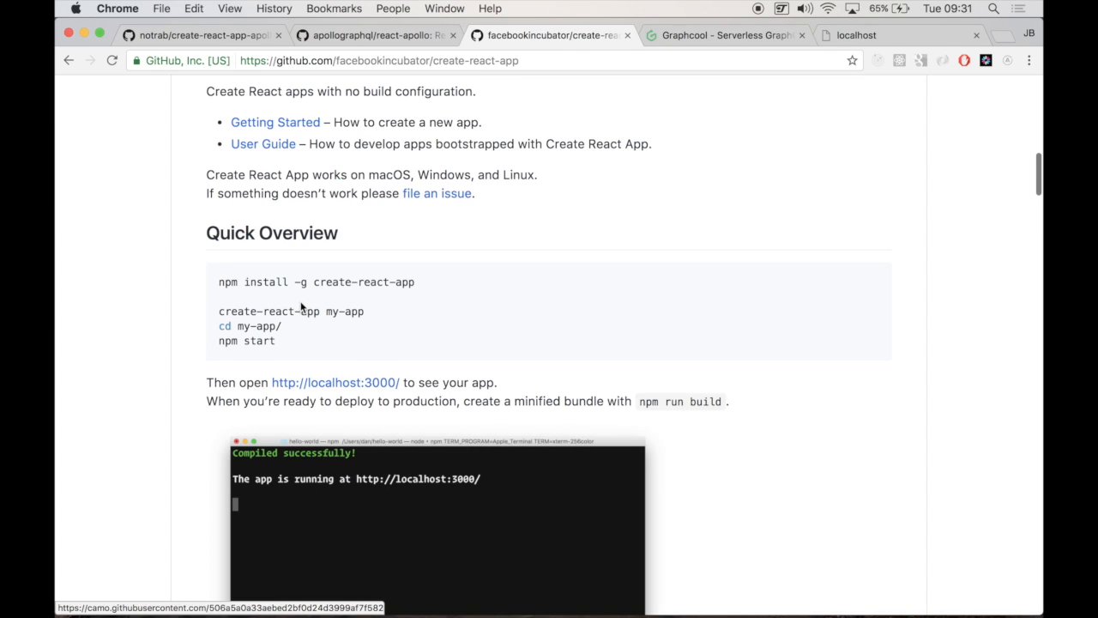
pyautogui.doubleClick(227, 281)
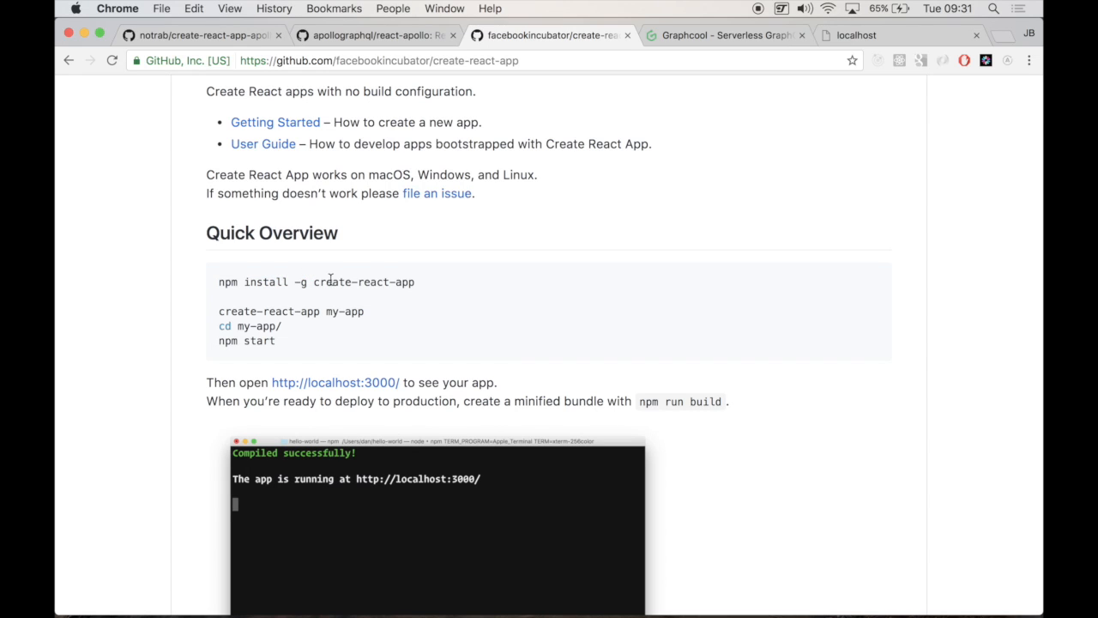
pyautogui.moveTo(405, 614)
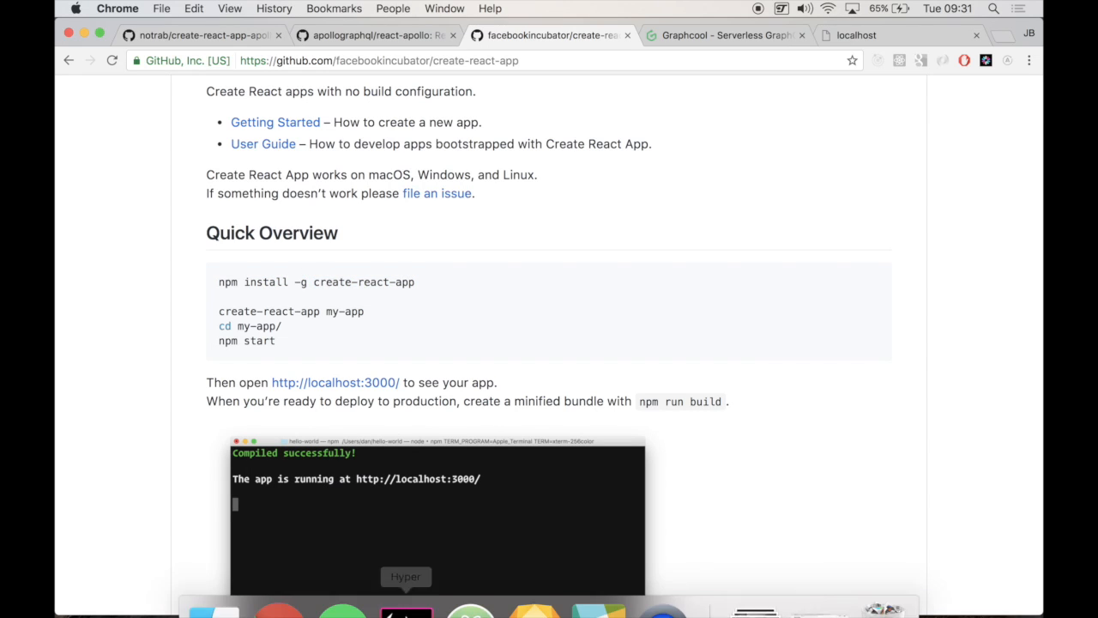
# Generate example-app with create-react-app, cd into it and prepare the atom . command
pyautogui.click(405, 613)
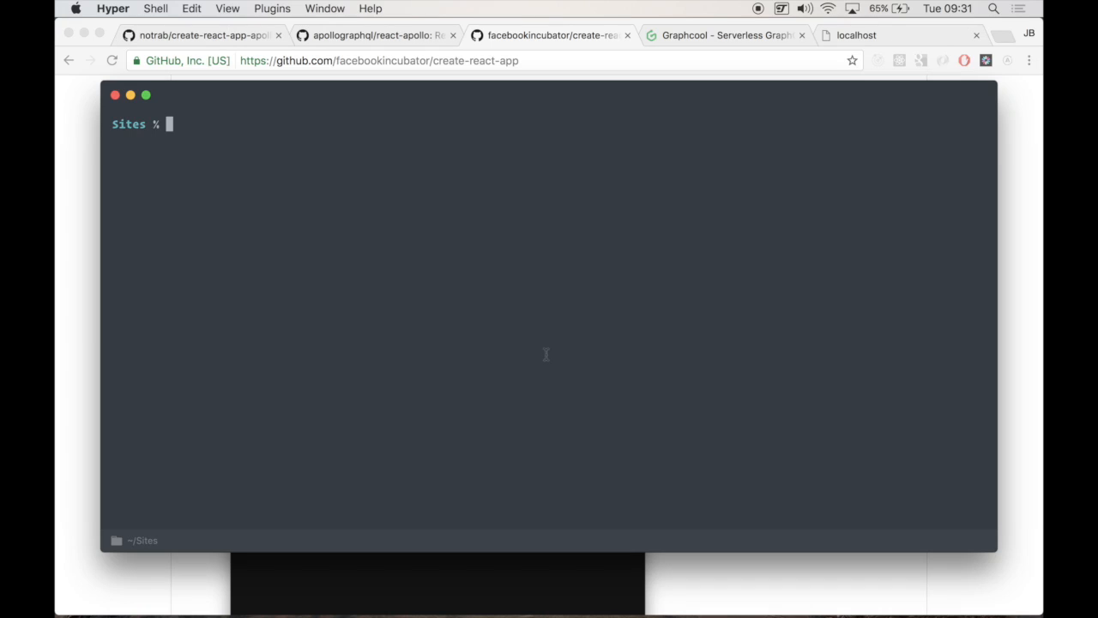
pyautogui.write('create-react-app example-app')
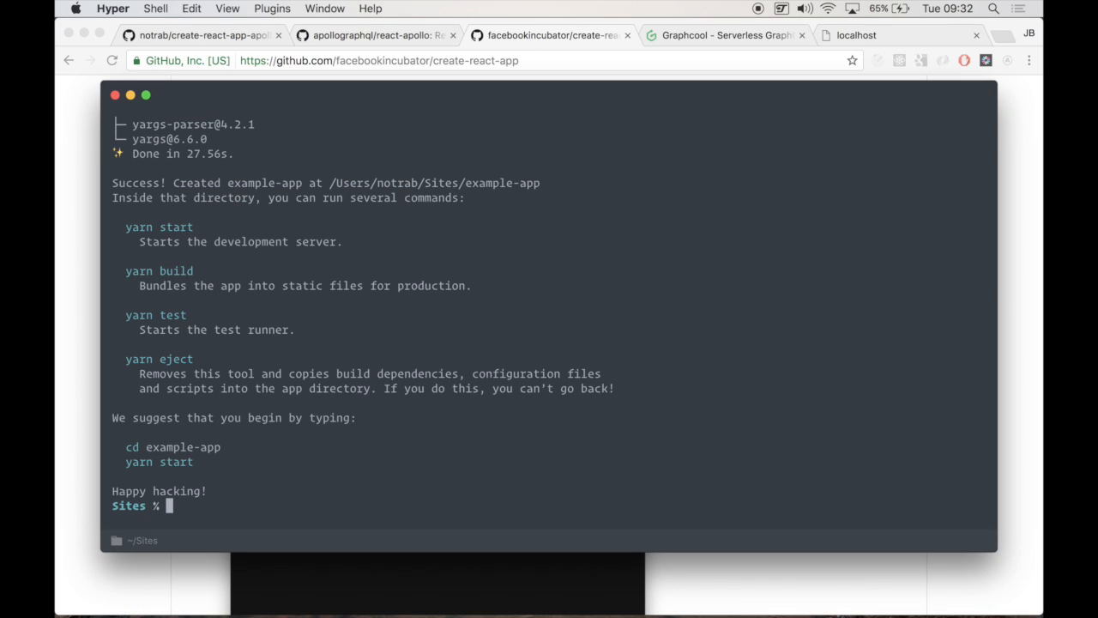
pyautogui.write('example-app')
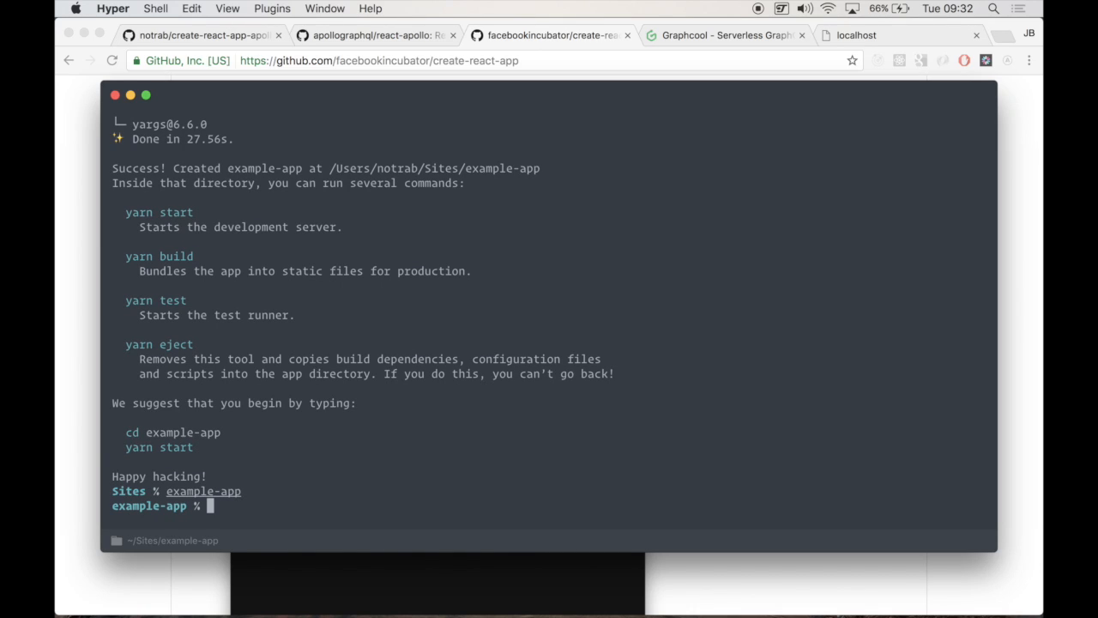
pyautogui.write('atom .')
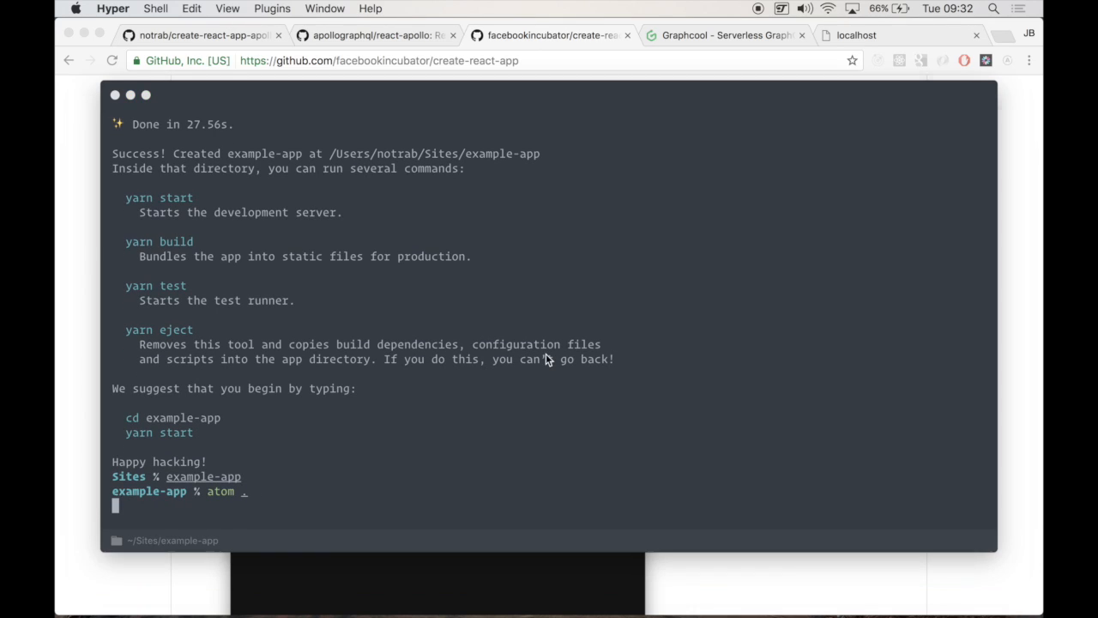
# Open the project in Atom and run yarn add react-apollo
pyautogui.press('Return')
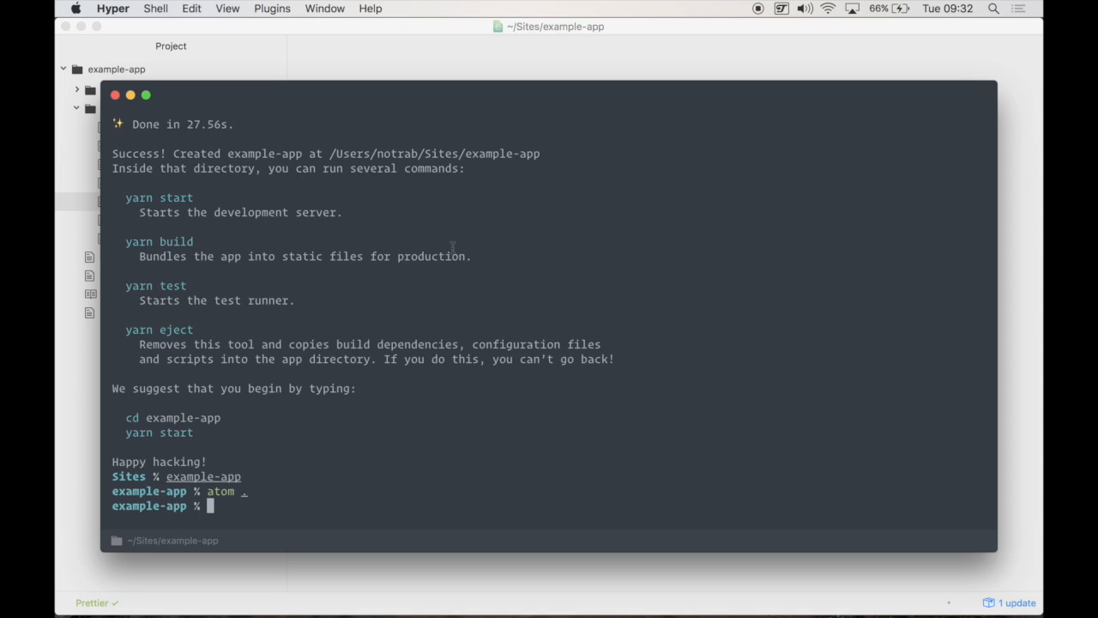
pyautogui.write('yarn add react-apollo')
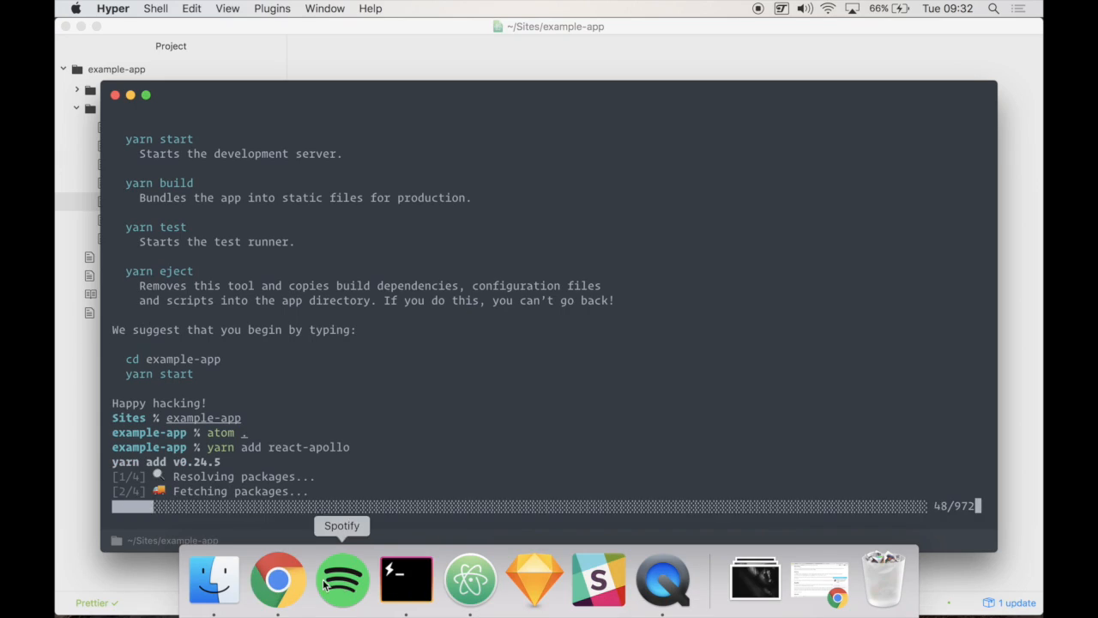
# View the react-apollo readme's Installation and Usage sections in Chrome
pyautogui.click(278, 579)
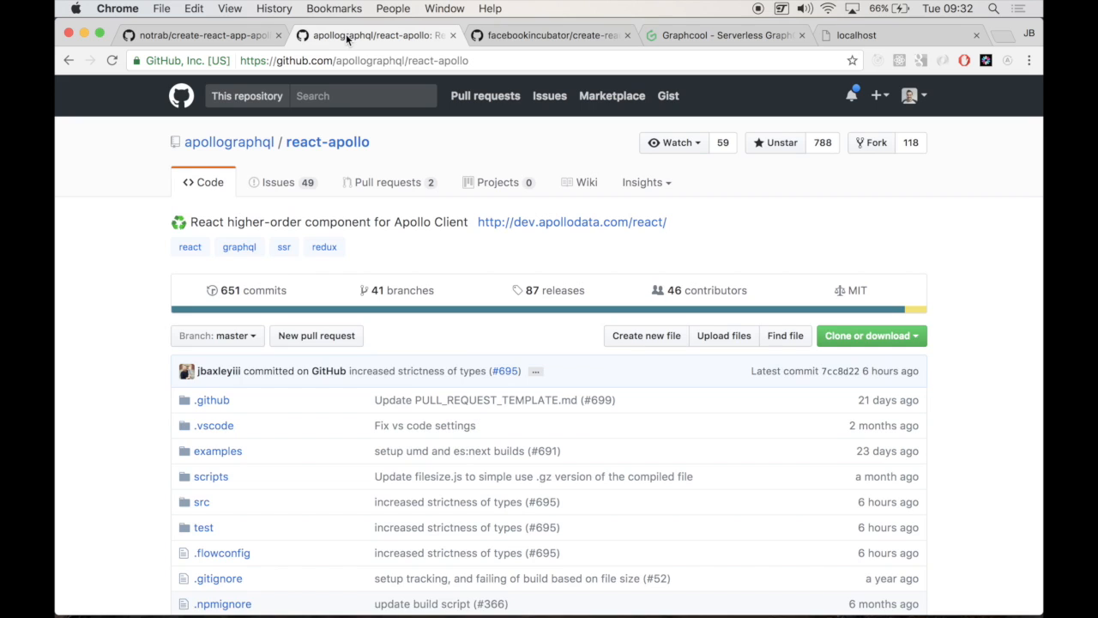
pyautogui.scroll(-3)
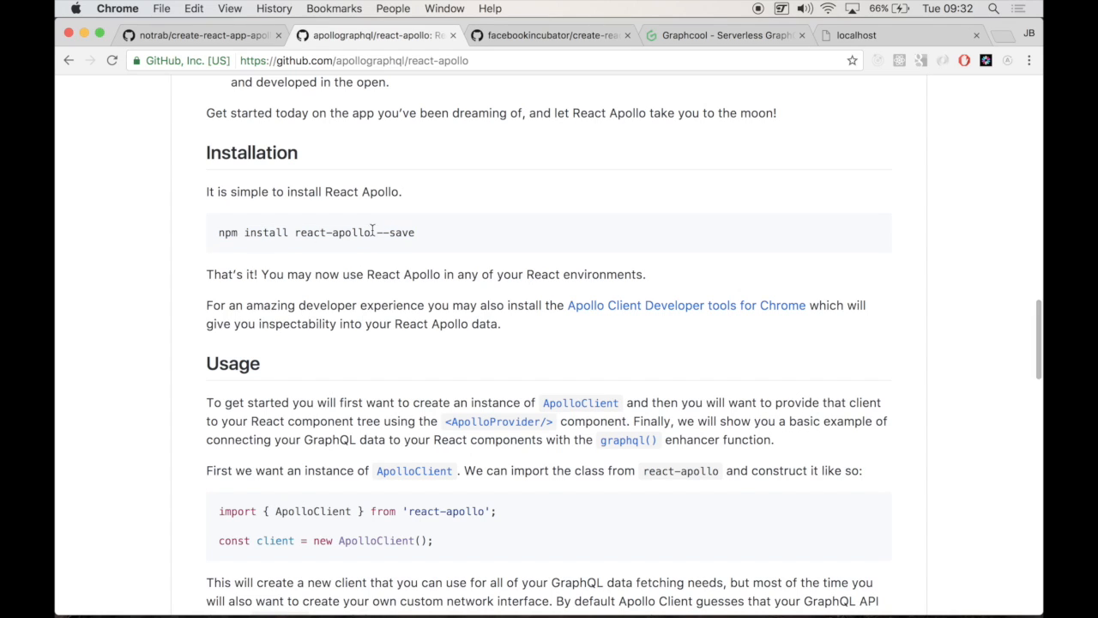
pyautogui.moveTo(418, 216)
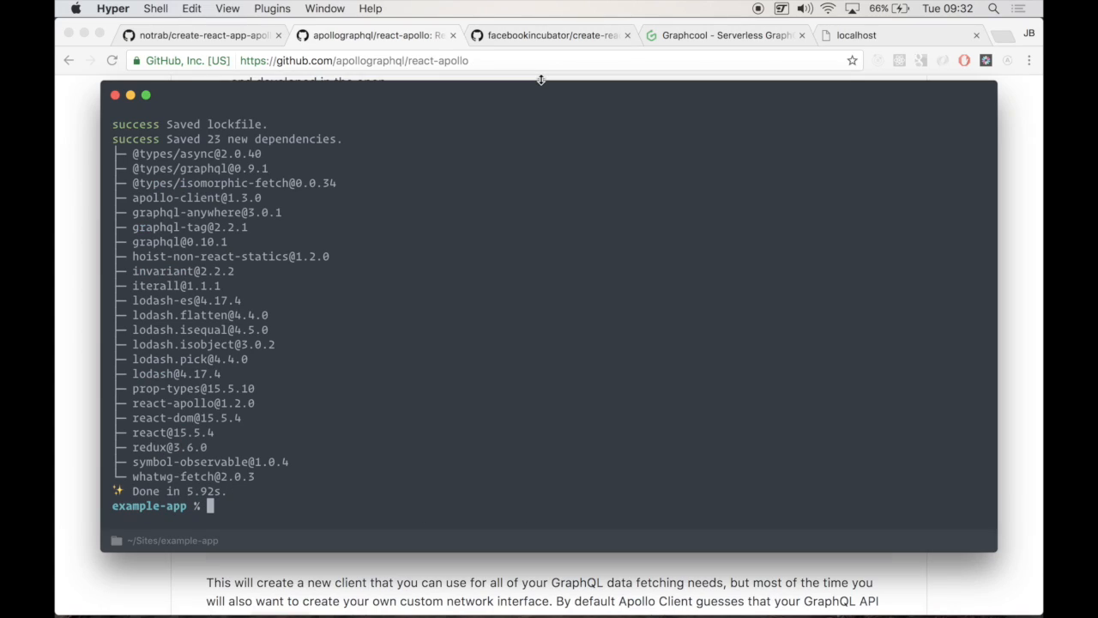
# Finish installing react-apollo with yarn add in the terminal
pyautogui.write('yarn add react-apollo')
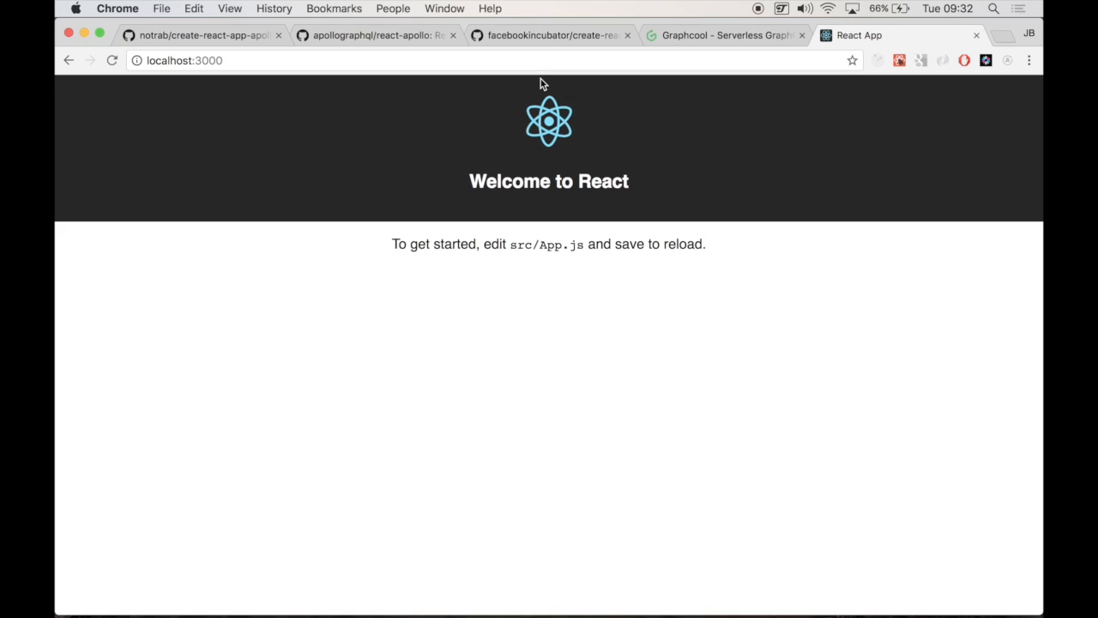
pyautogui.moveTo(542, 171)
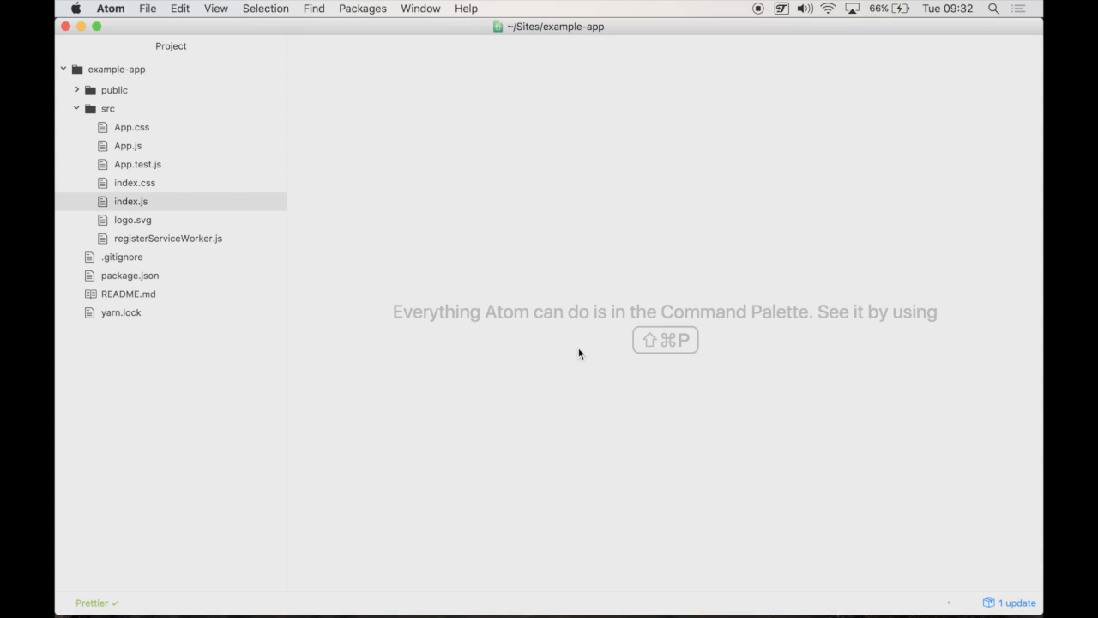
# Open src/index.js and add a blank line after the existing imports
pyautogui.doubleClick(130, 200)
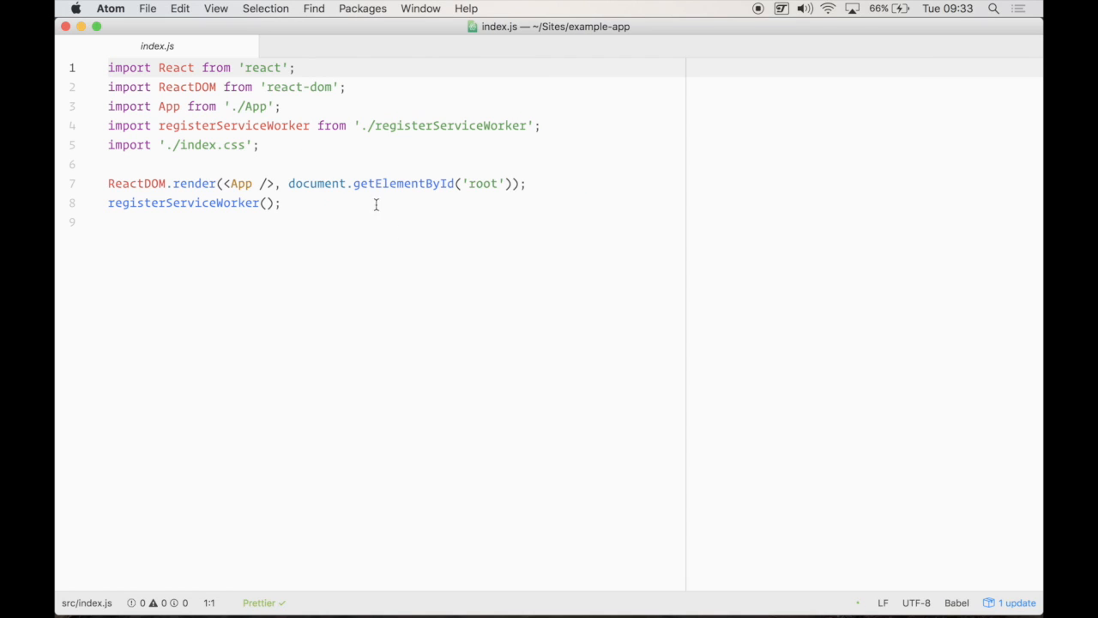
pyautogui.press('Enter')
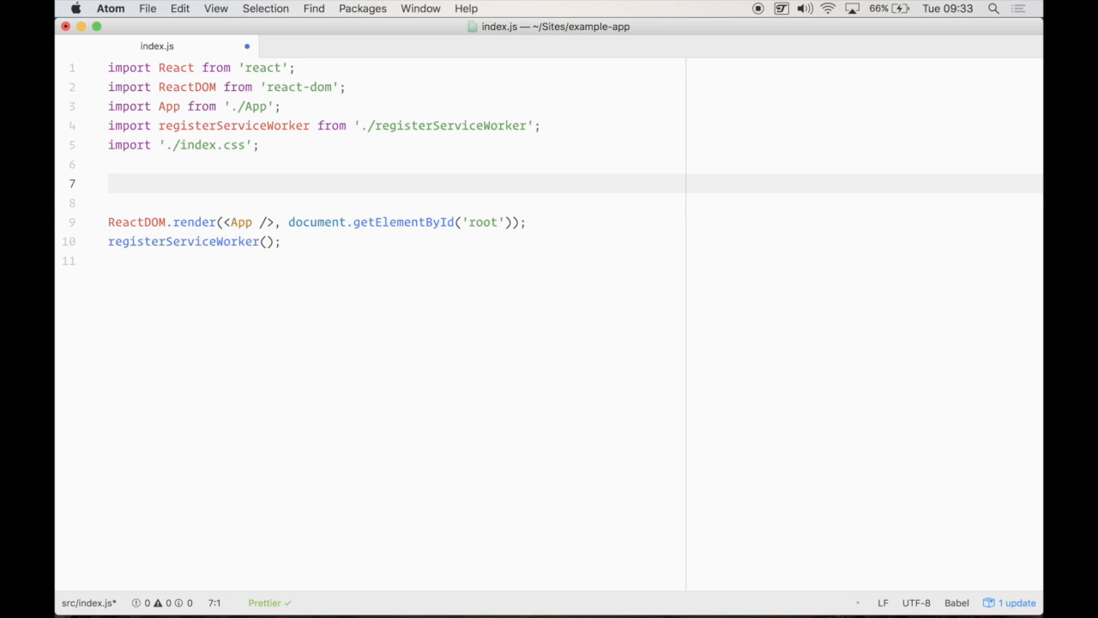
# Add import { ApolloProvider, ApolloClient, createNetworkInterface } from 'react-apollo' to index.js
pyautogui.write('import')
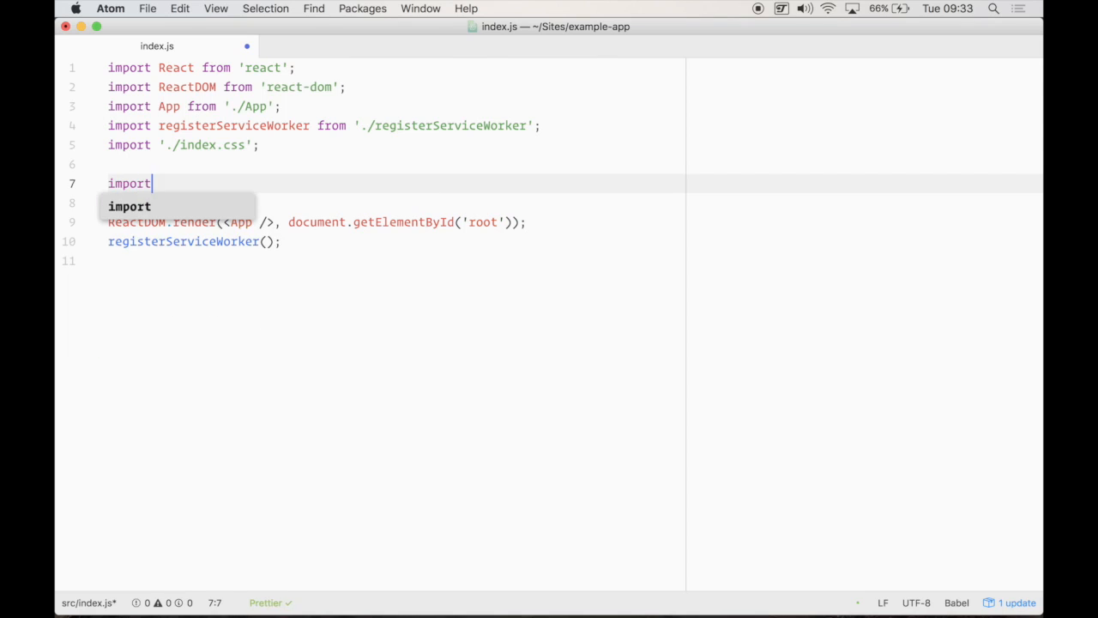
pyautogui.write('{Apo}')
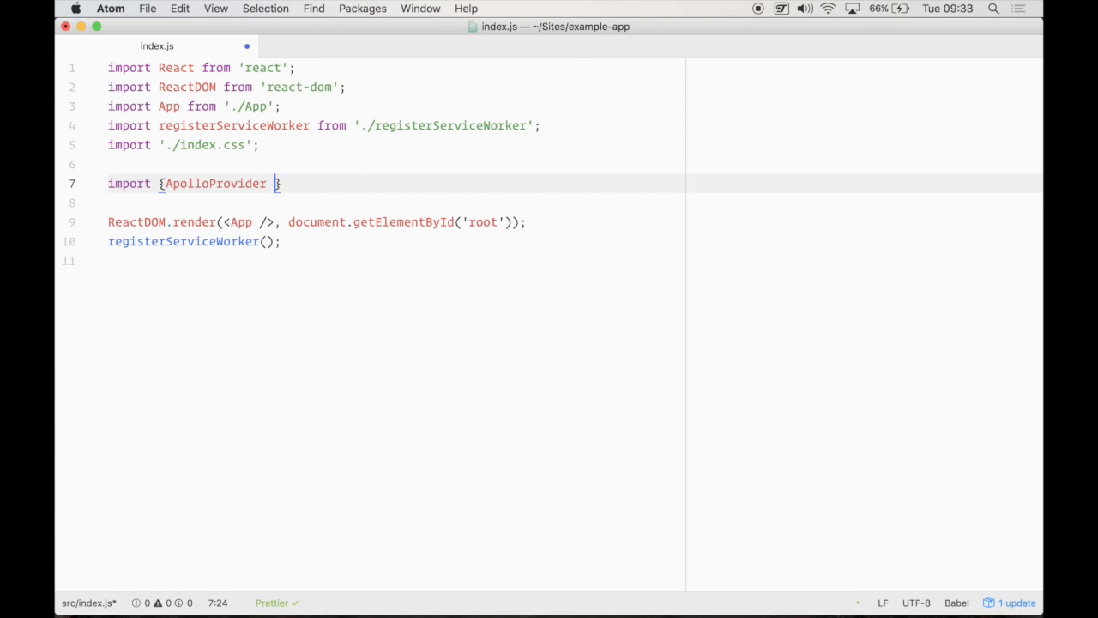
pyautogui.write('ApolloClient, createNetwork')
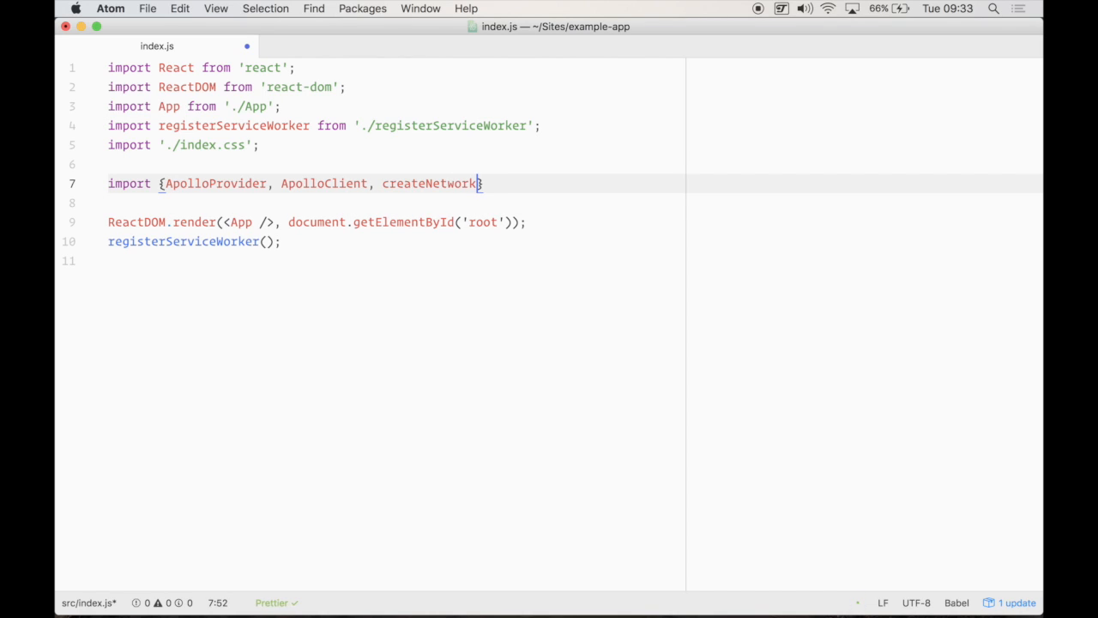
pyautogui.write('Interfa')
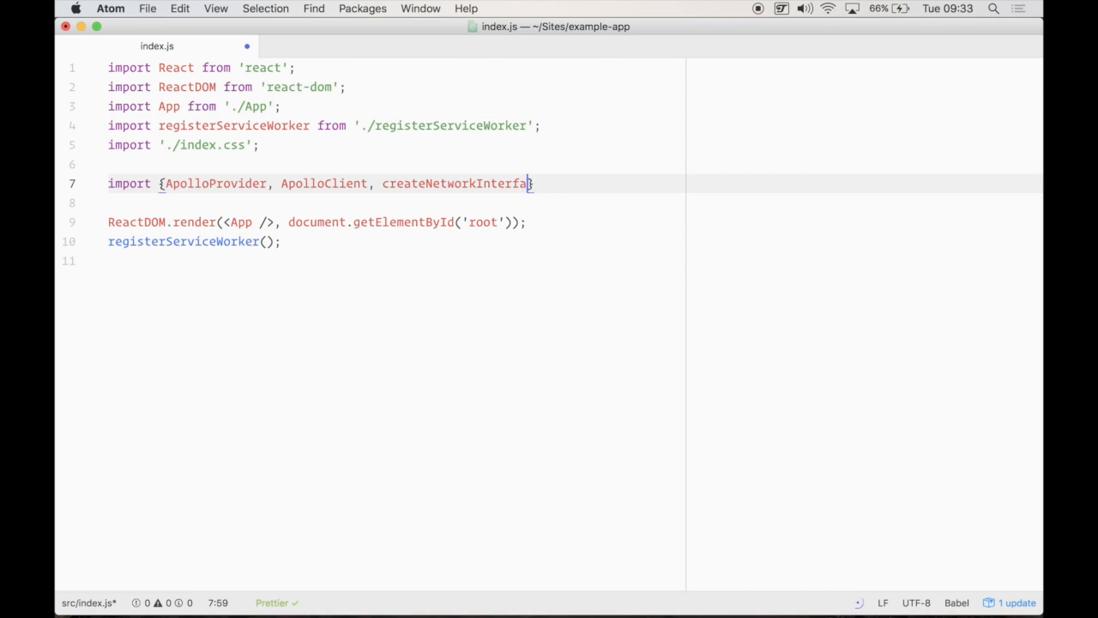
pyautogui.write("ce} from ''")
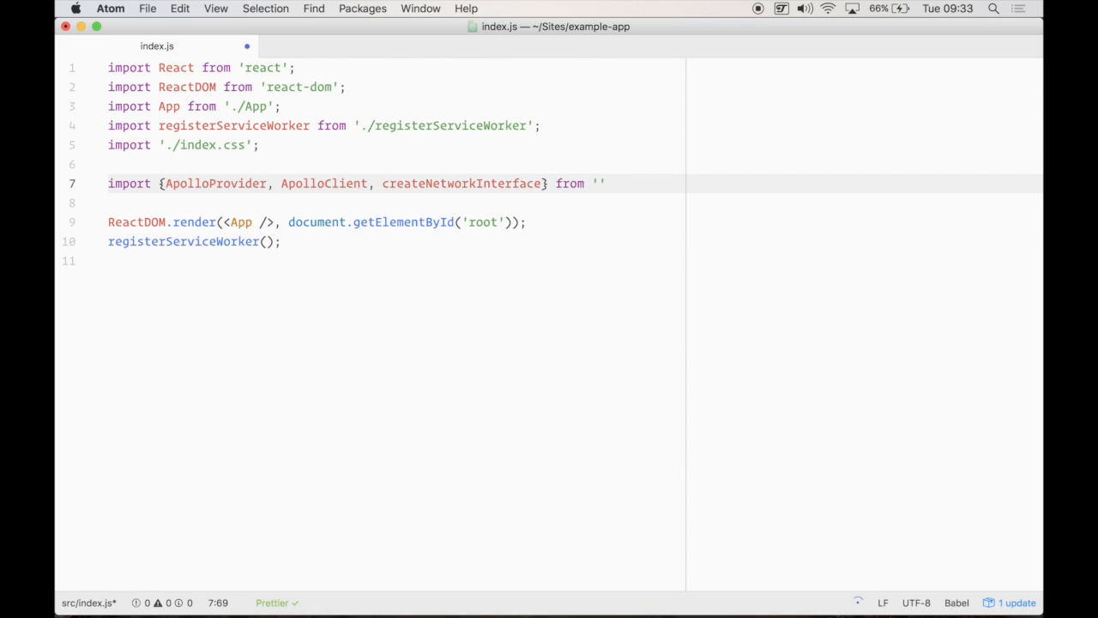
pyautogui.write("react-apollo'")
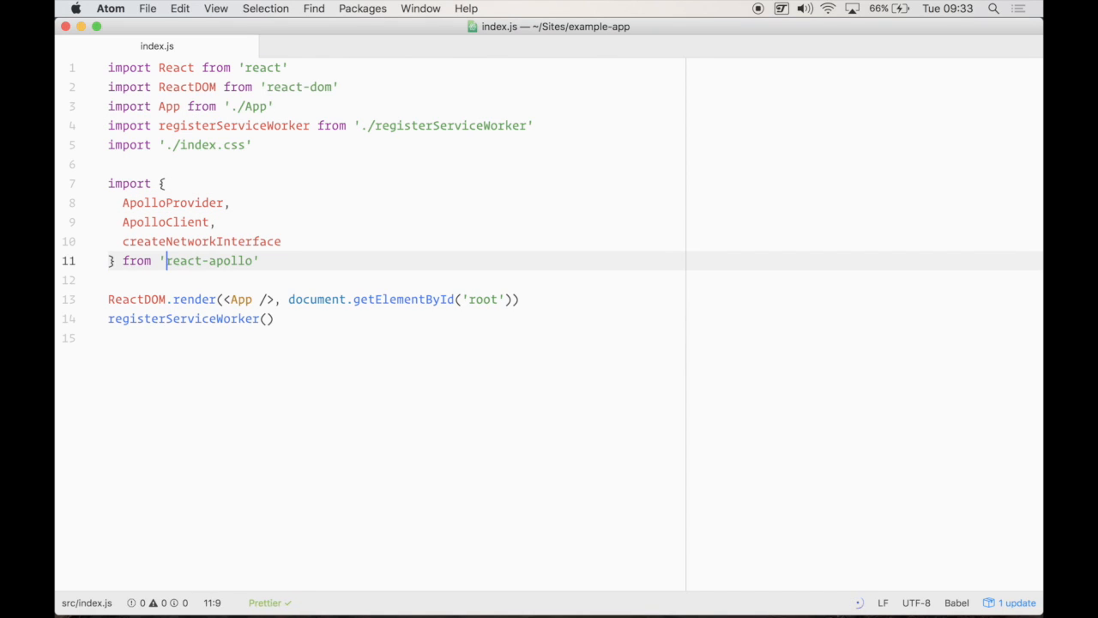
pyautogui.press('Enter')
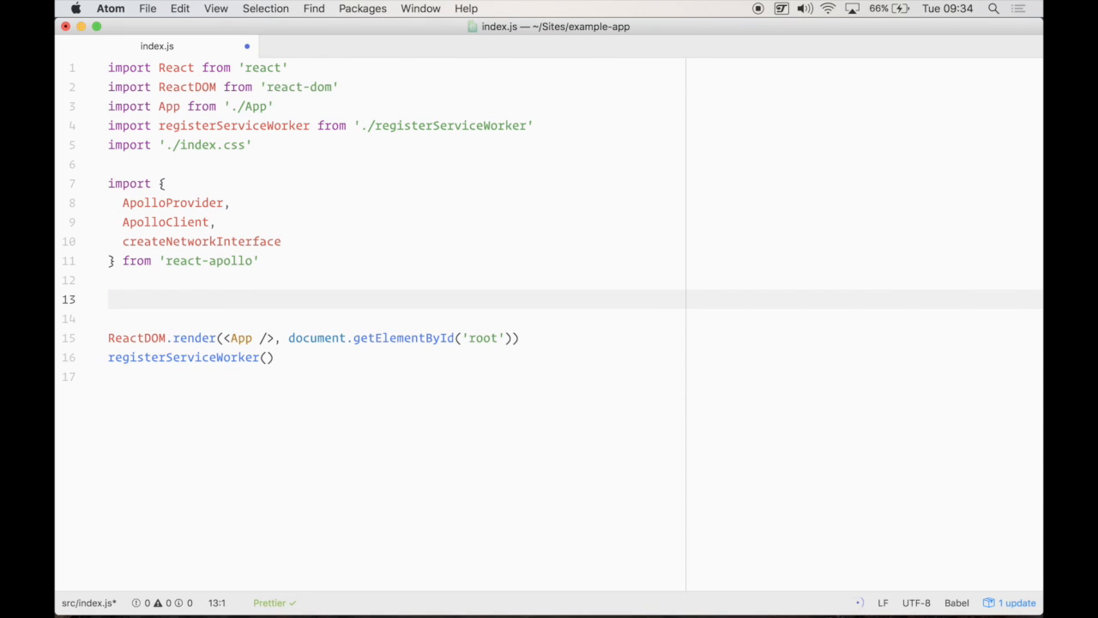
# Define const networkInterface = createNetworkInterface({ uri: process.env.REACT_APP_GRAPHQL_URI })
pyautogui.write('const')
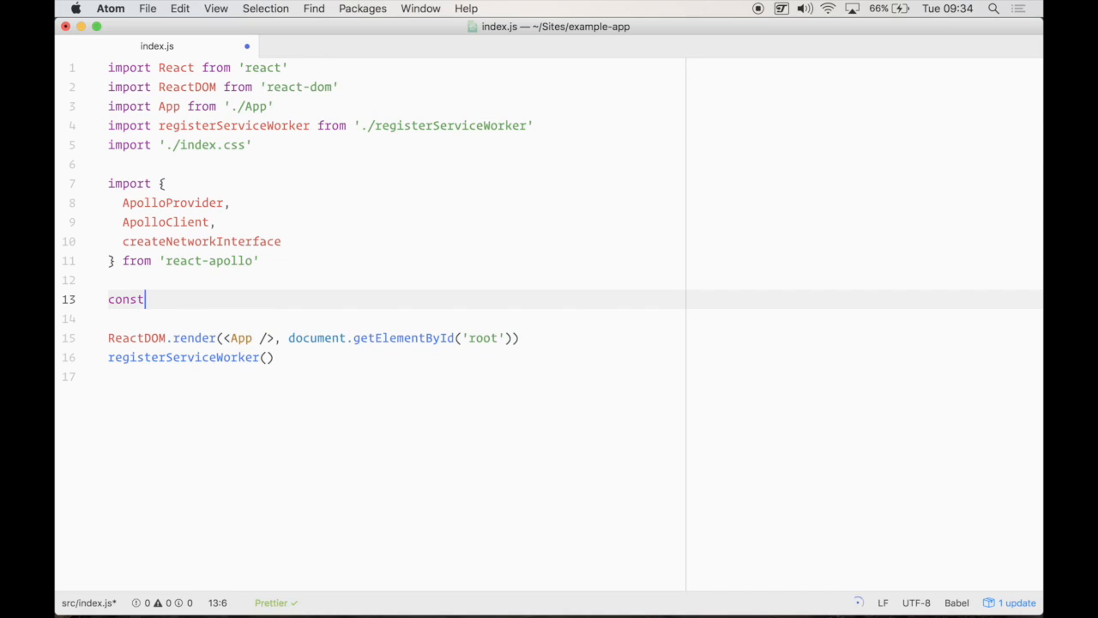
pyautogui.write('networkInterf')
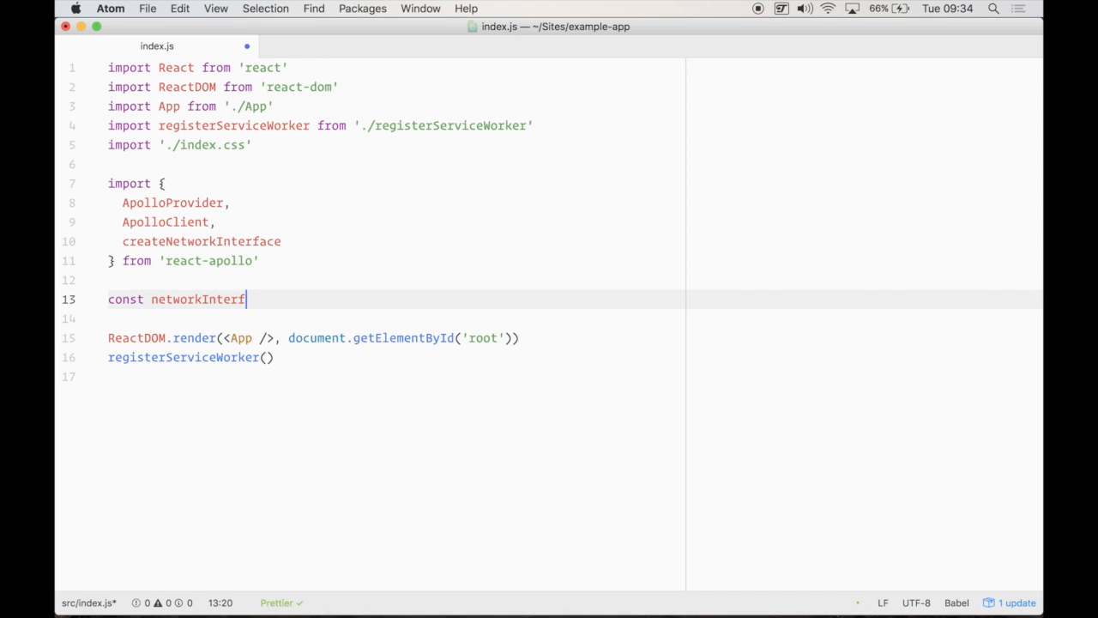
pyautogui.write('ace =')
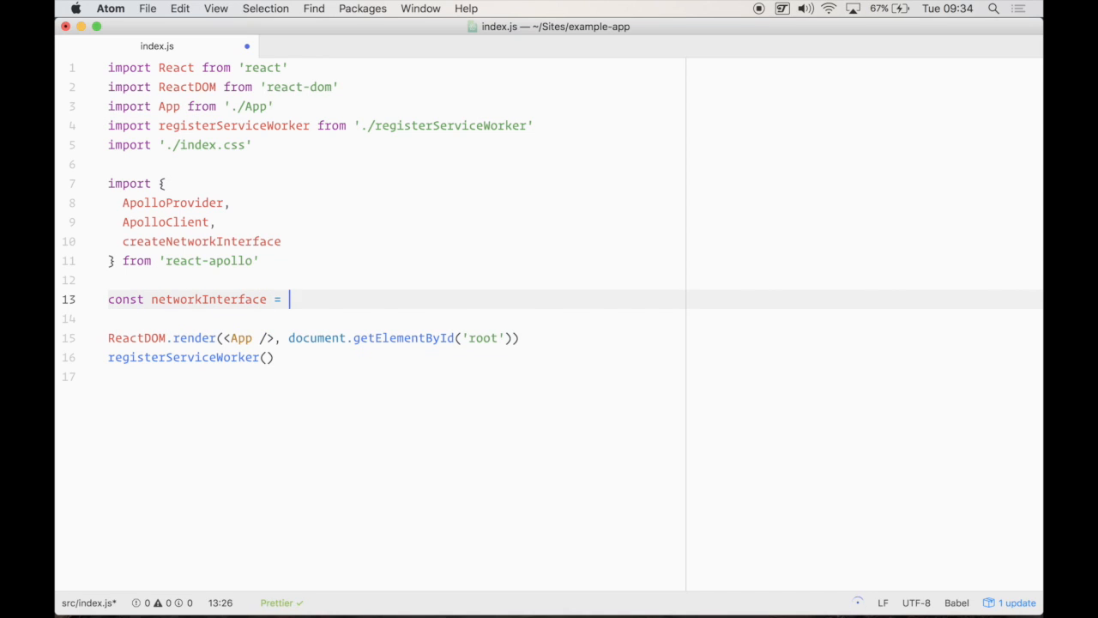
pyautogui.write('createNetworkInterface({})')
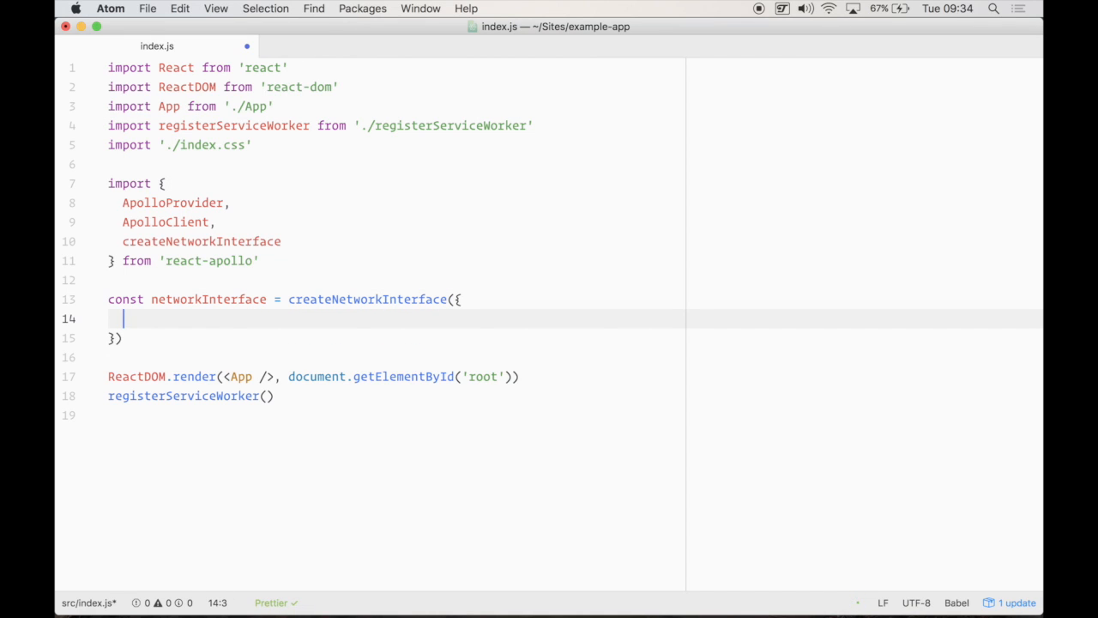
pyautogui.write('uri: proc')
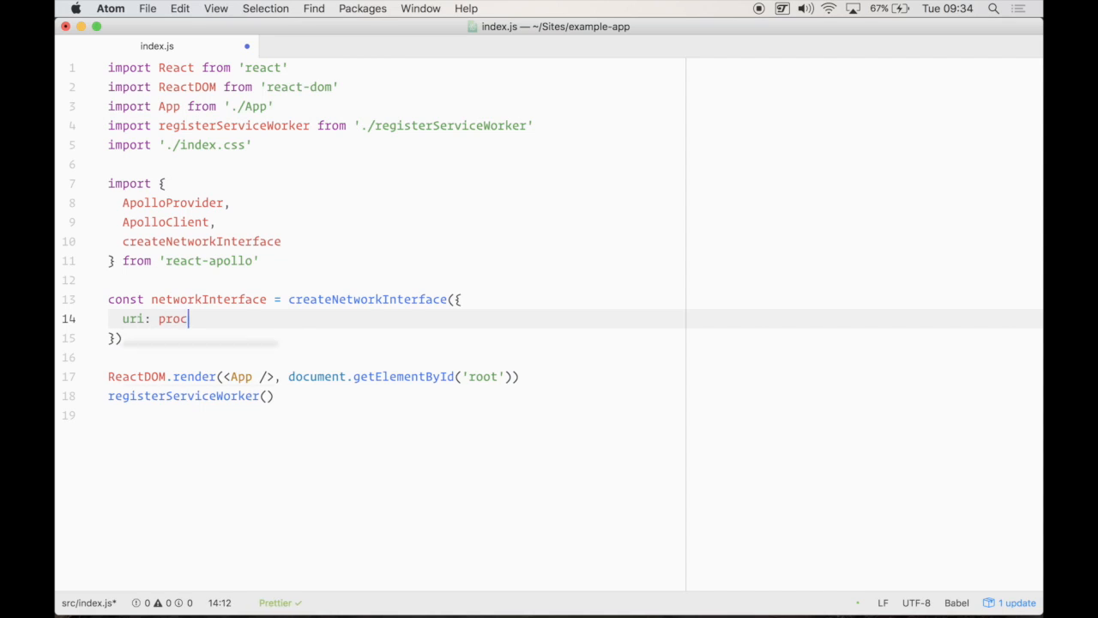
pyautogui.write('ess.env.')
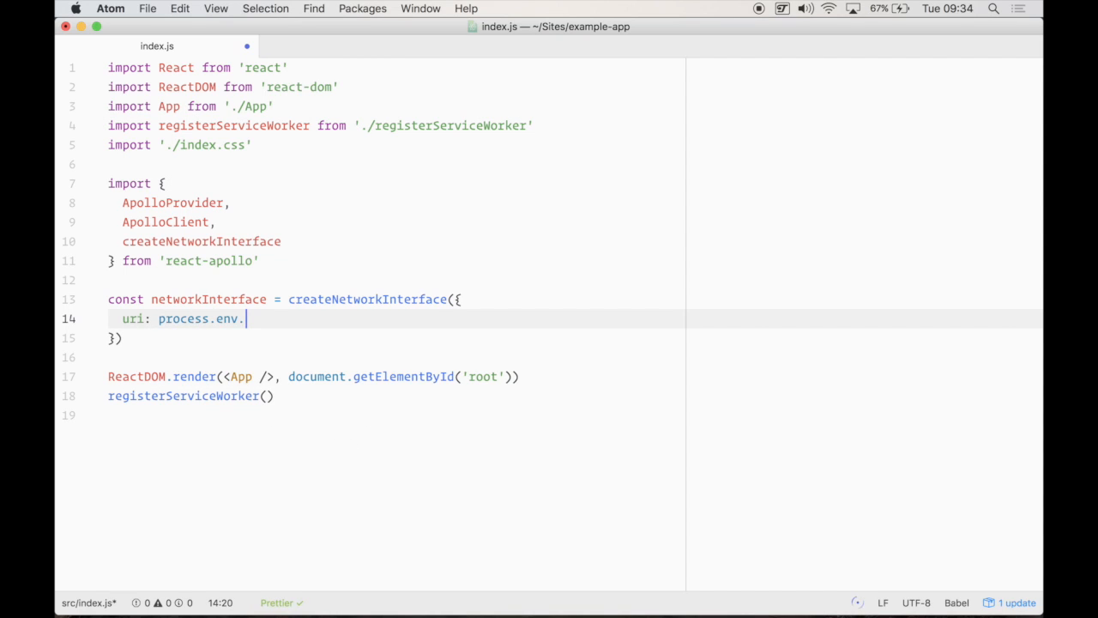
pyautogui.write('REACT_A')
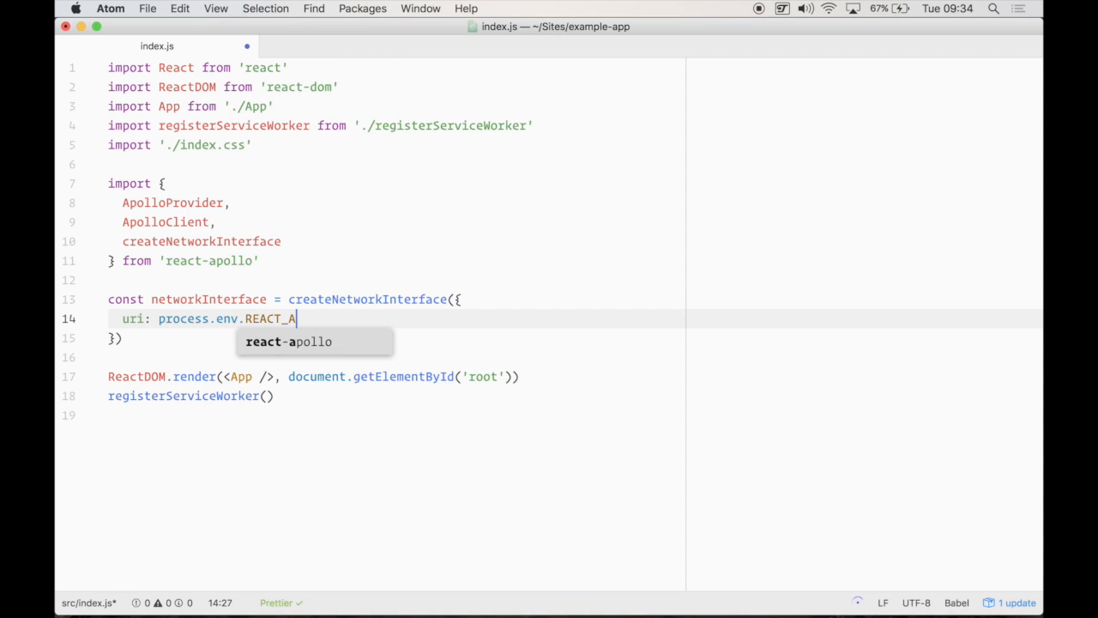
pyautogui.write('PP_GRAPHQ')
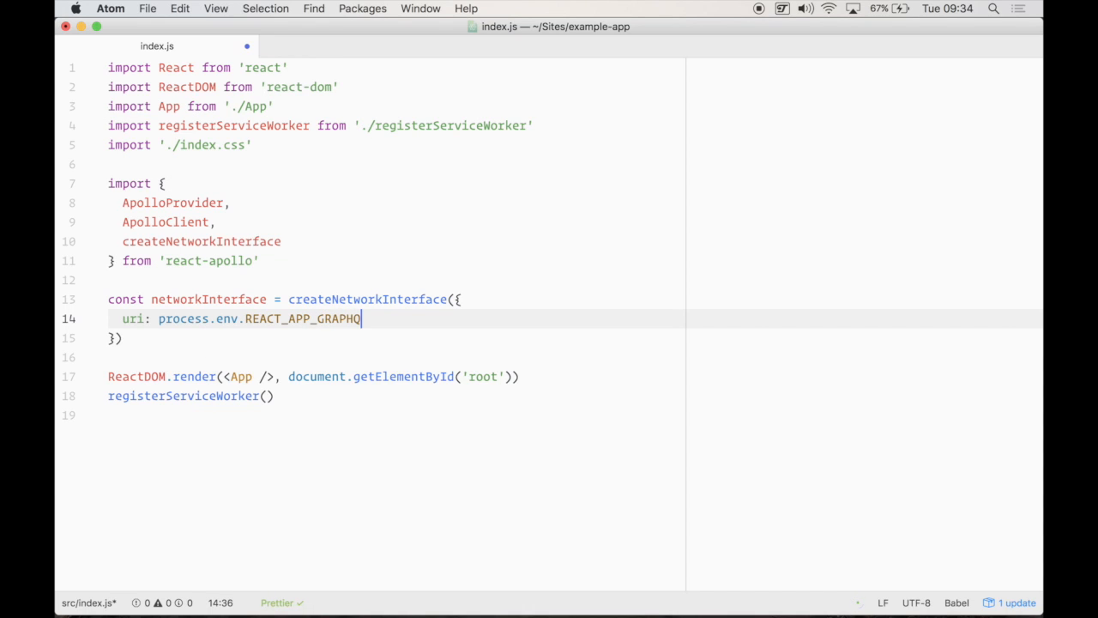
pyautogui.write('L_URI')
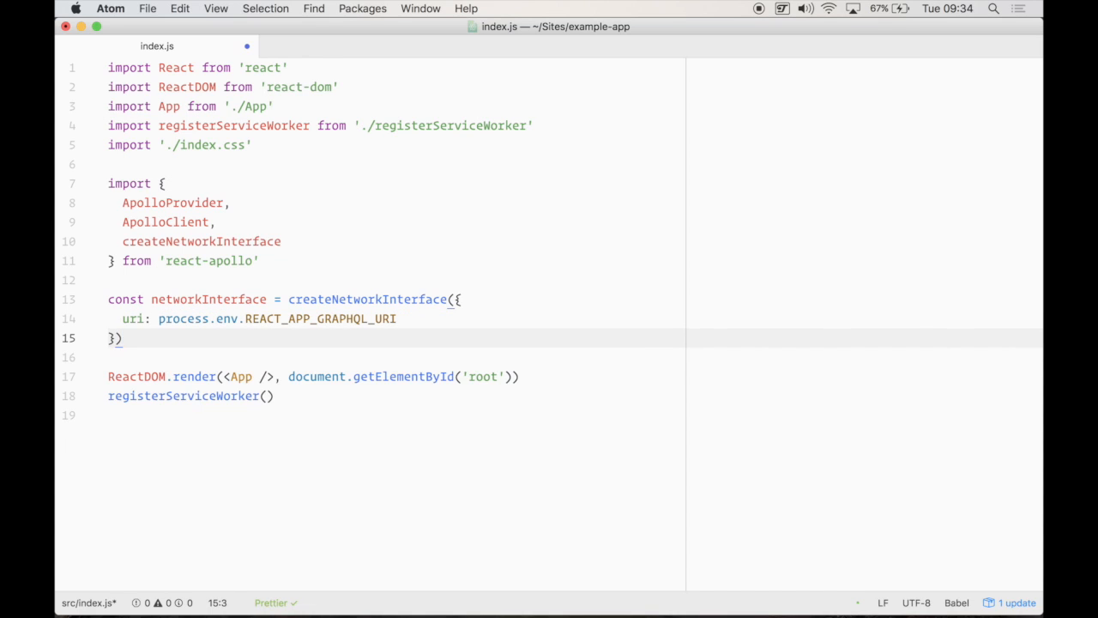
pyautogui.press('Enter')
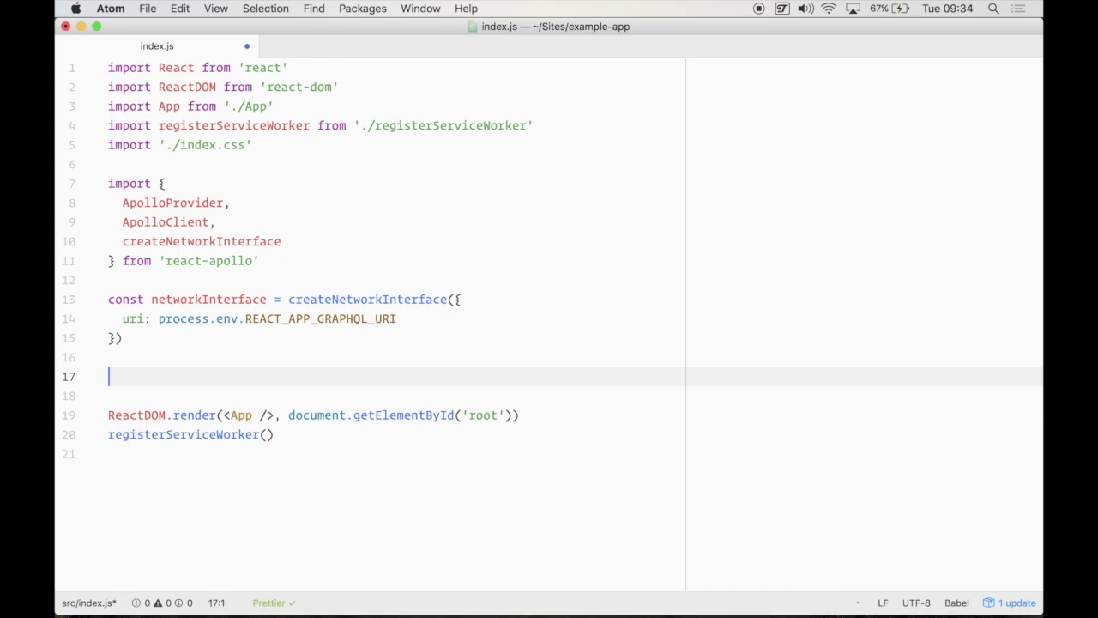
# Create const client = new ApolloClient with the networkInterface option
pyautogui.write('const client =')
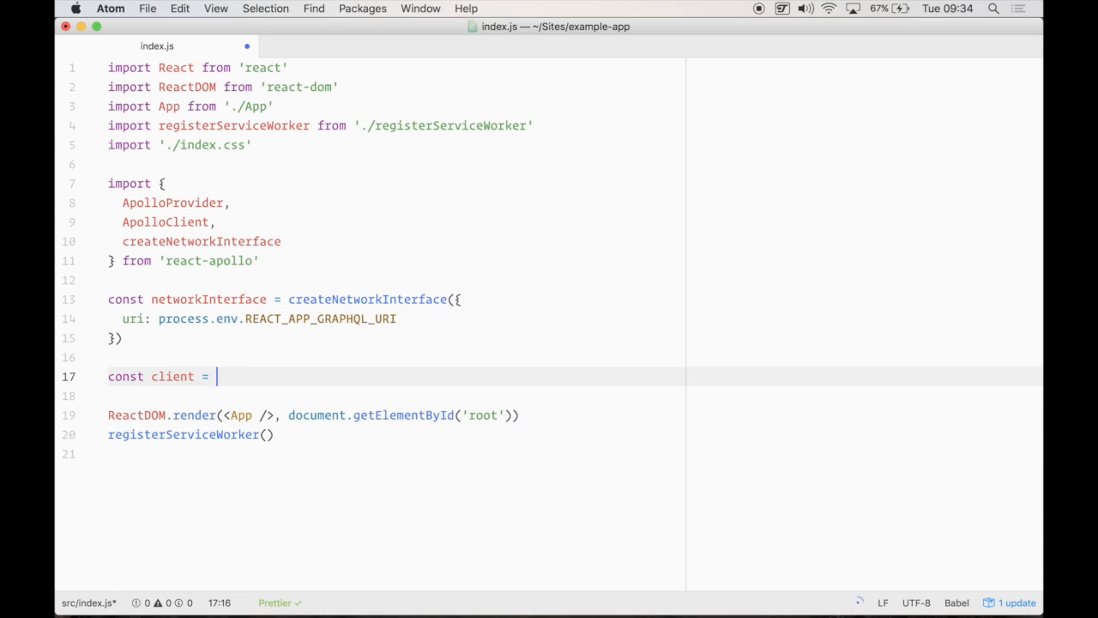
pyautogui.write('new ApolloClient')
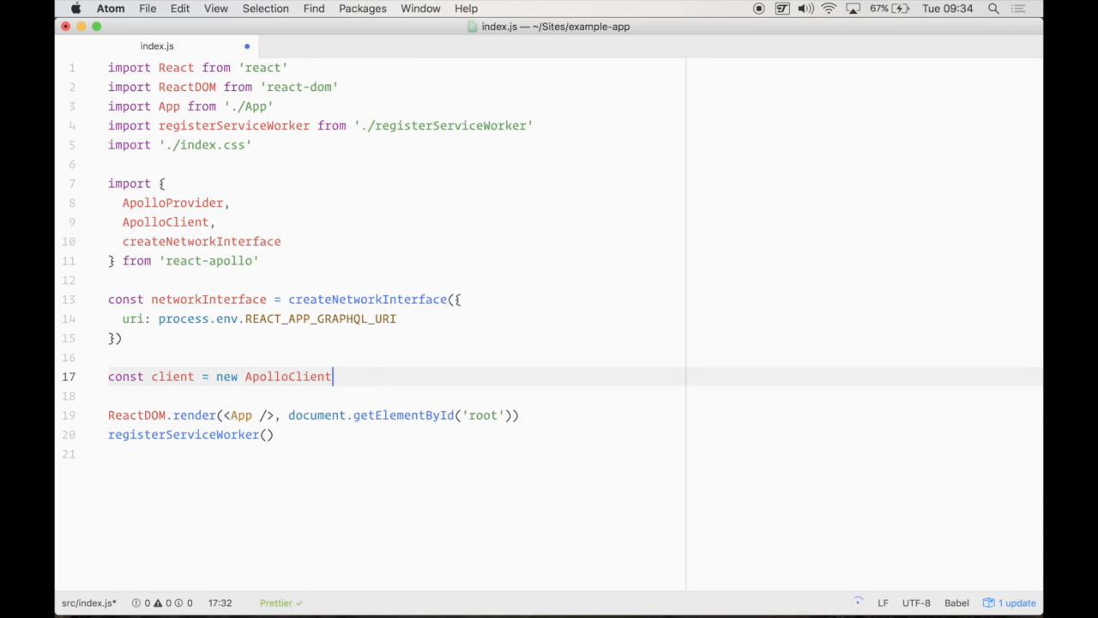
pyautogui.write('({')
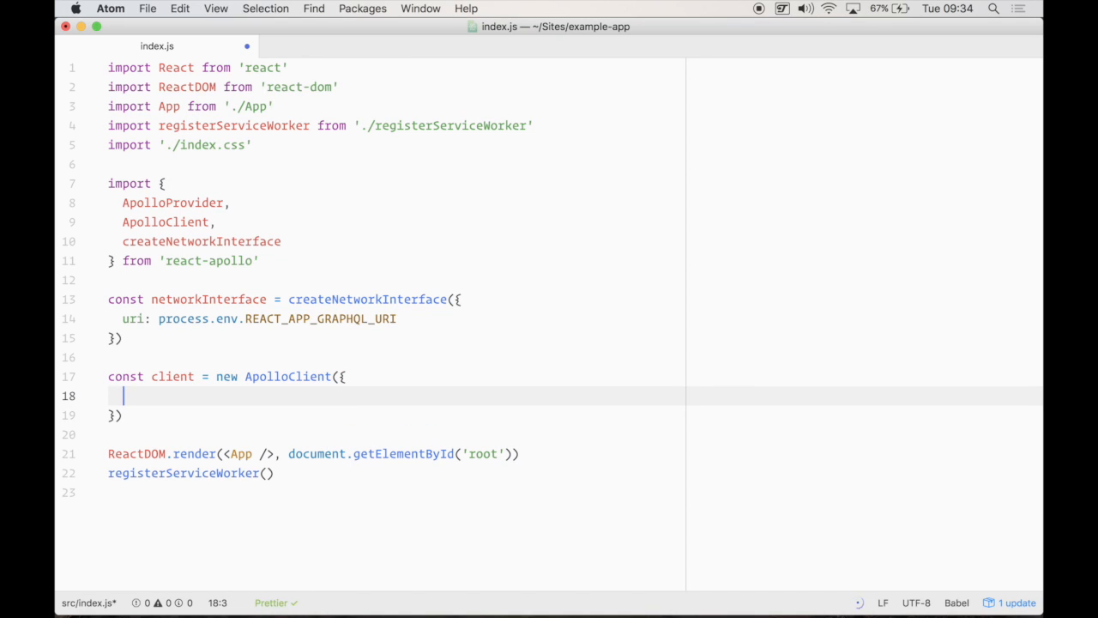
pyautogui.write('n')
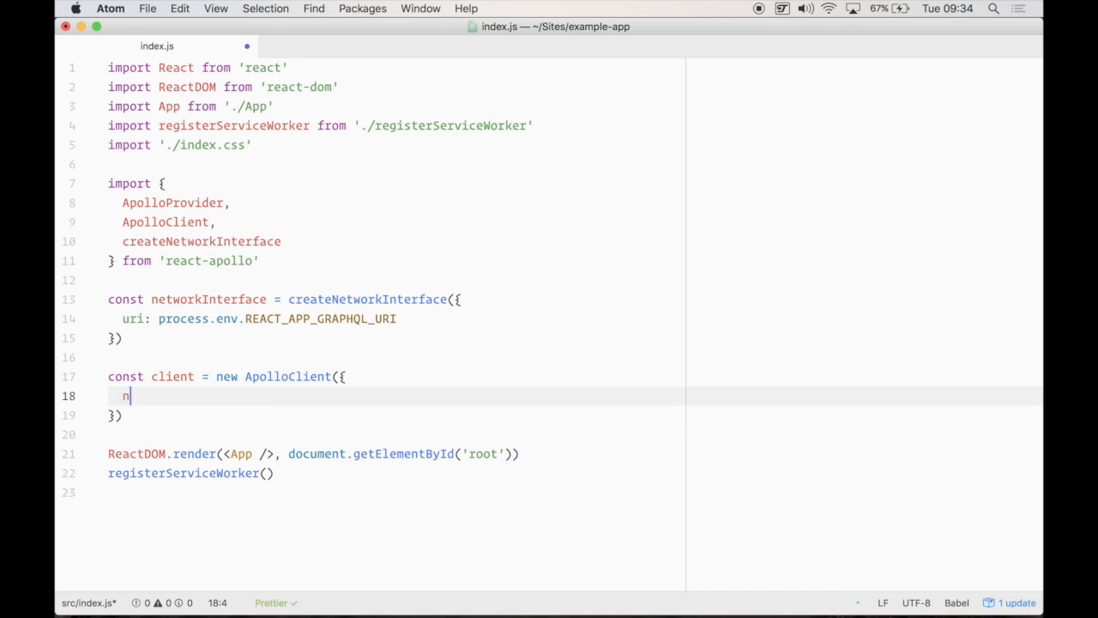
pyautogui.write('etworkInterface,')
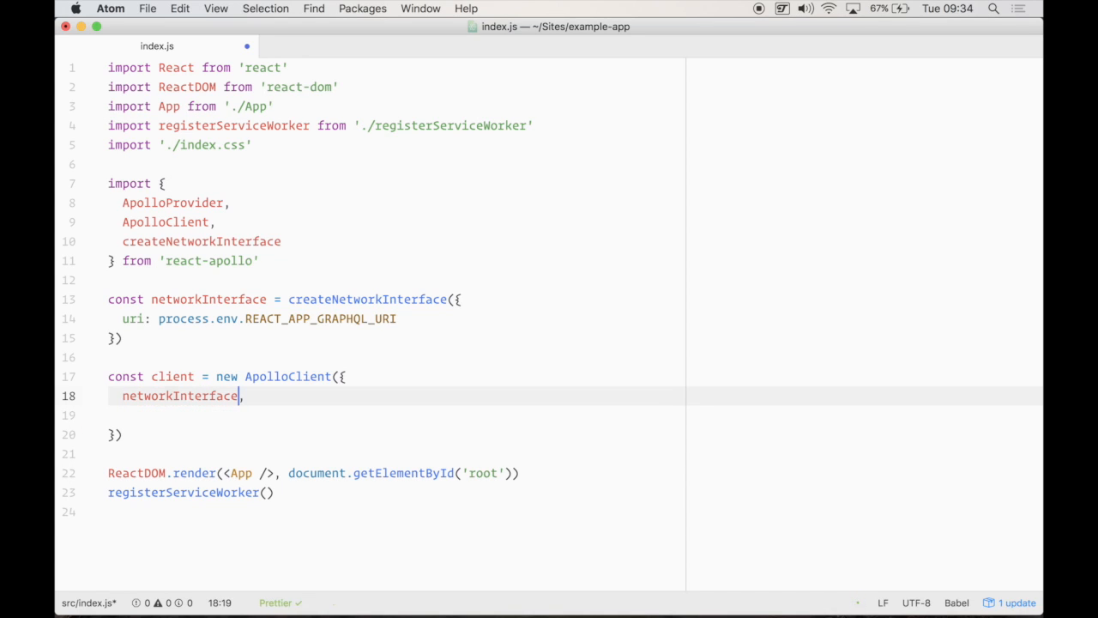
pyautogui.write(': networkInterface')
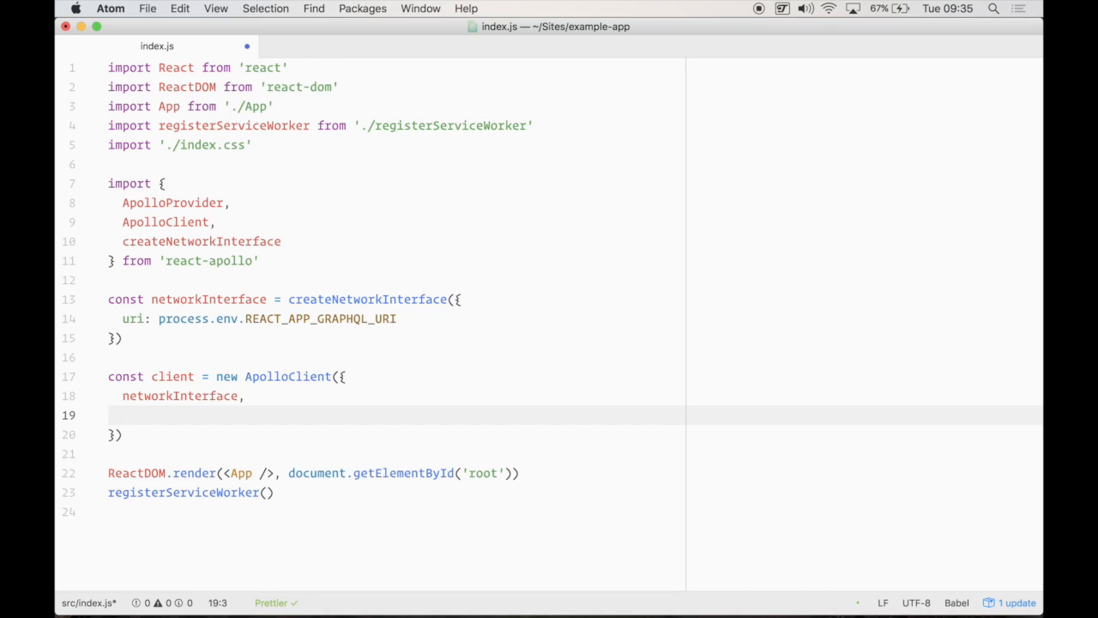
# Add dataIdFromObject: o => o.id to the ApolloClient options
pyautogui.write('data')
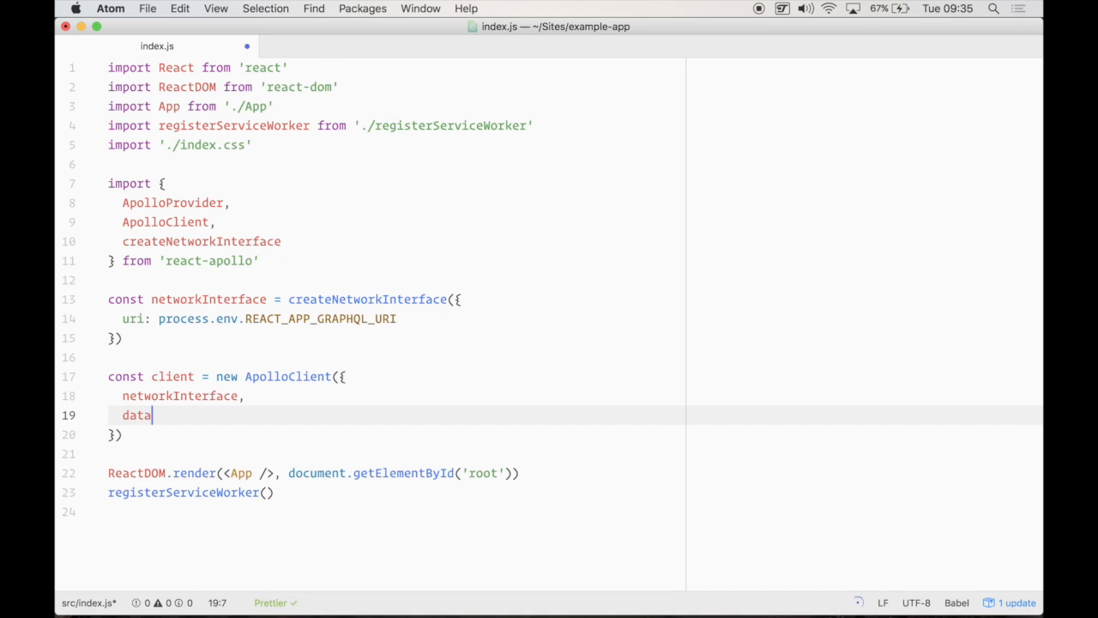
pyautogui.write('IdF')
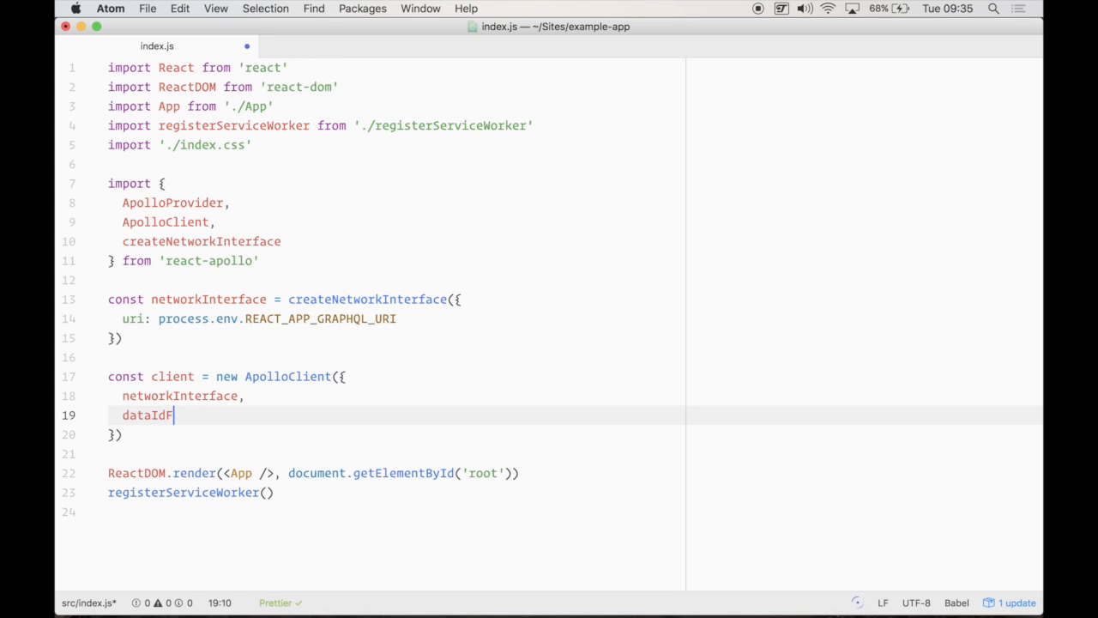
pyautogui.write('romObject: -')
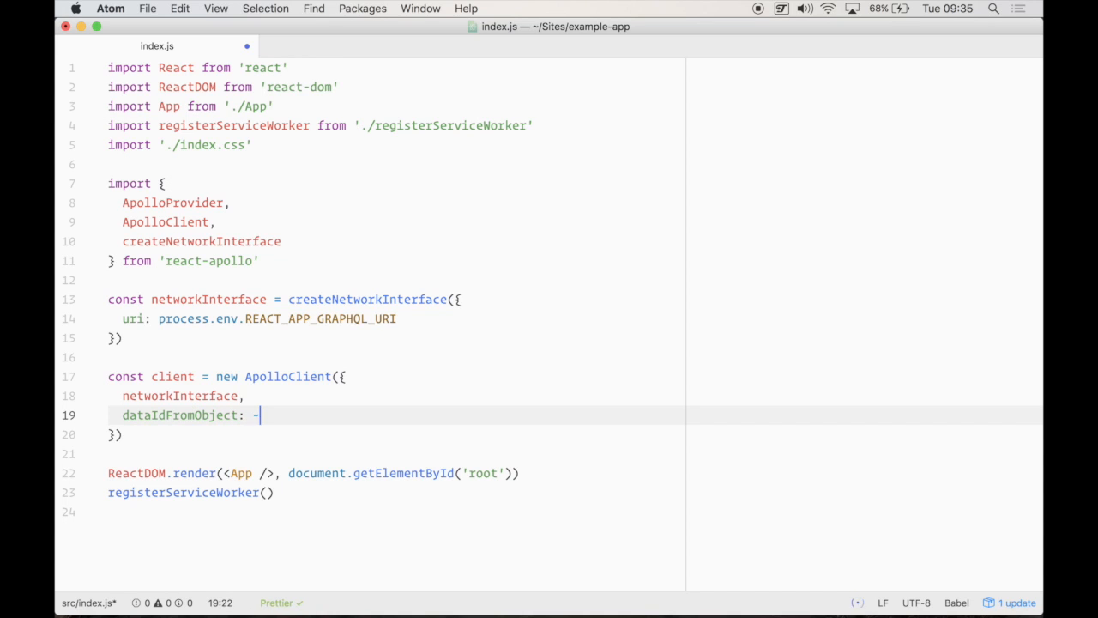
pyautogui.write('o =>')
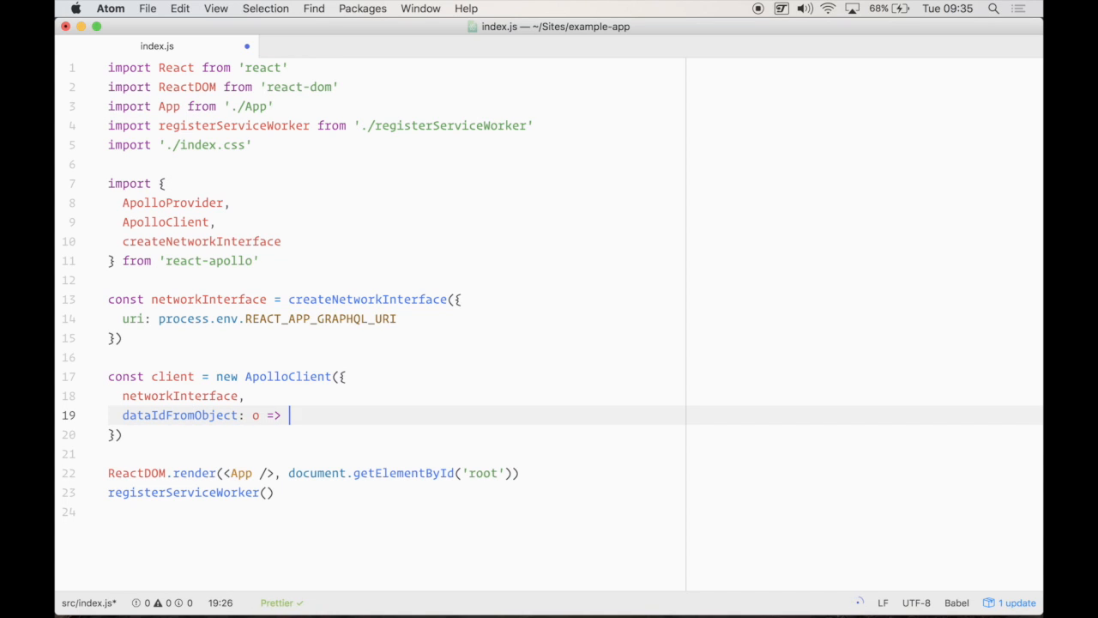
pyautogui.write('o.id')
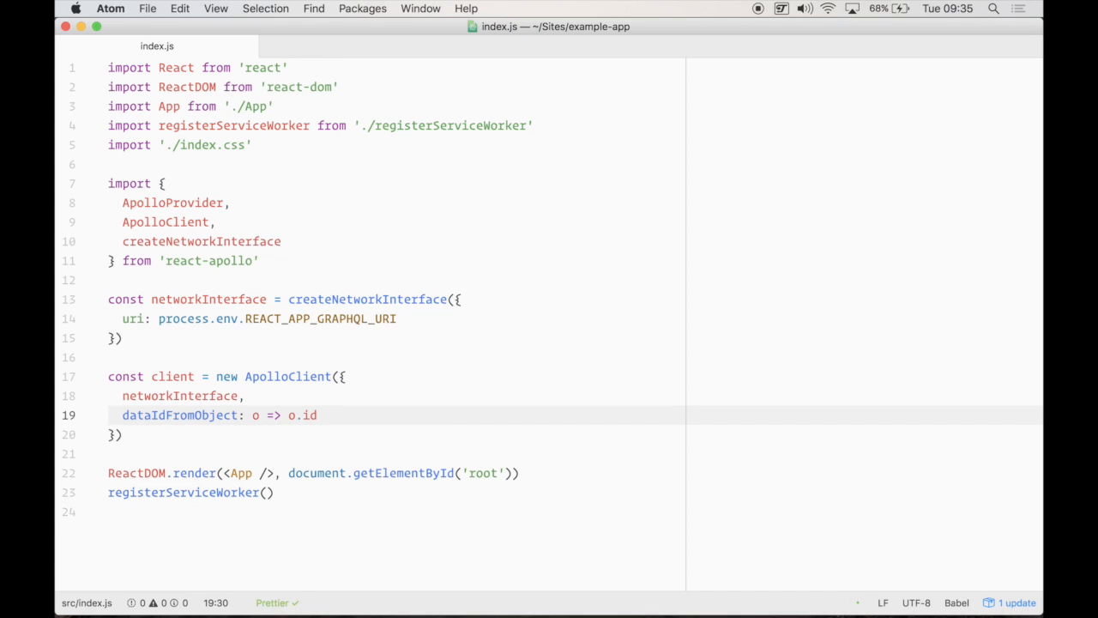
pyautogui.click(316, 416)
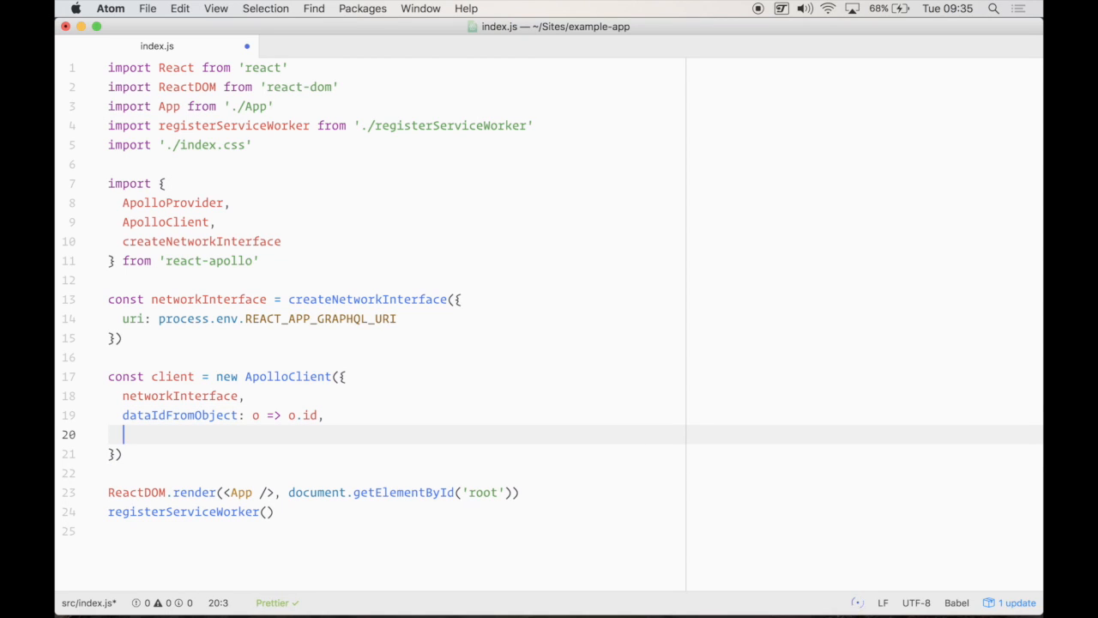
# Add connectToDevTools: process.env.NODE_ENV === 'development' to the client options
pyautogui.write('connect')
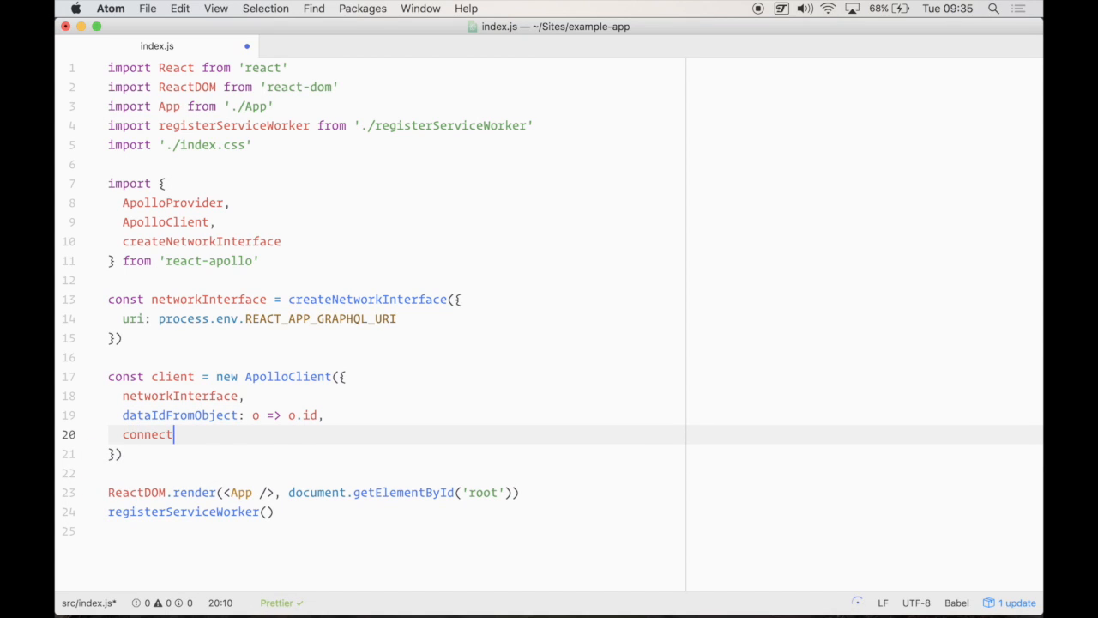
pyautogui.write('To')
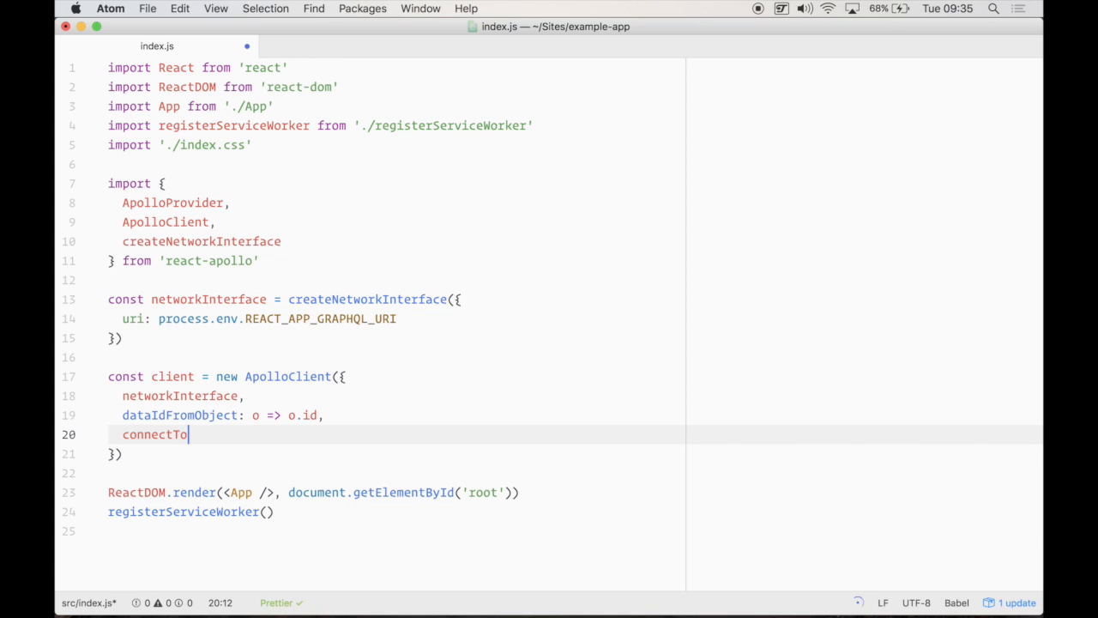
pyautogui.write('DevTools:')
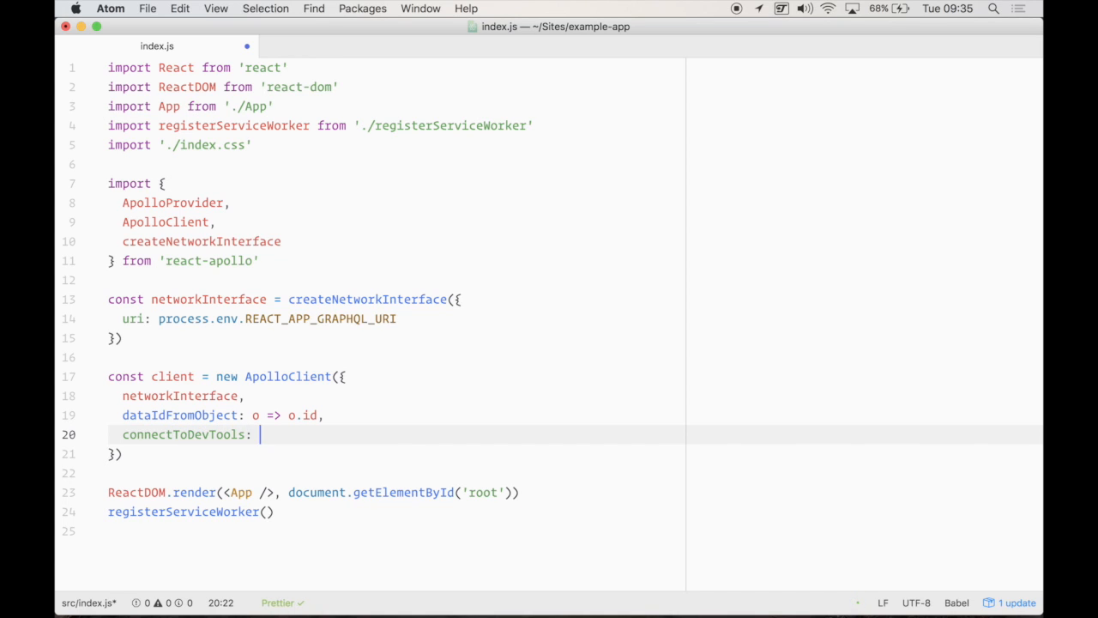
pyautogui.write('process.env.NODE_E')
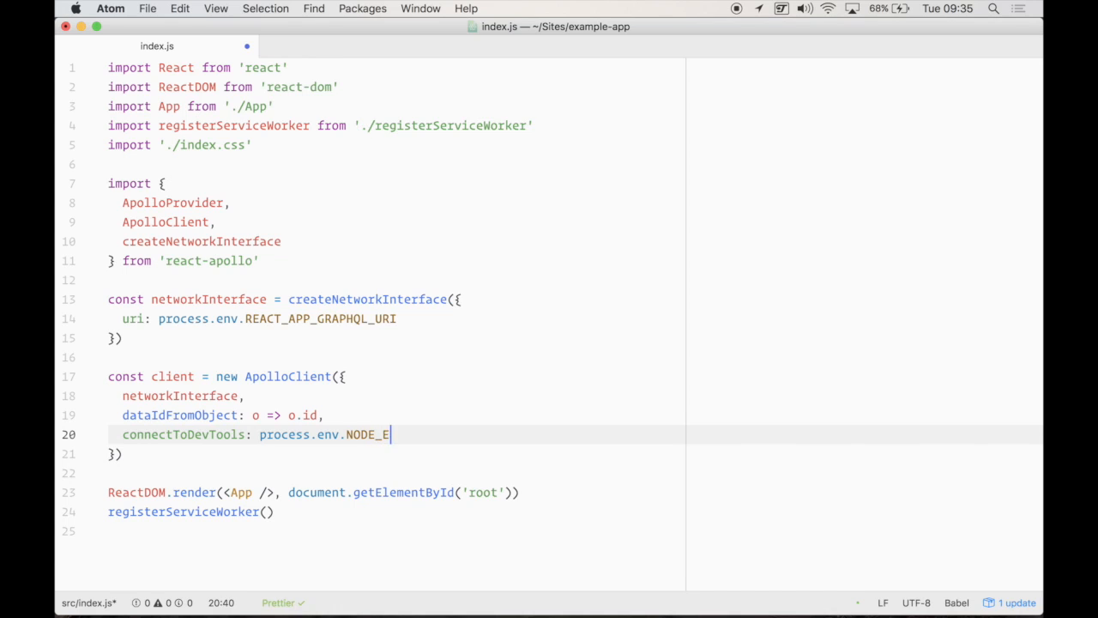
pyautogui.write("NV === 'development")
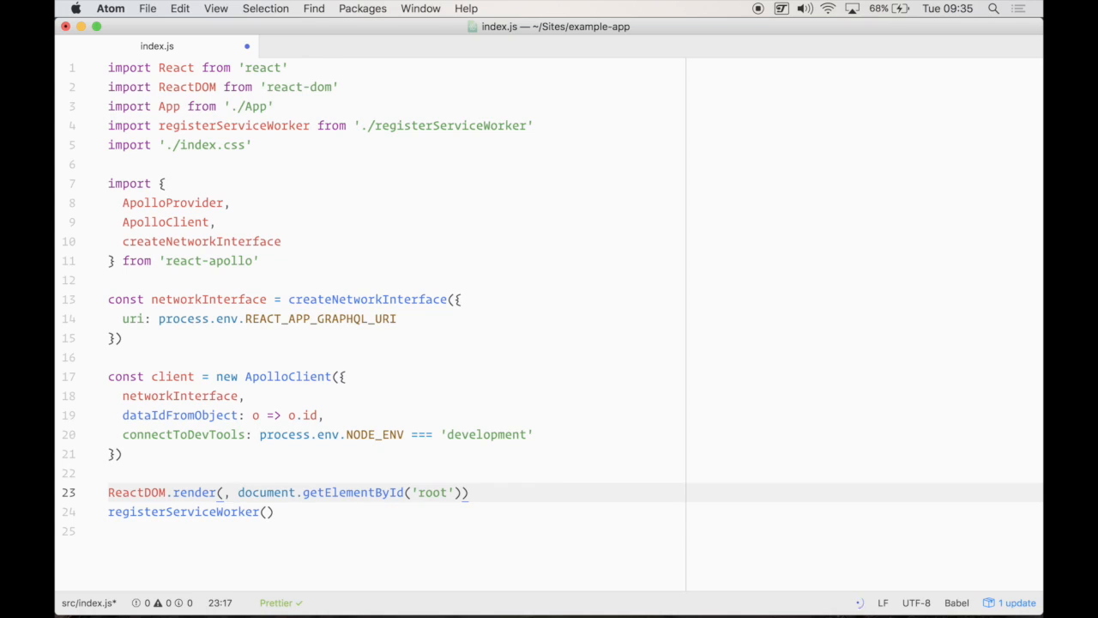
# Render <ApolloProvider client={client}></ApolloProvider> inside ReactDOM.render
pyautogui.write('<Apollo')
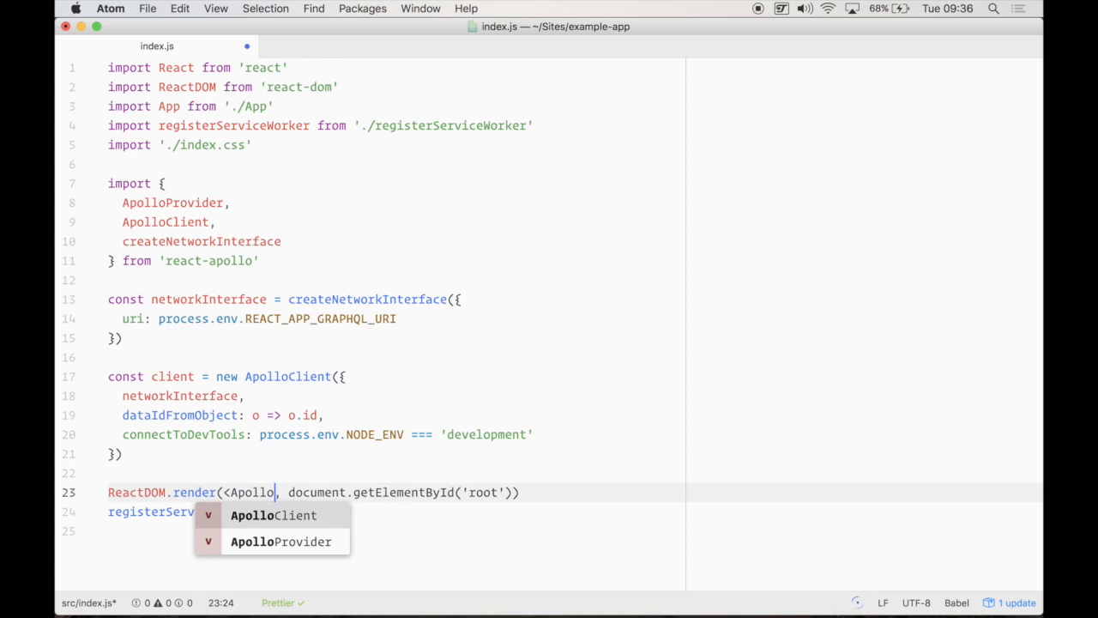
pyautogui.click(281, 541)
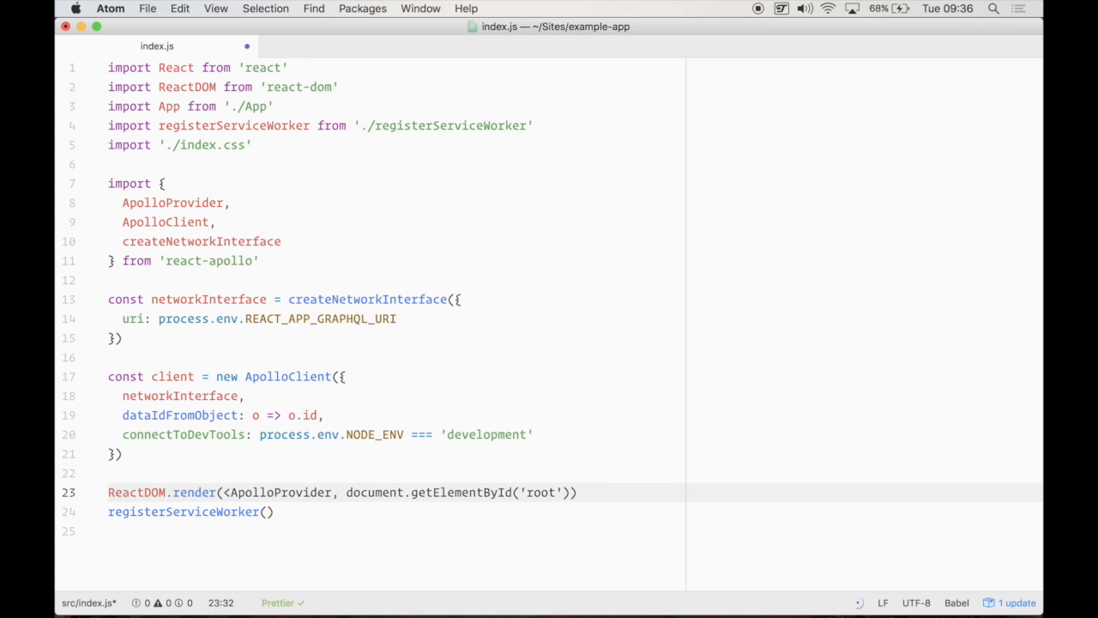
pyautogui.write('clien')
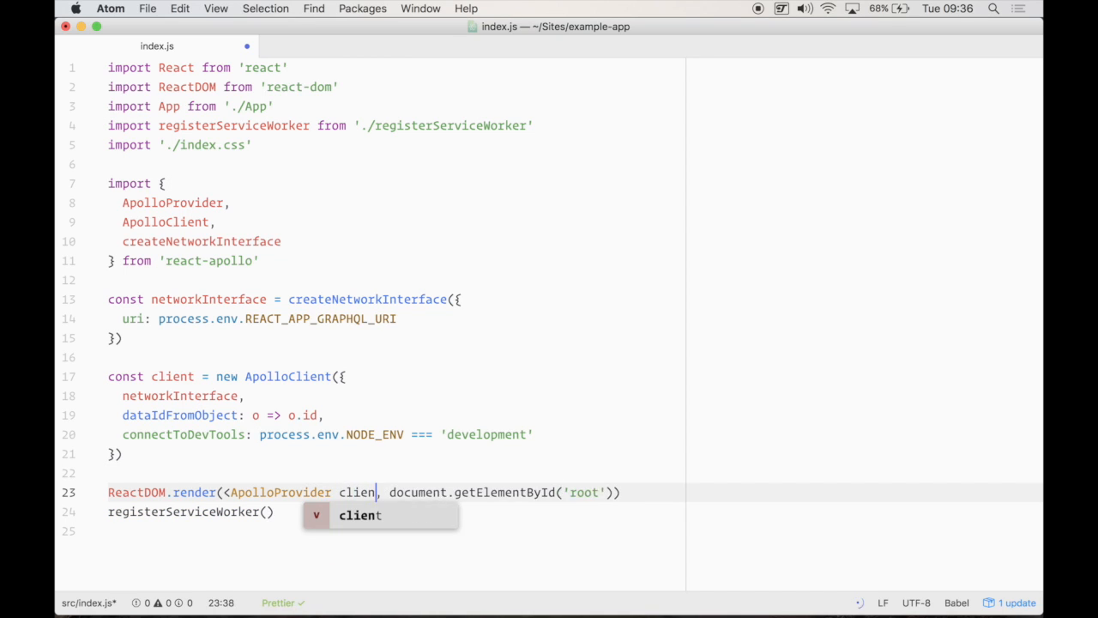
pyautogui.write('={client}></ApolloProvider>')
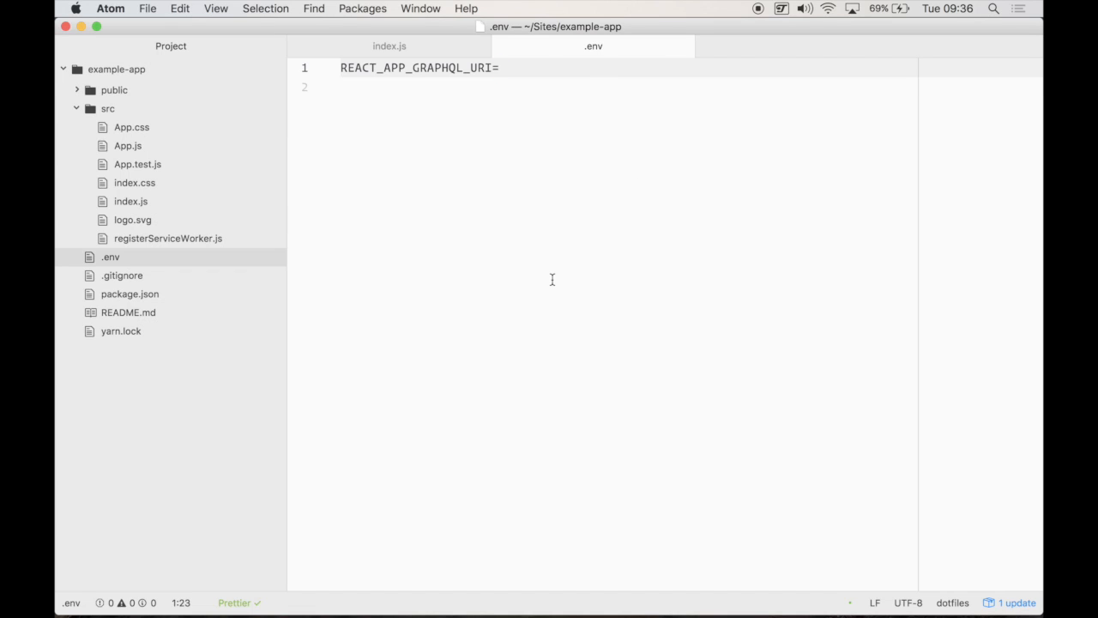
# Leave Atom with the .env file's REACT_APP_GRAPHQL_URI still empty and switch apps
pyautogui.press('Cmd+Tab')
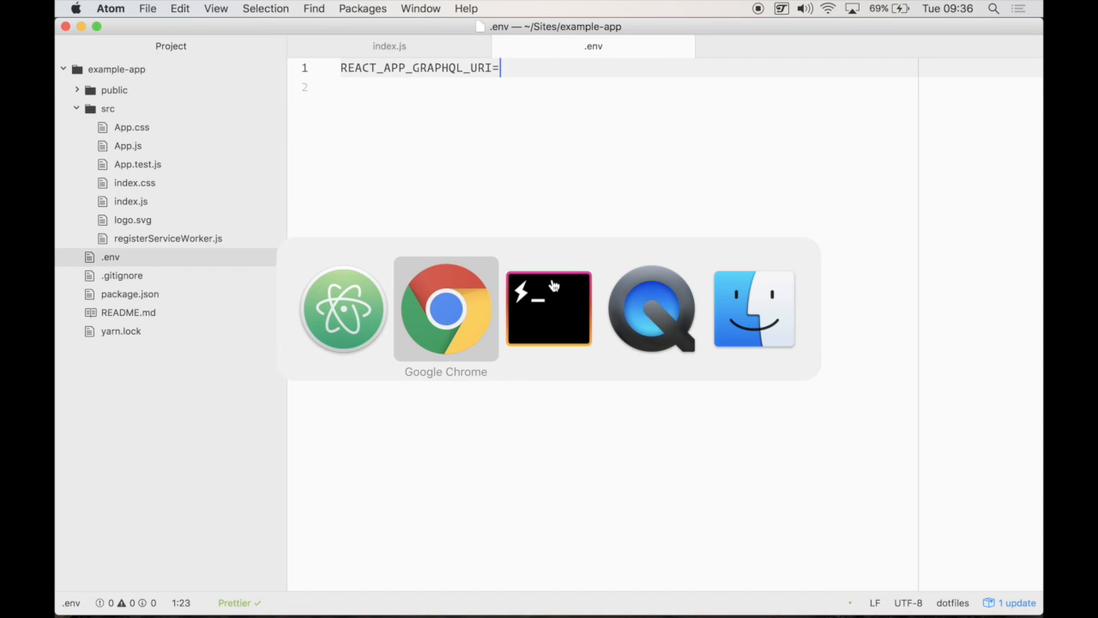
# Bring Chrome forward on the Graphcool homepage at graph.cool
pyautogui.click(446, 309)
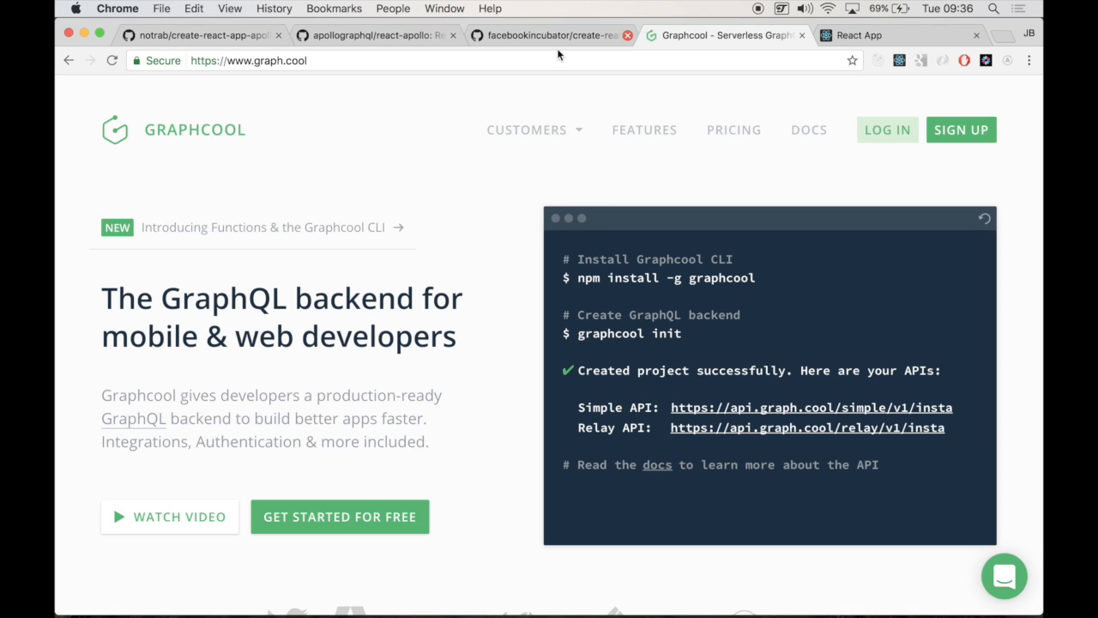
pyautogui.moveTo(402, 162)
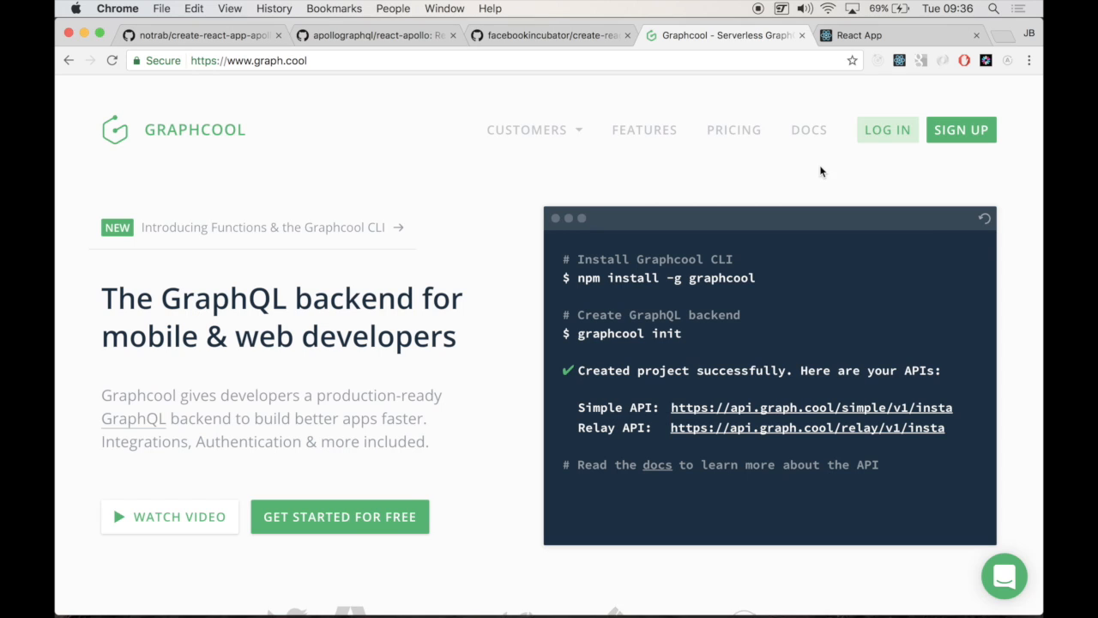
pyautogui.moveTo(887, 131)
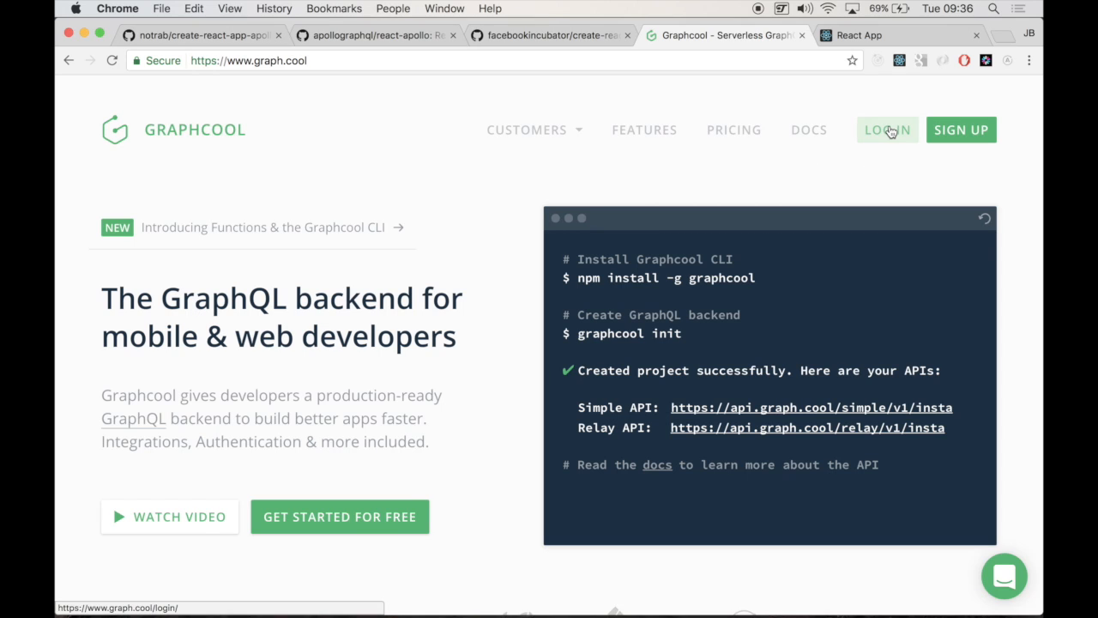
# Log in to Graphcool and reach the console showing the Acoustic Selector schema
pyautogui.click(887, 130)
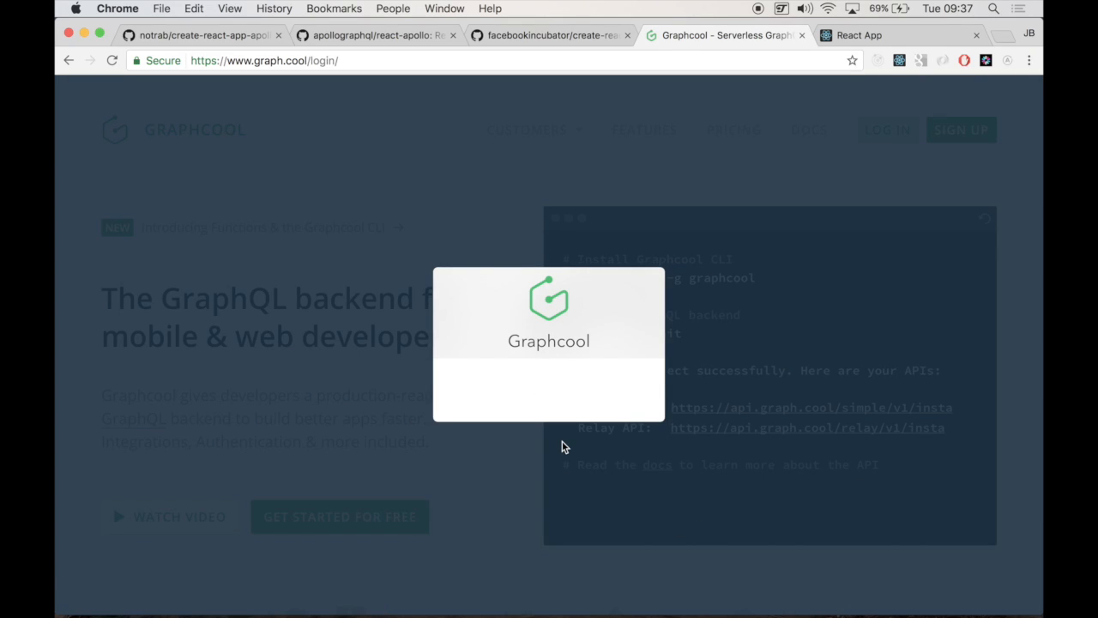
pyautogui.click(549, 285)
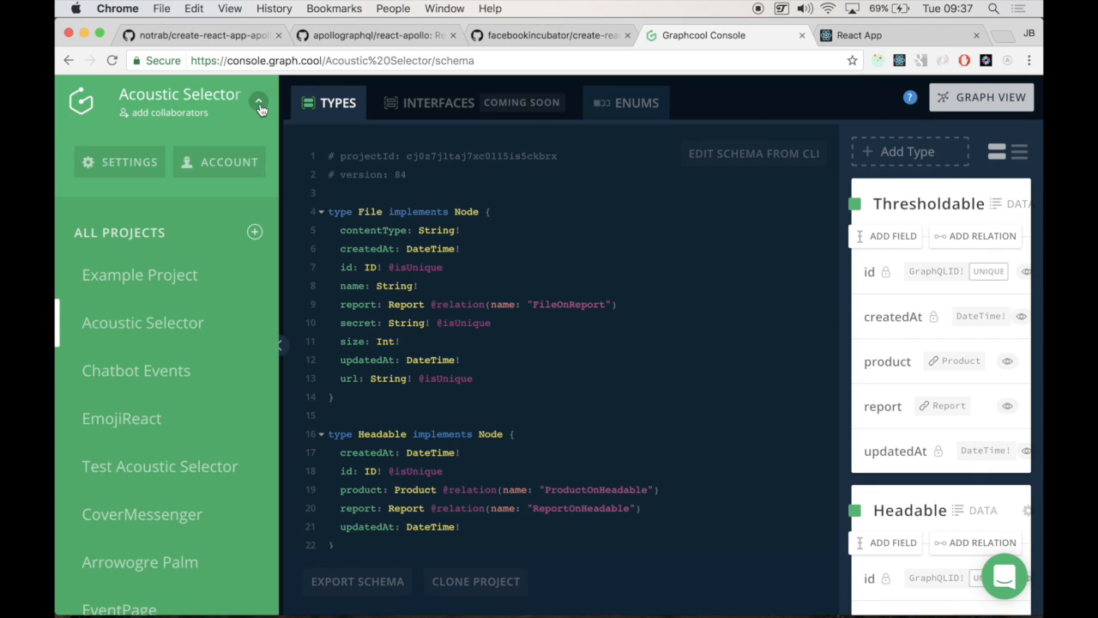
# Create a new Graphcool project named 'Example React App' with default File and User types
pyautogui.click(254, 232)
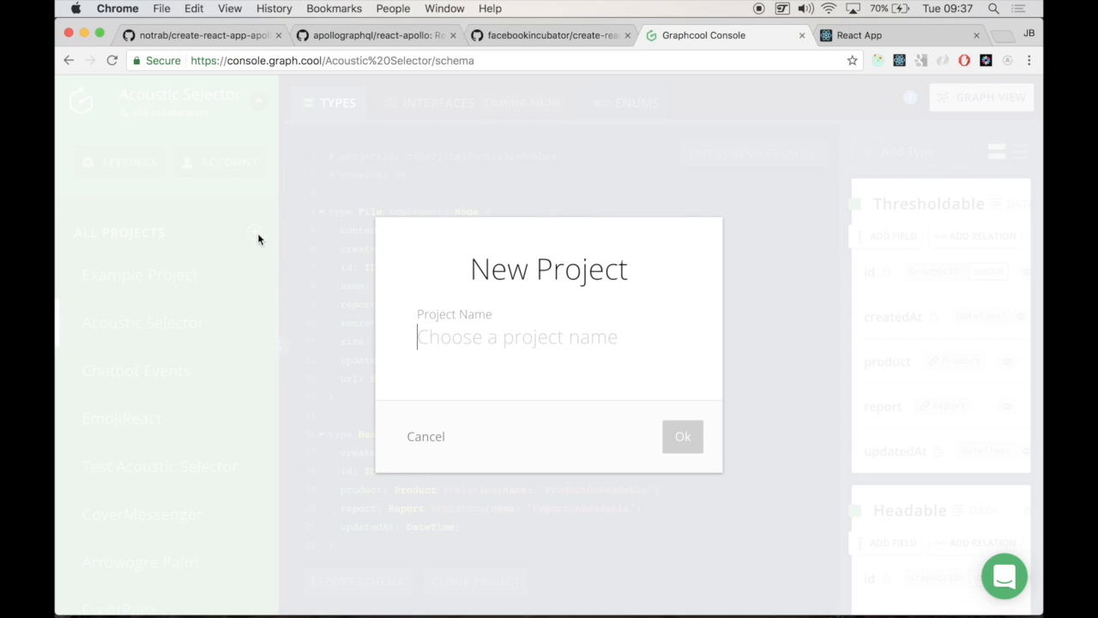
pyautogui.write('Example React A')
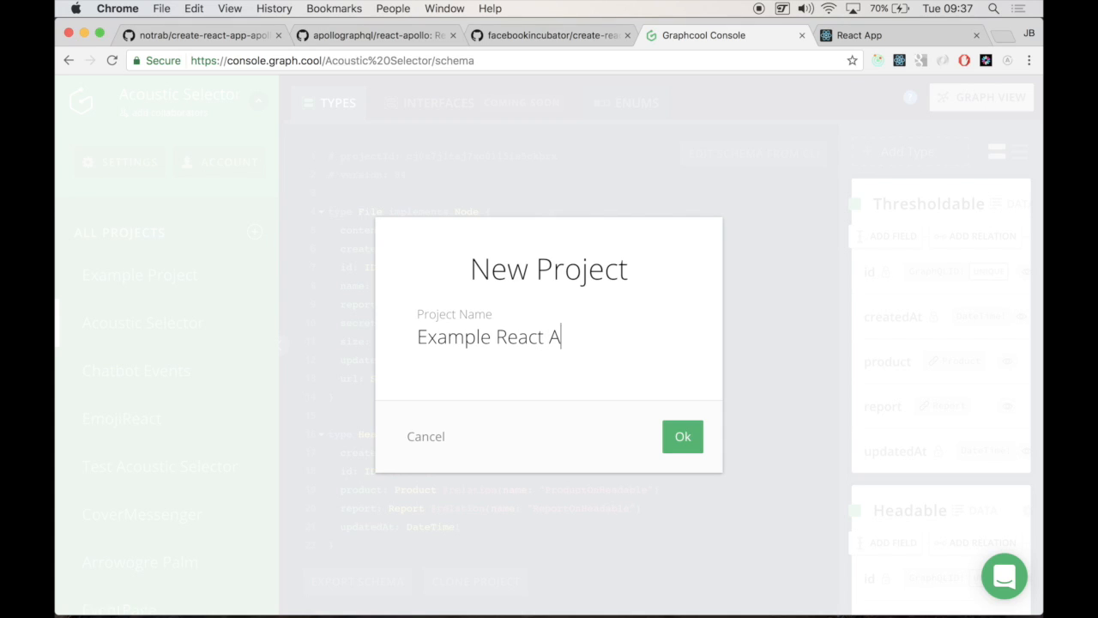
pyautogui.write('pp')
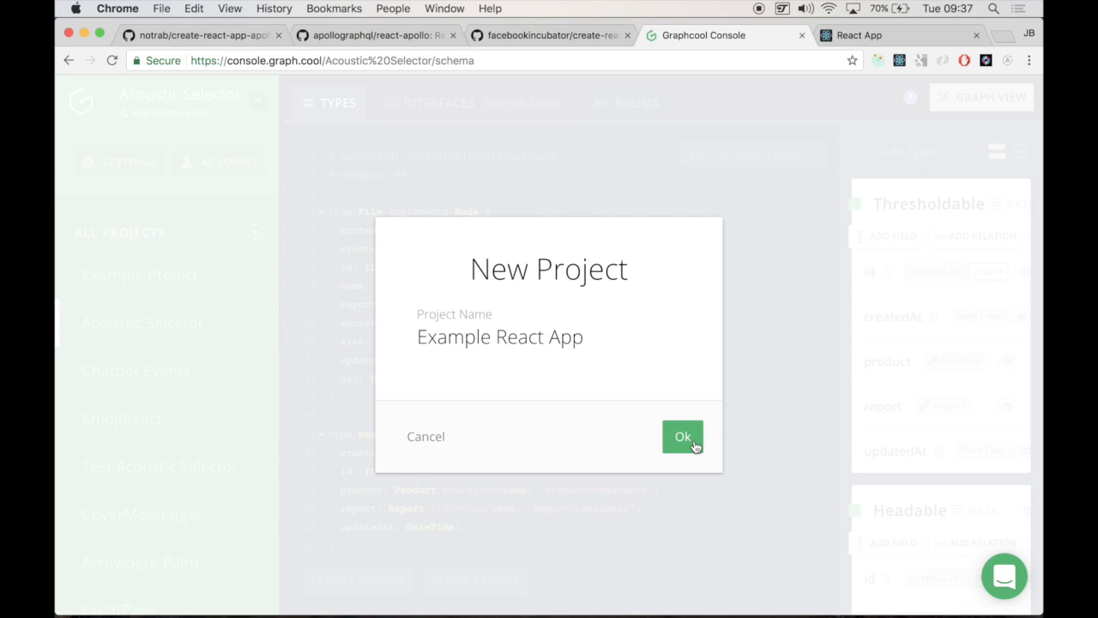
pyautogui.click(683, 436)
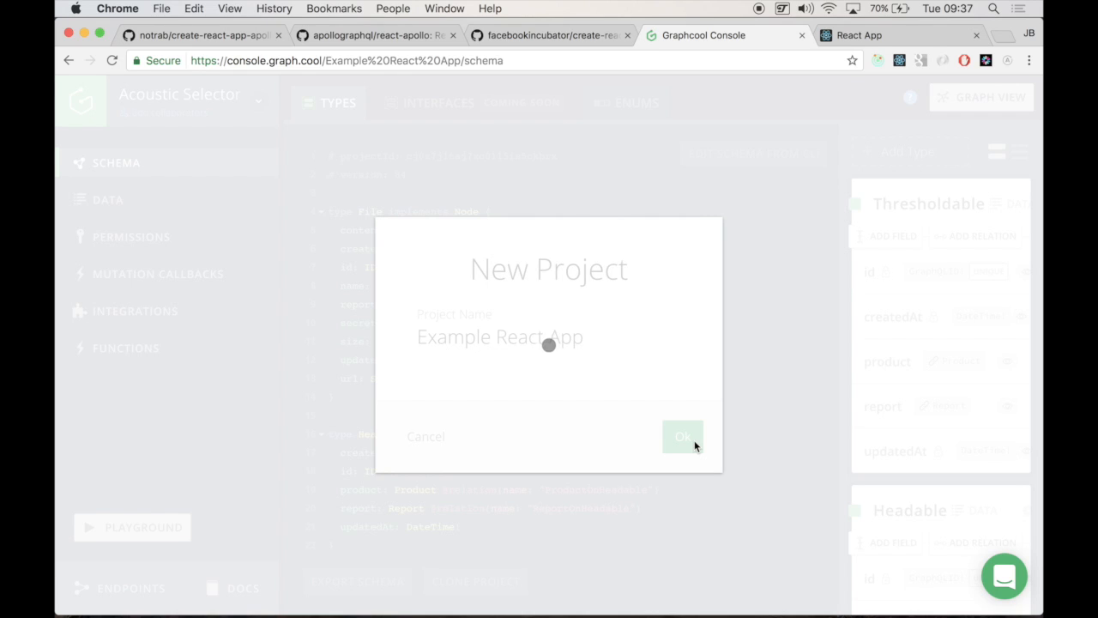
pyautogui.click(682, 436)
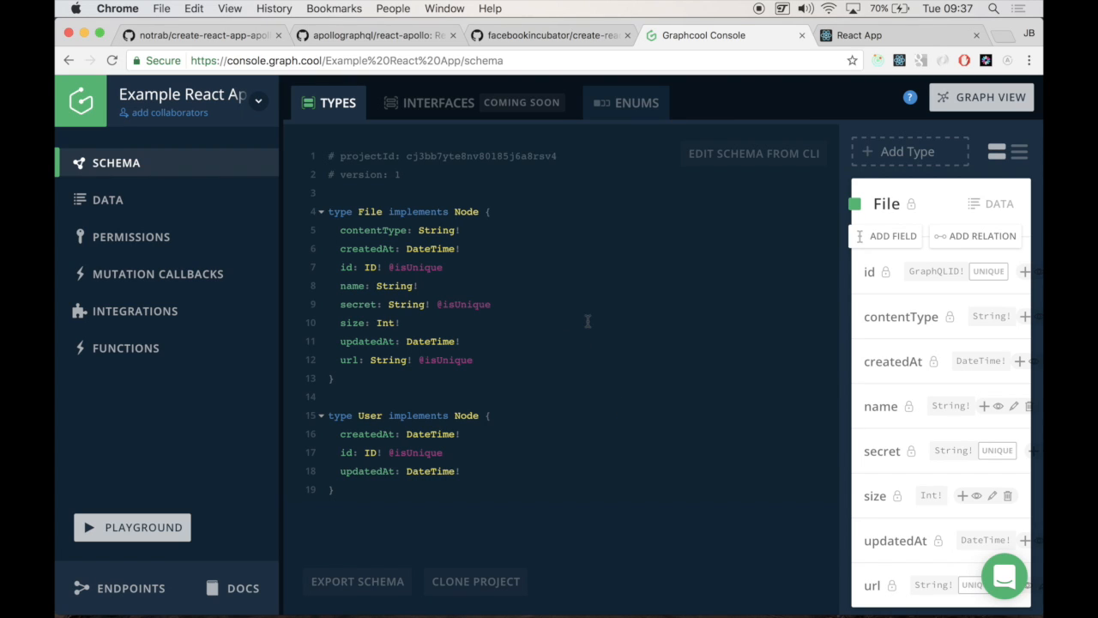
pyautogui.moveTo(448, 546)
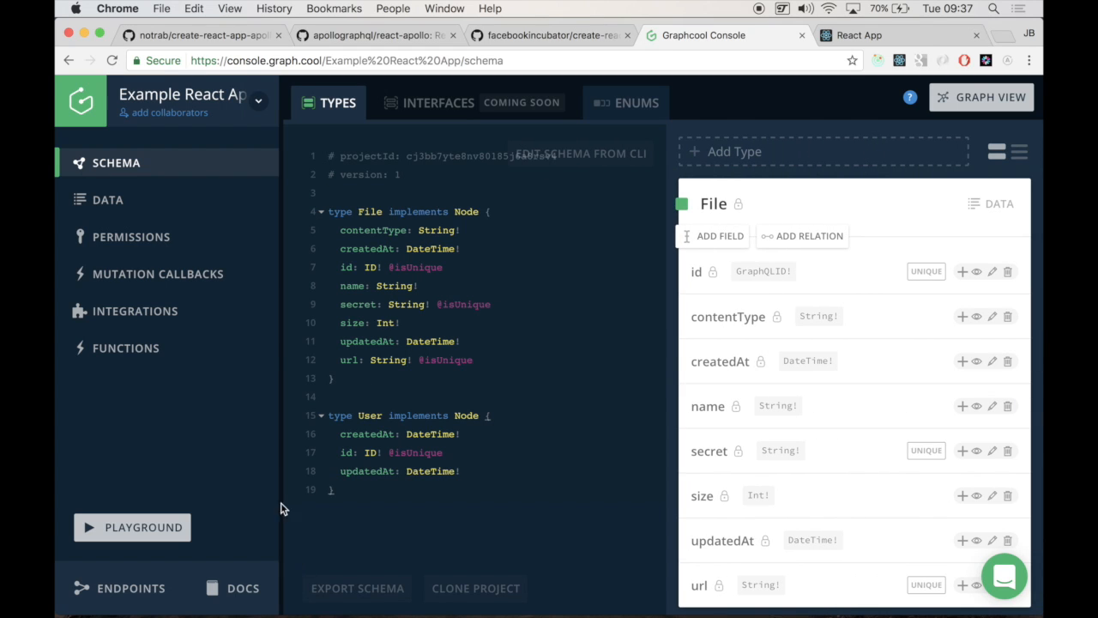
# Show the Example React App project's API Endpoints with its Simple API URL
pyautogui.click(131, 587)
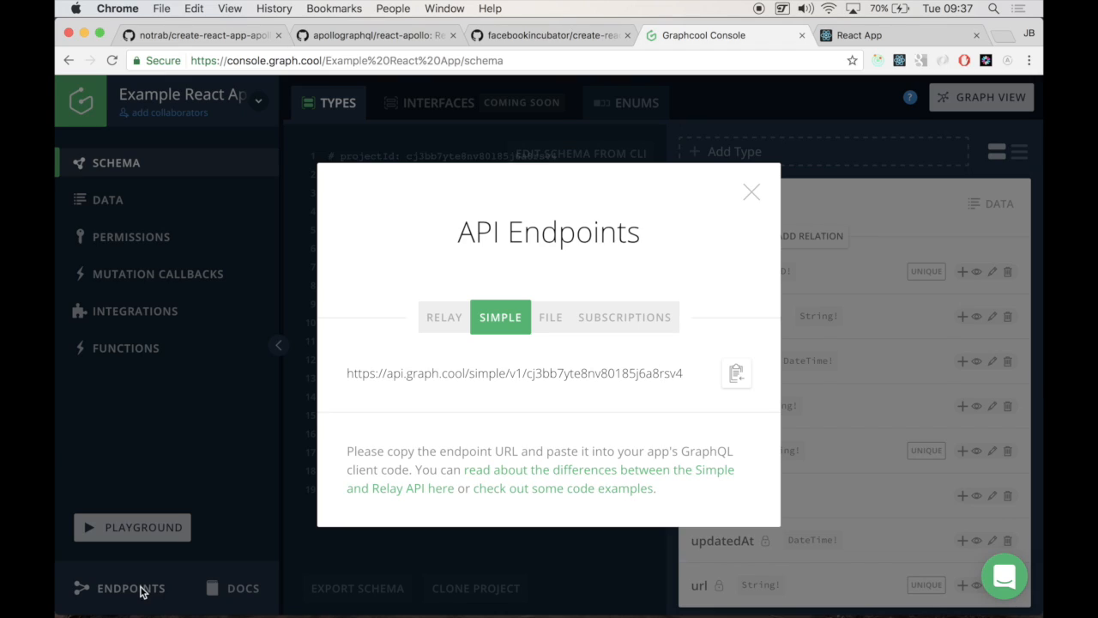
pyautogui.moveTo(751, 321)
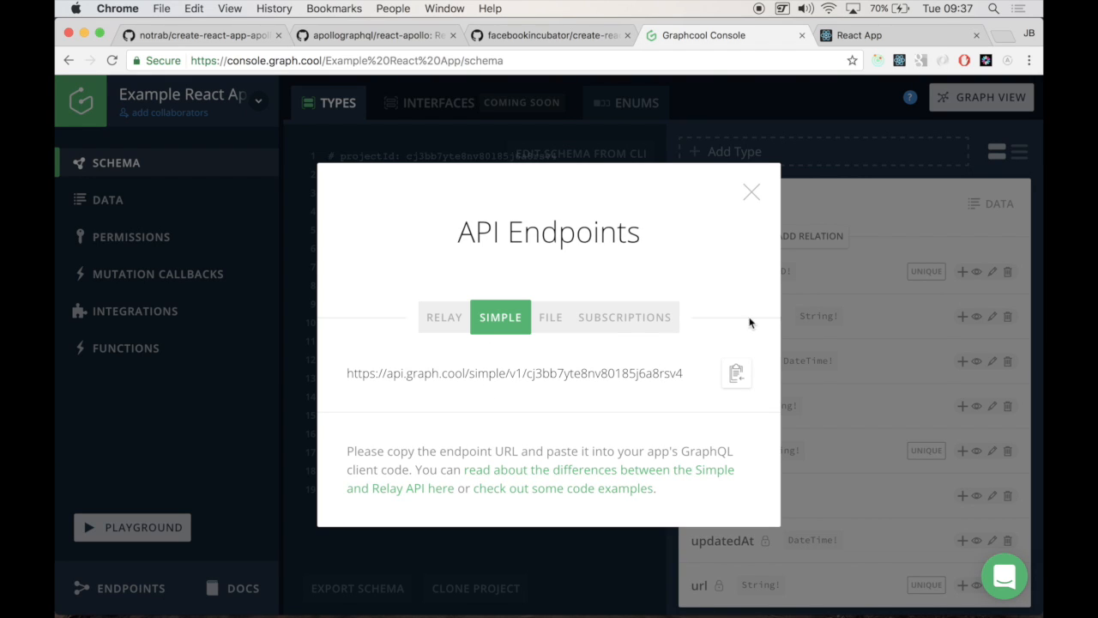
pyautogui.moveTo(737, 379)
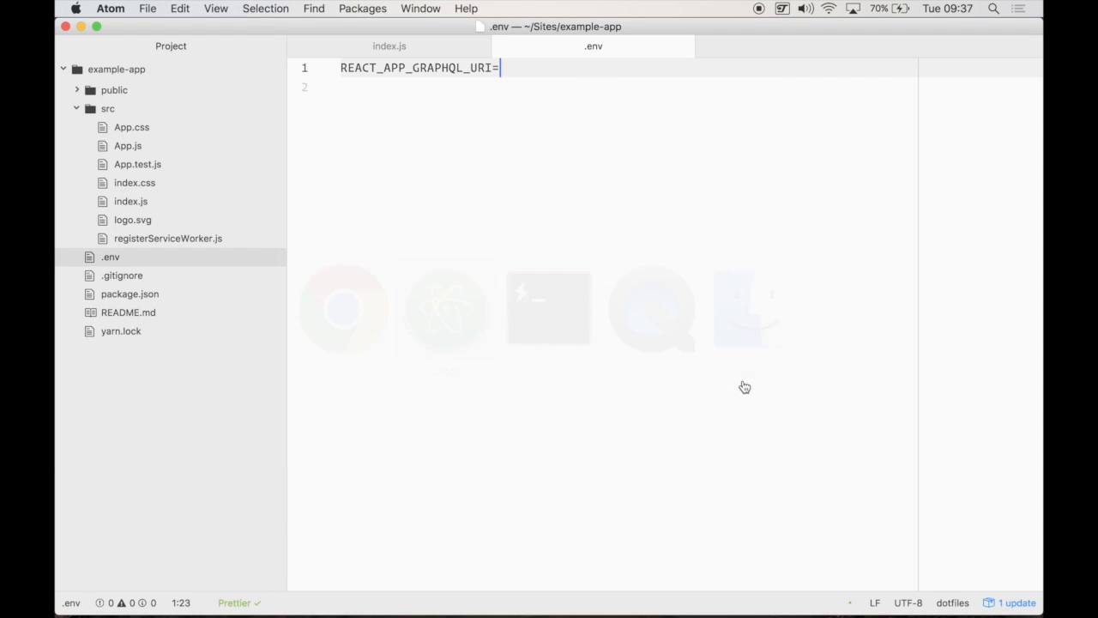
pyautogui.write('https://api.graph.cool/simple/v1/cj3bb7yte8nv80185j6a8rsv4')
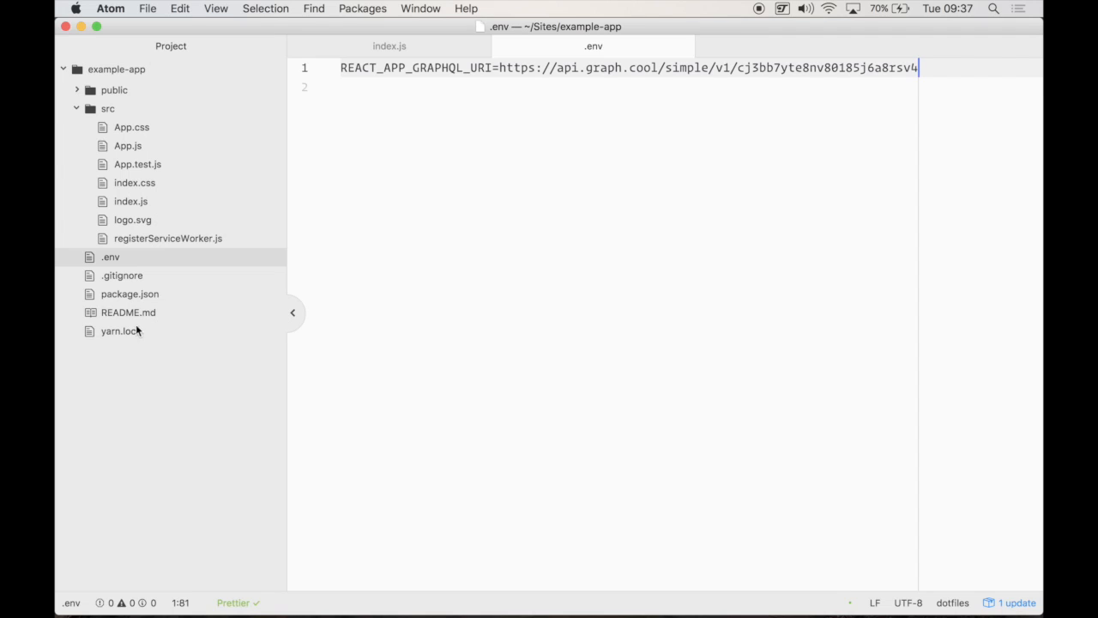
pyautogui.click(124, 274)
pyautogui.write('.e')
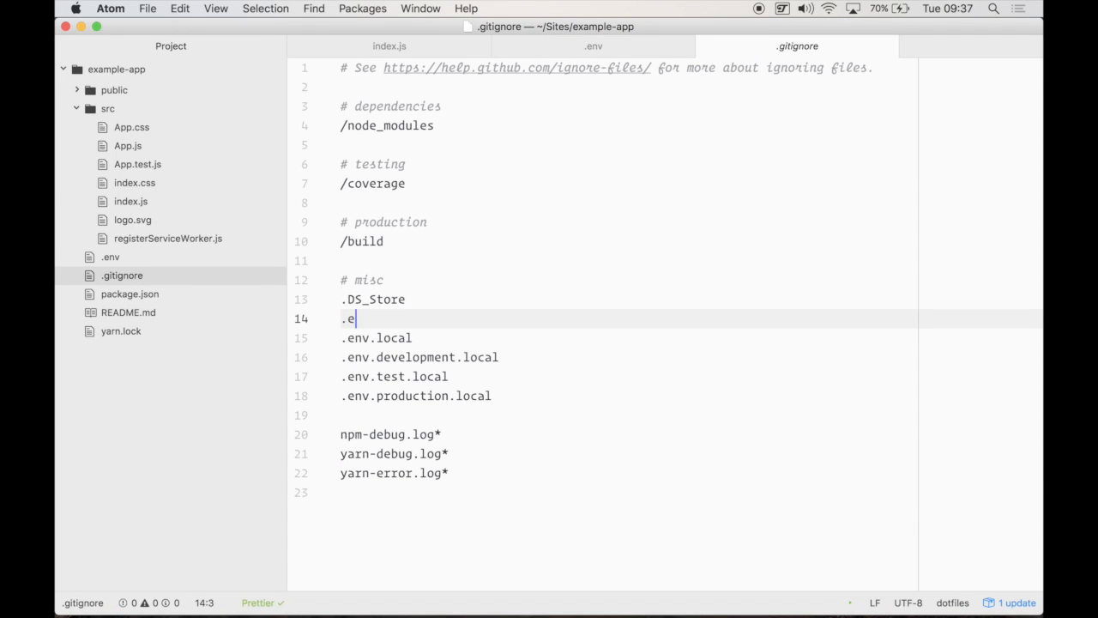
pyautogui.write('nv')
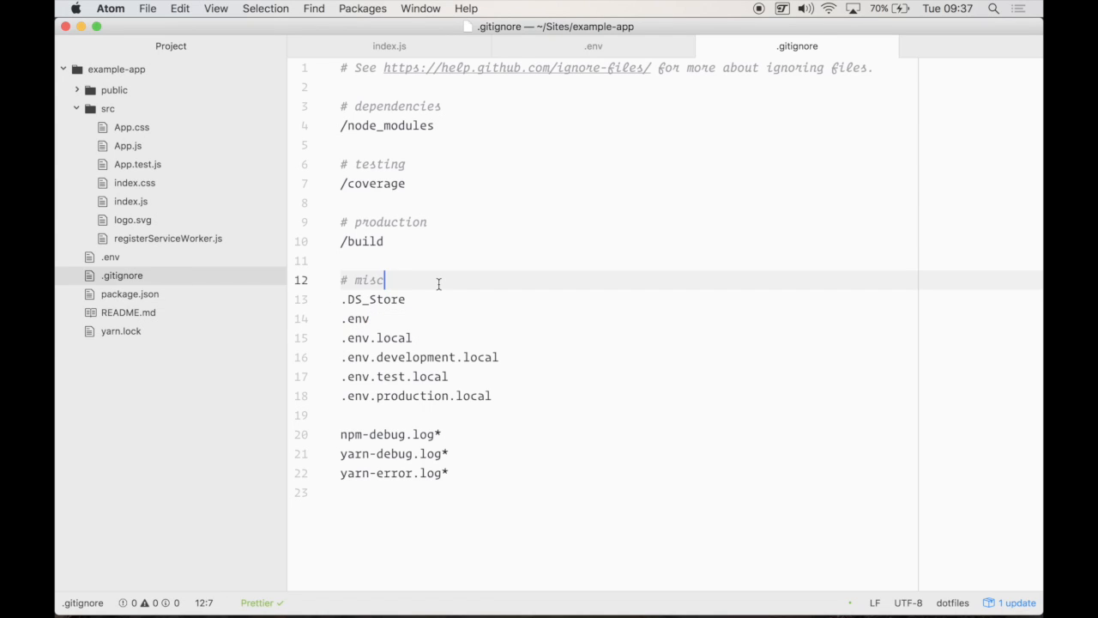
pyautogui.click(130, 201)
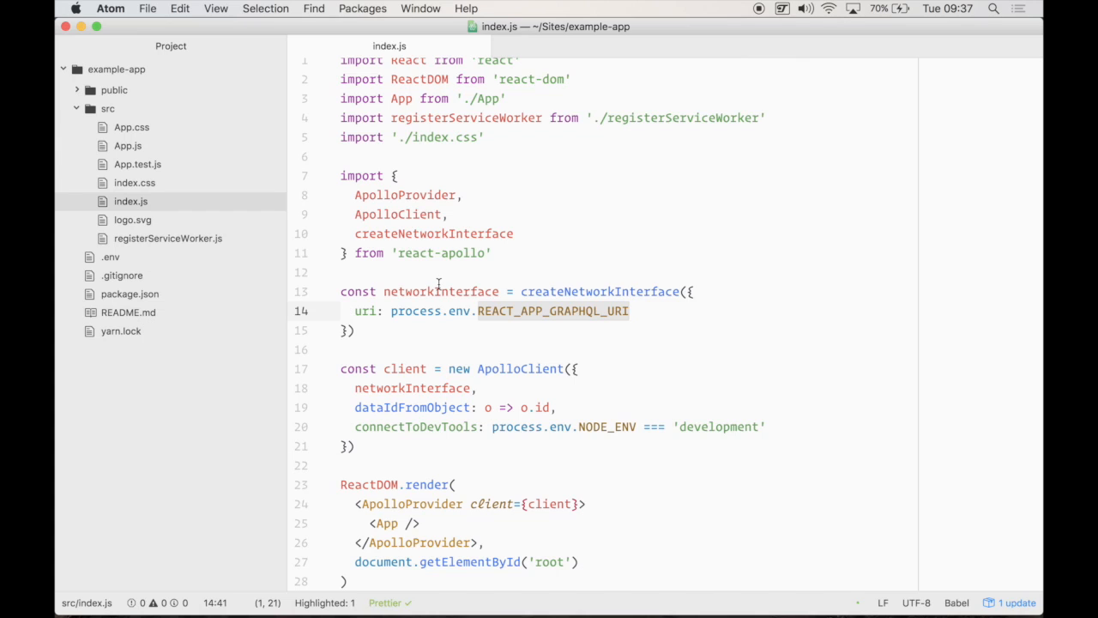
# Stop the dev server in Hyper and rerun yarn start to load the new endpoint
pyautogui.click(405, 576)
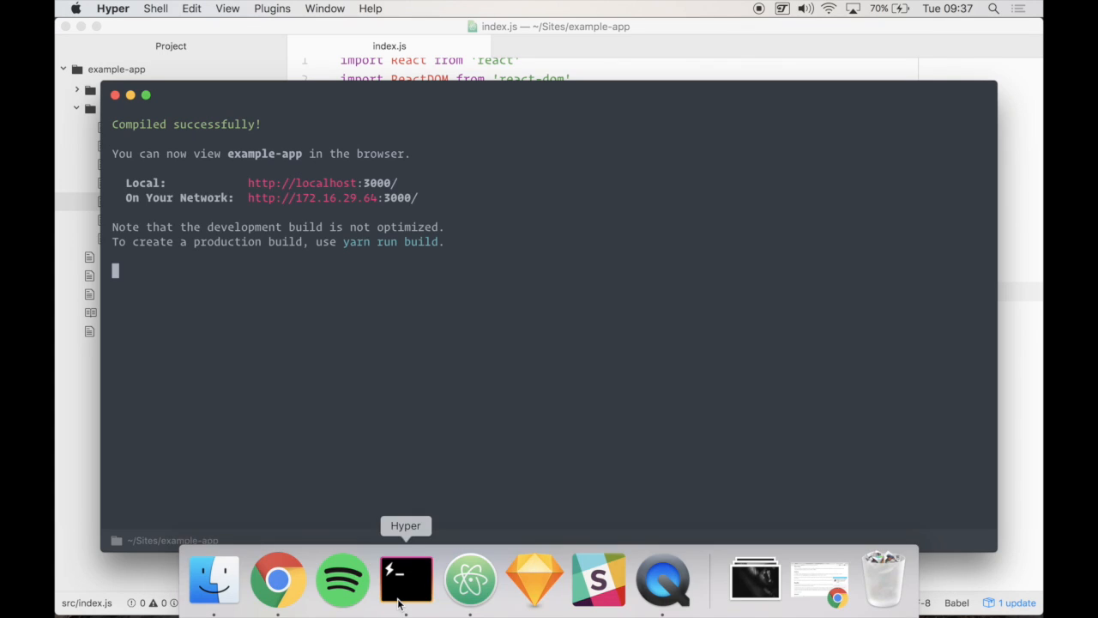
pyautogui.press('ctrl+c')
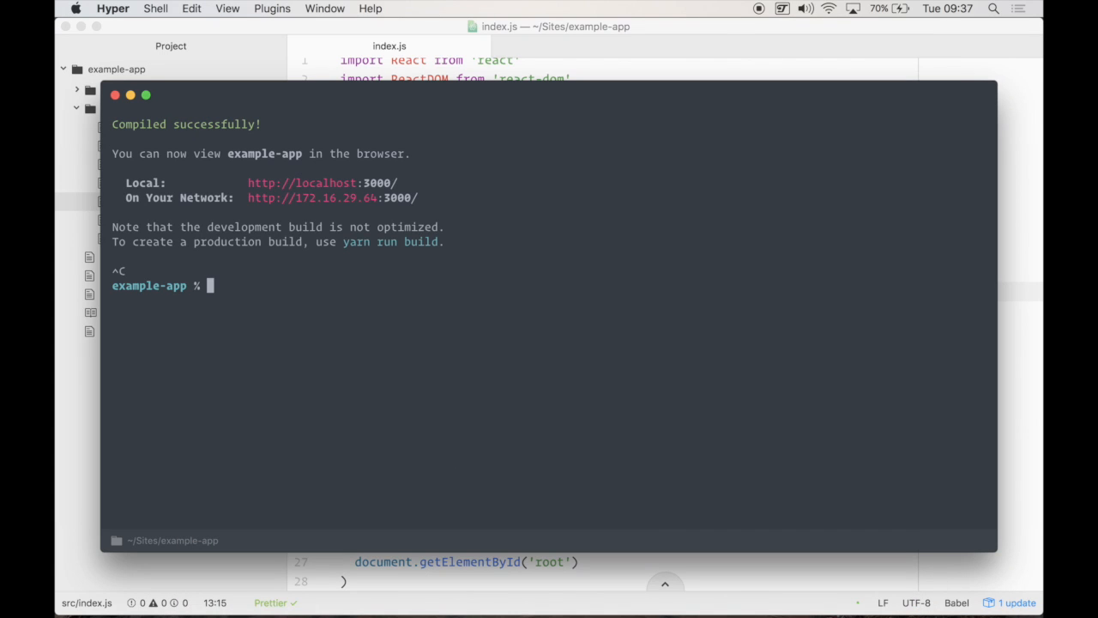
pyautogui.write('yarn start')
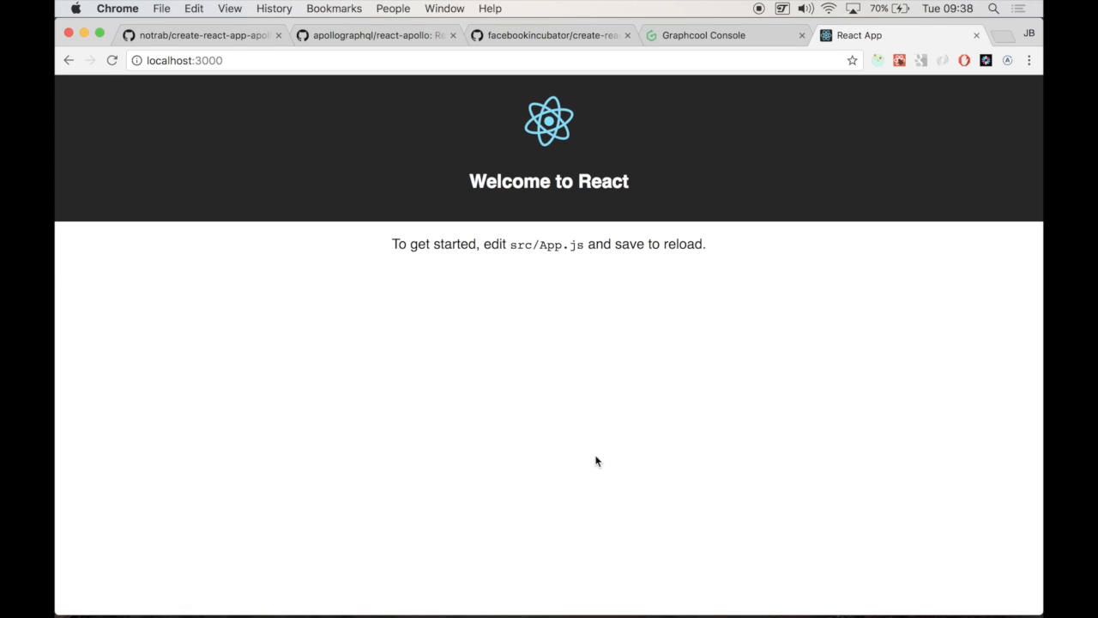
# View the Apollo DevTools Store client state, then return to its GraphiQL editor
pyautogui.click(731, 264)
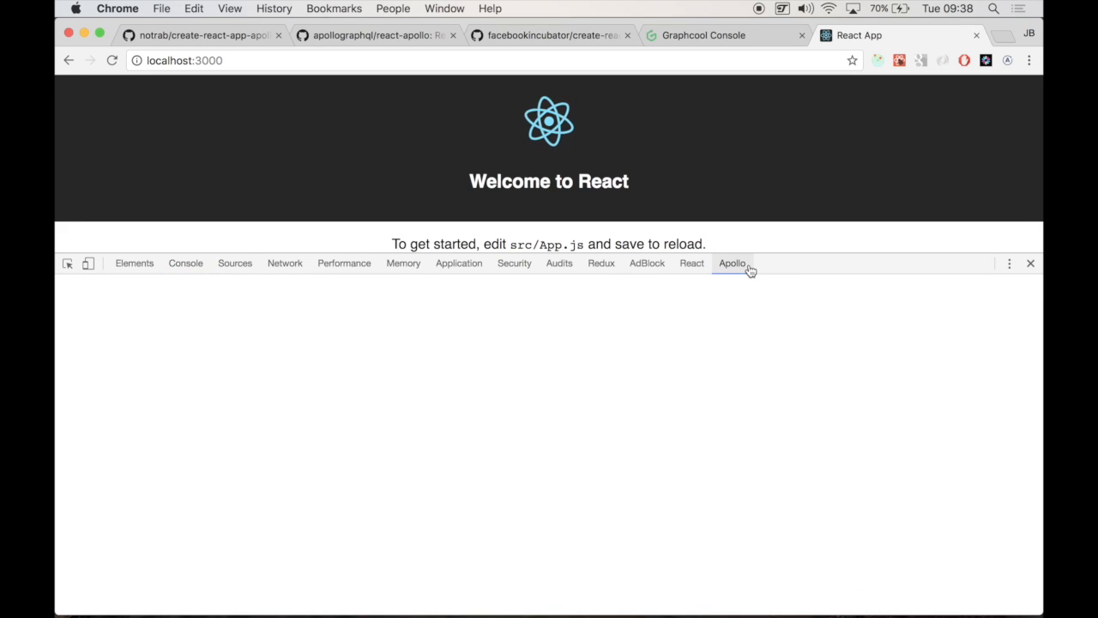
pyautogui.click(731, 264)
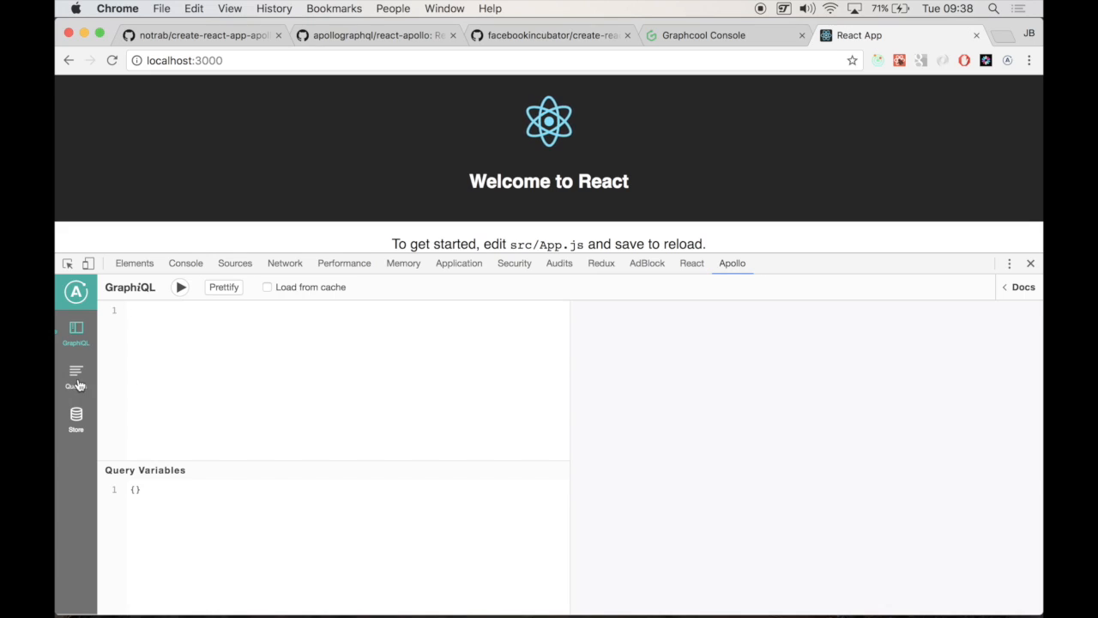
pyautogui.click(76, 417)
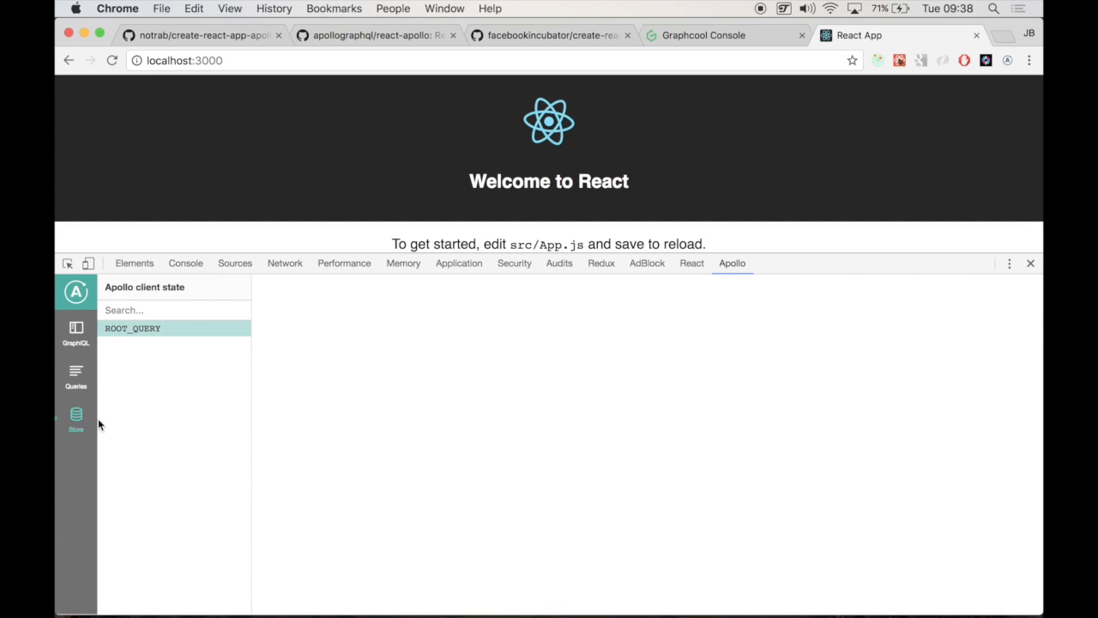
pyautogui.click(76, 330)
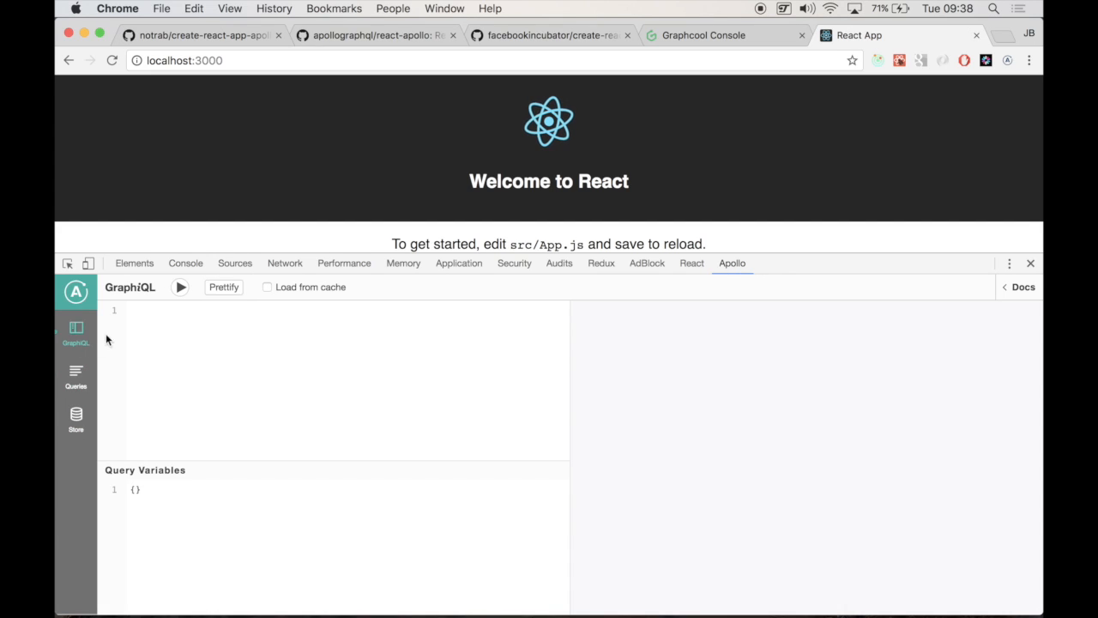
pyautogui.moveTo(79, 424)
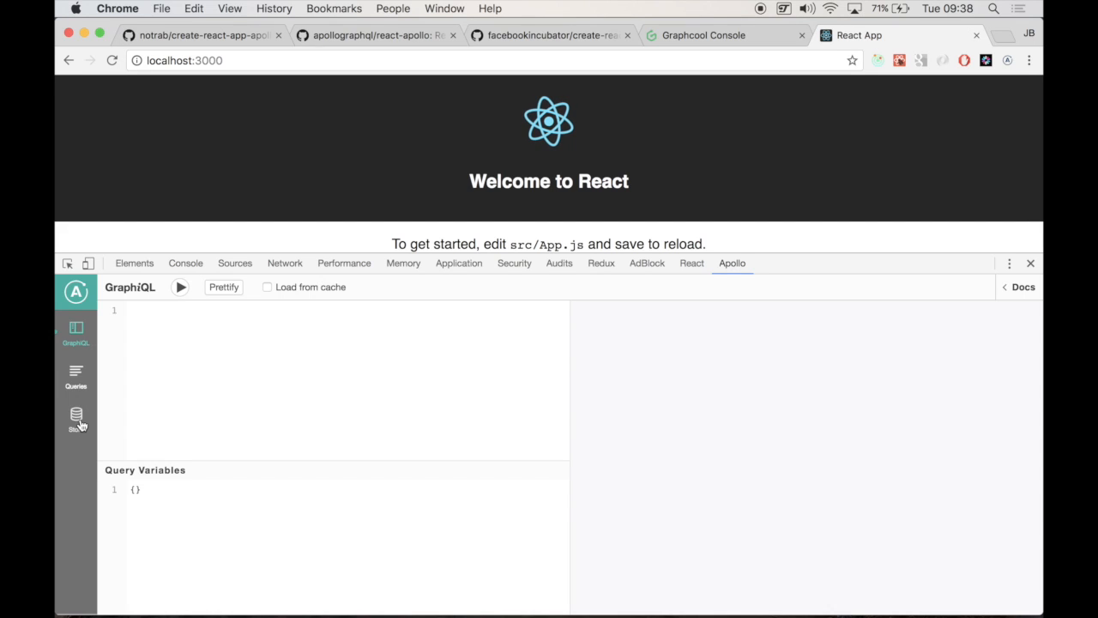
pyautogui.moveTo(68, 229)
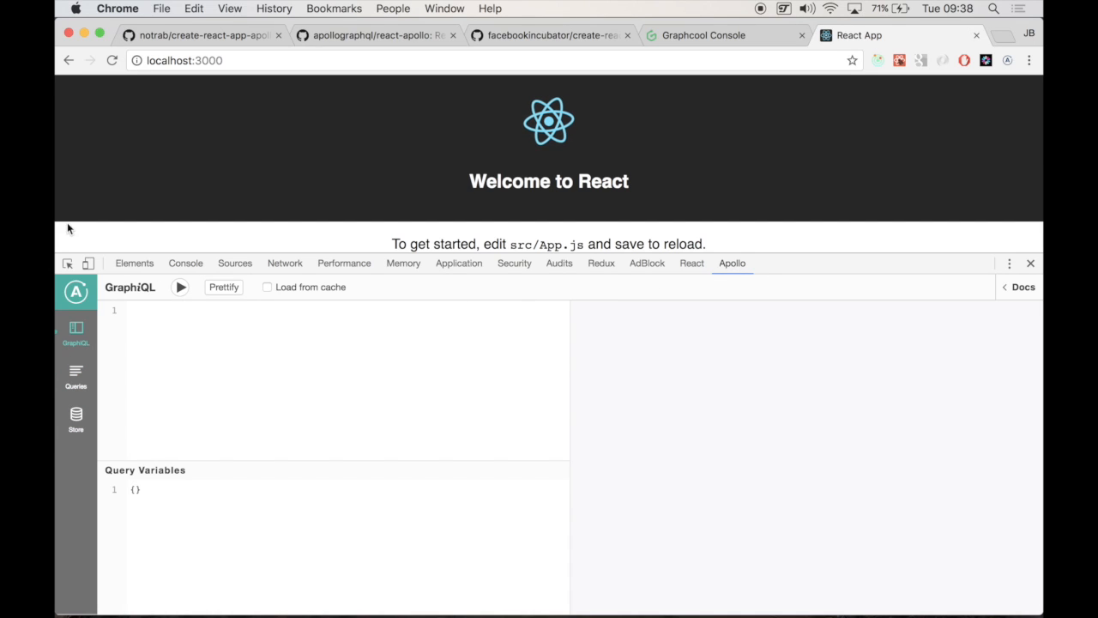
# Inspect the Graphcool endpoint requests in the Network panel and expand the returned data
pyautogui.click(285, 262)
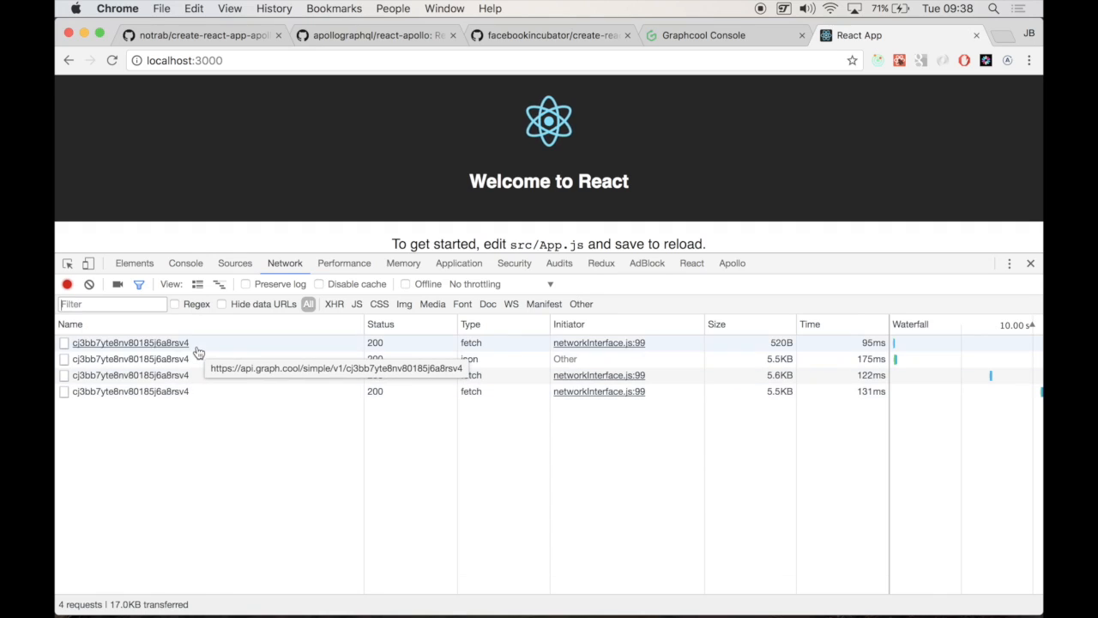
pyautogui.moveTo(284, 250)
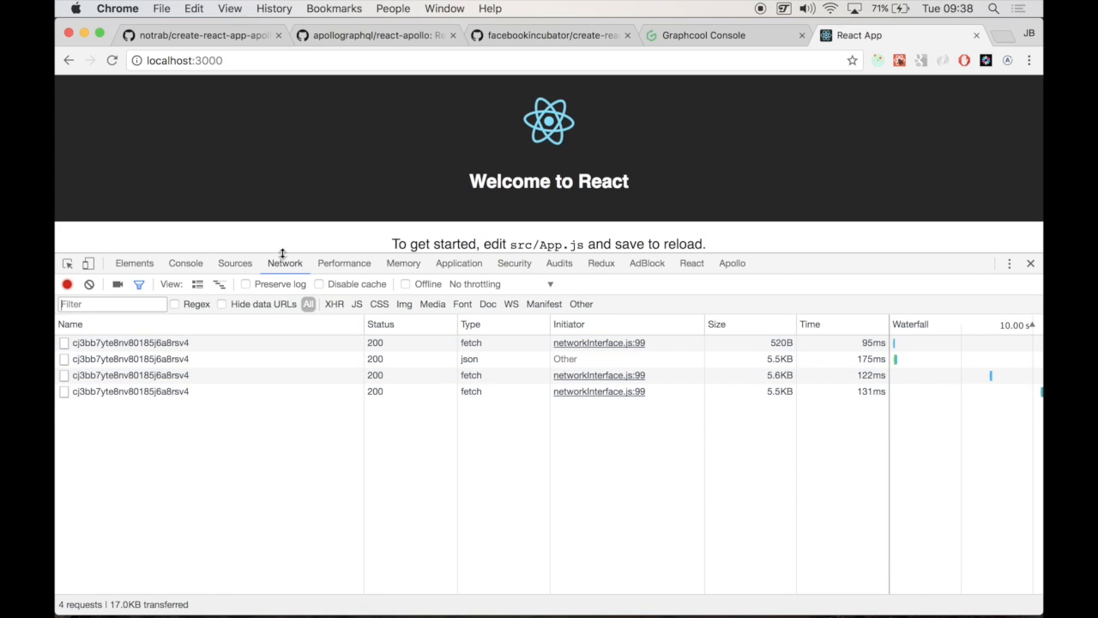
pyautogui.click(131, 343)
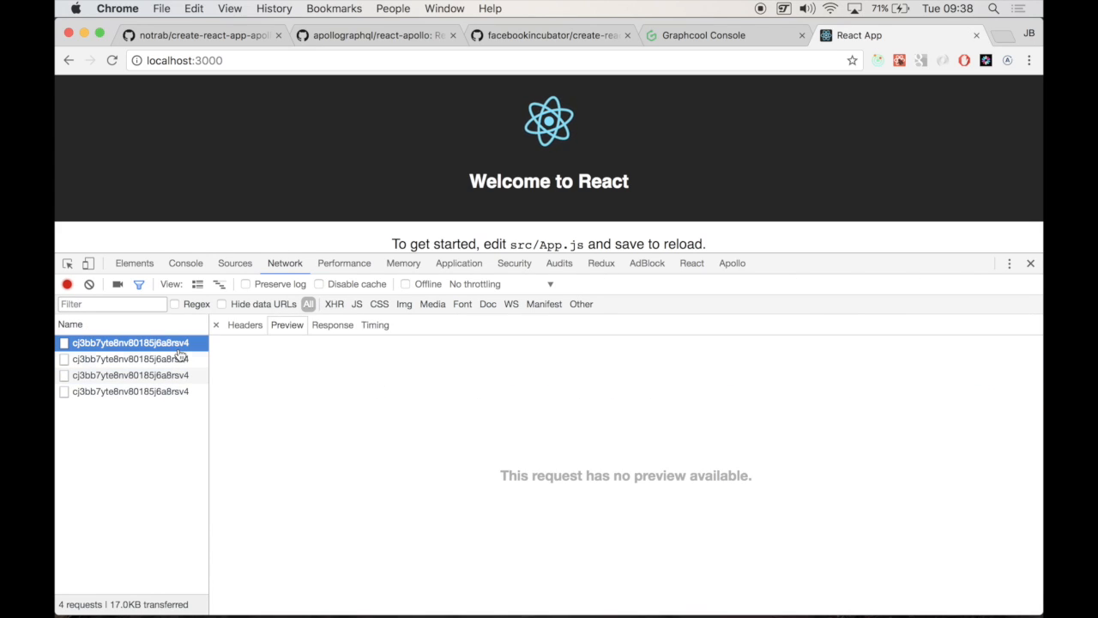
pyautogui.click(131, 391)
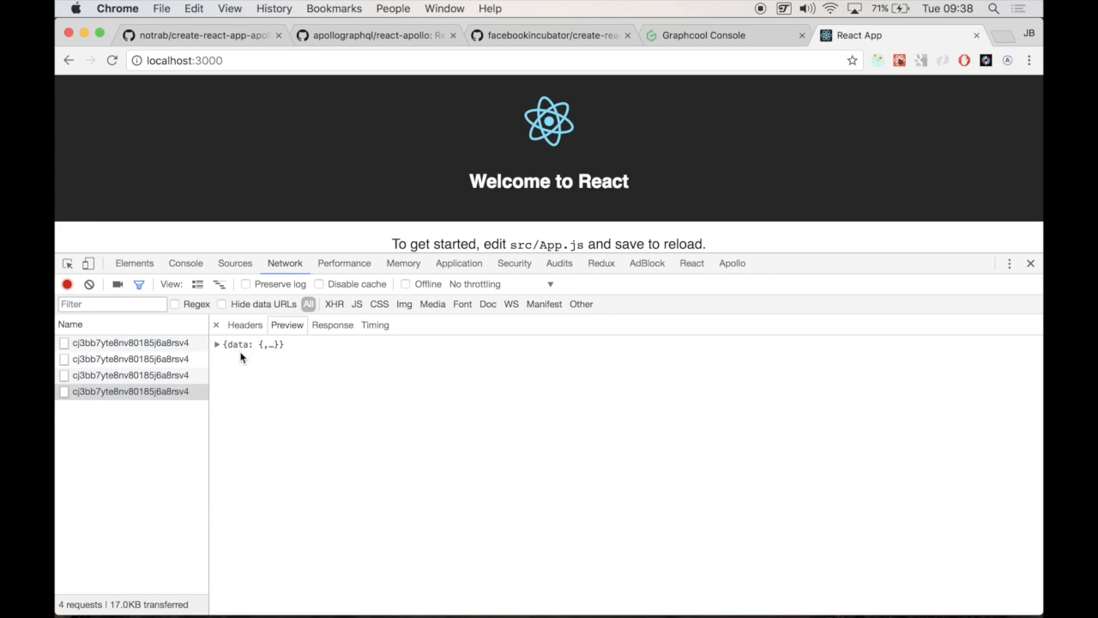
pyautogui.click(220, 343)
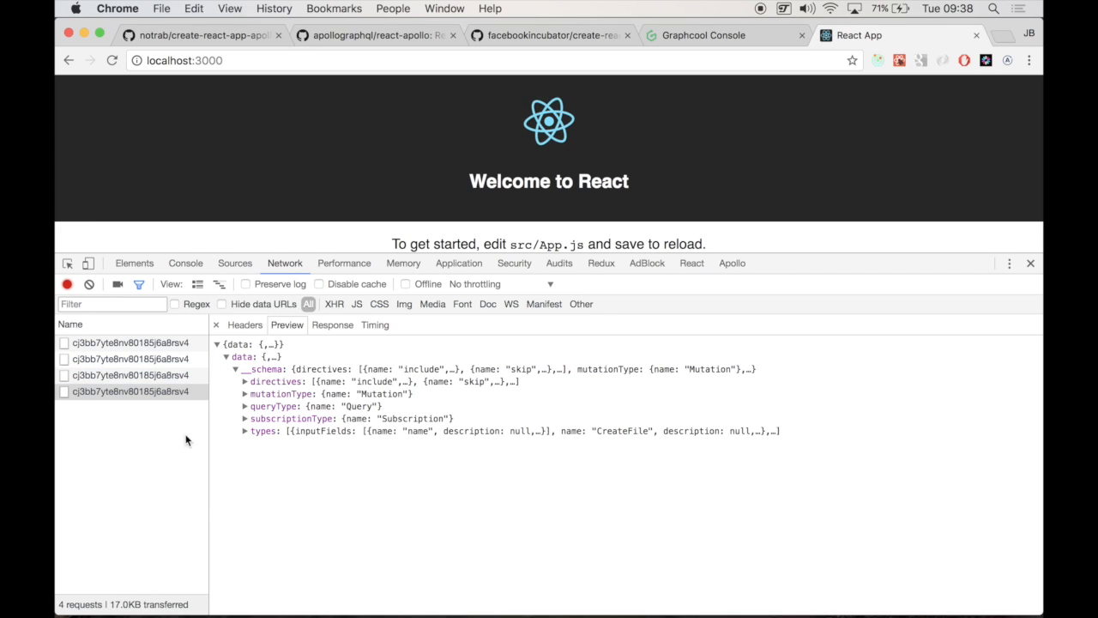
pyautogui.click(129, 343)
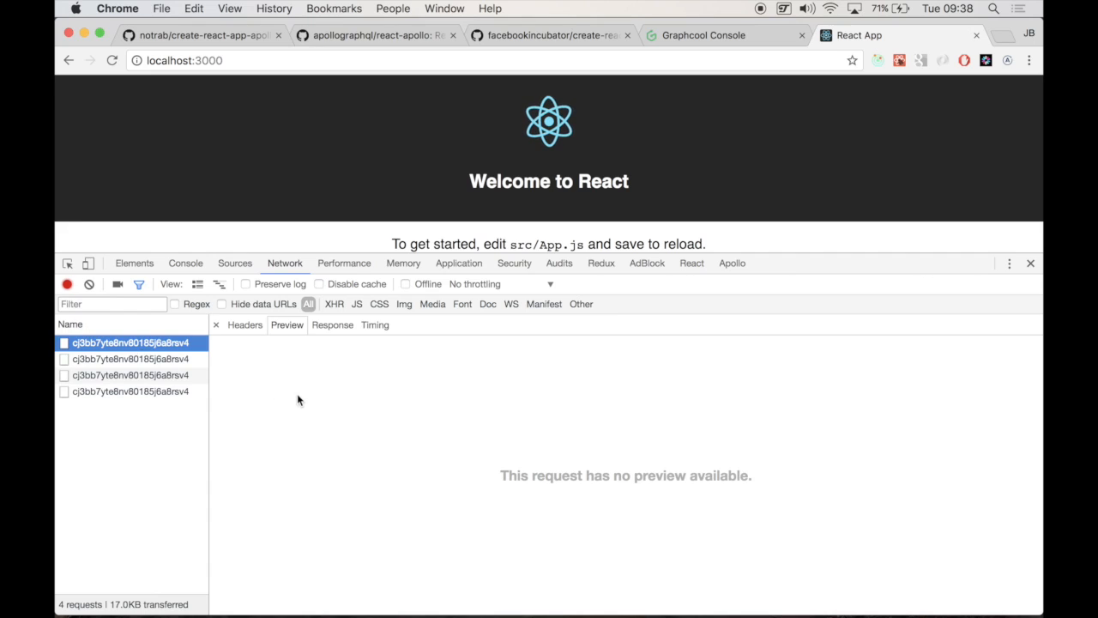
# Check the first request's response body and headers for Status 200 OK and CORS
pyautogui.click(333, 326)
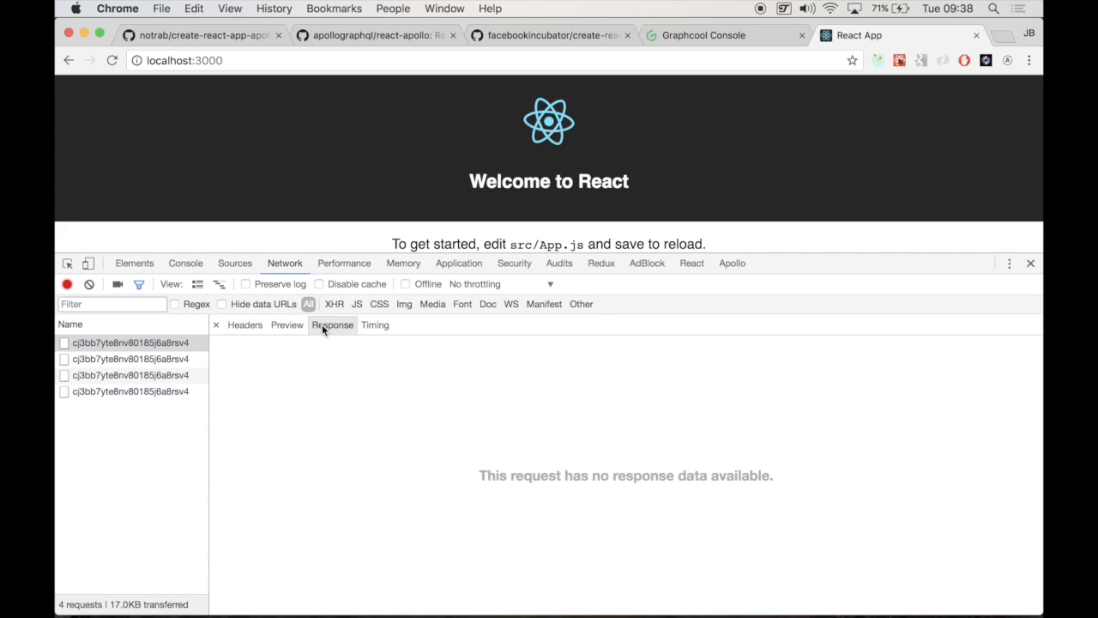
pyautogui.click(245, 326)
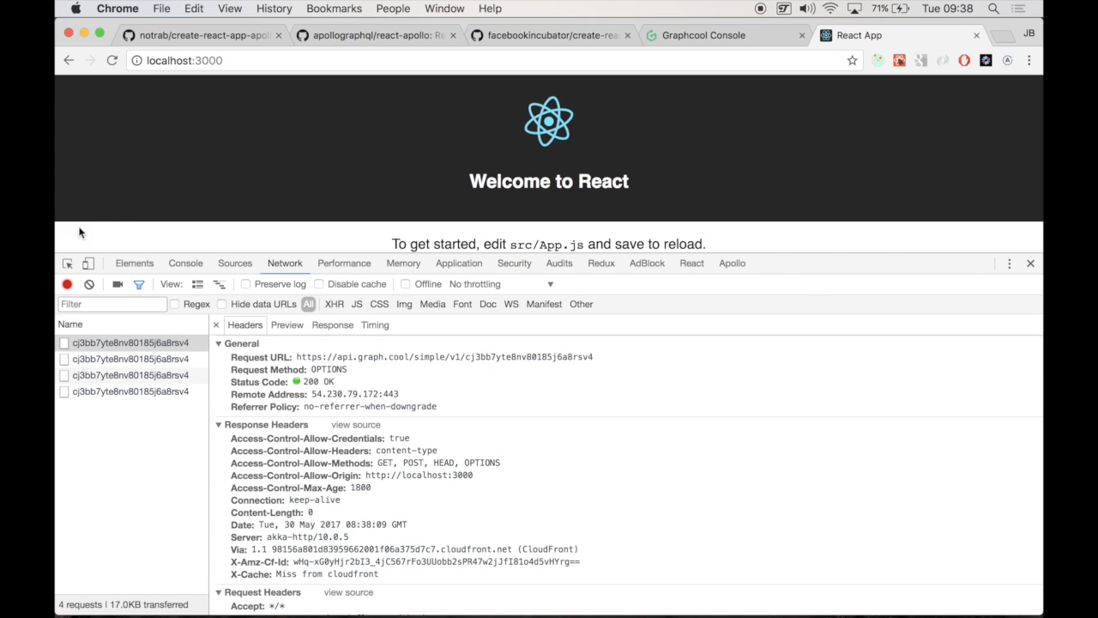
pyautogui.click(185, 263)
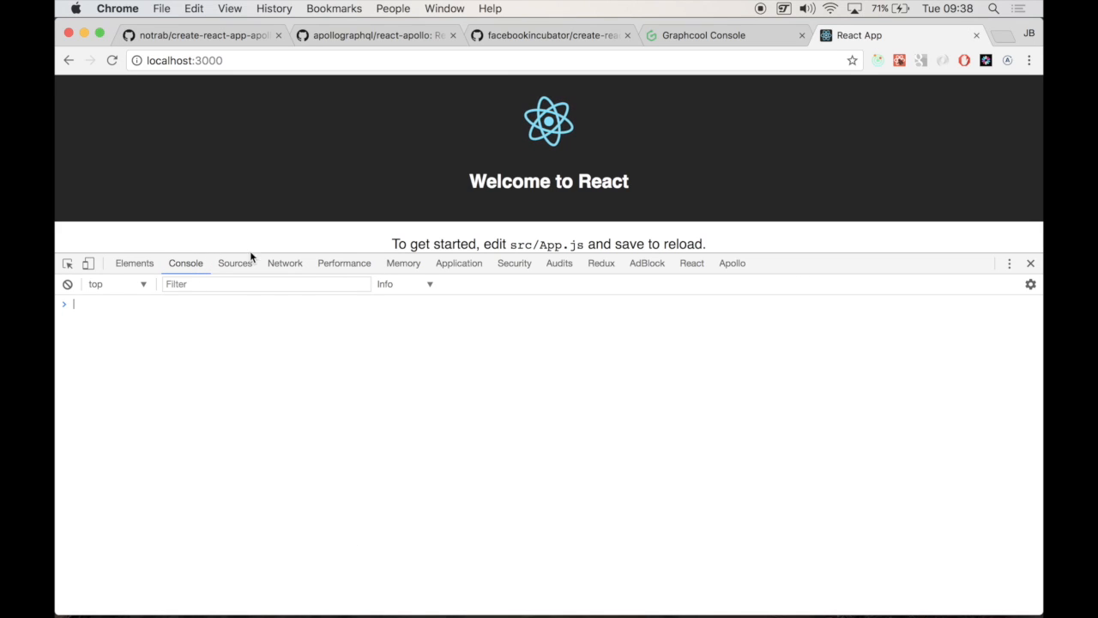
pyautogui.click(285, 263)
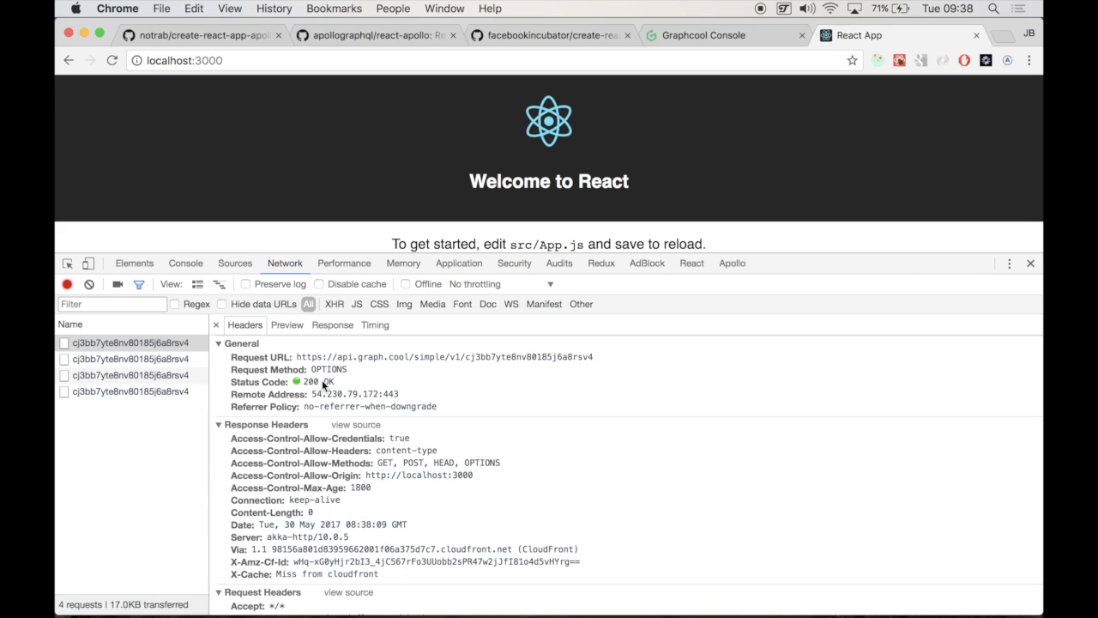
pyautogui.moveTo(391, 422)
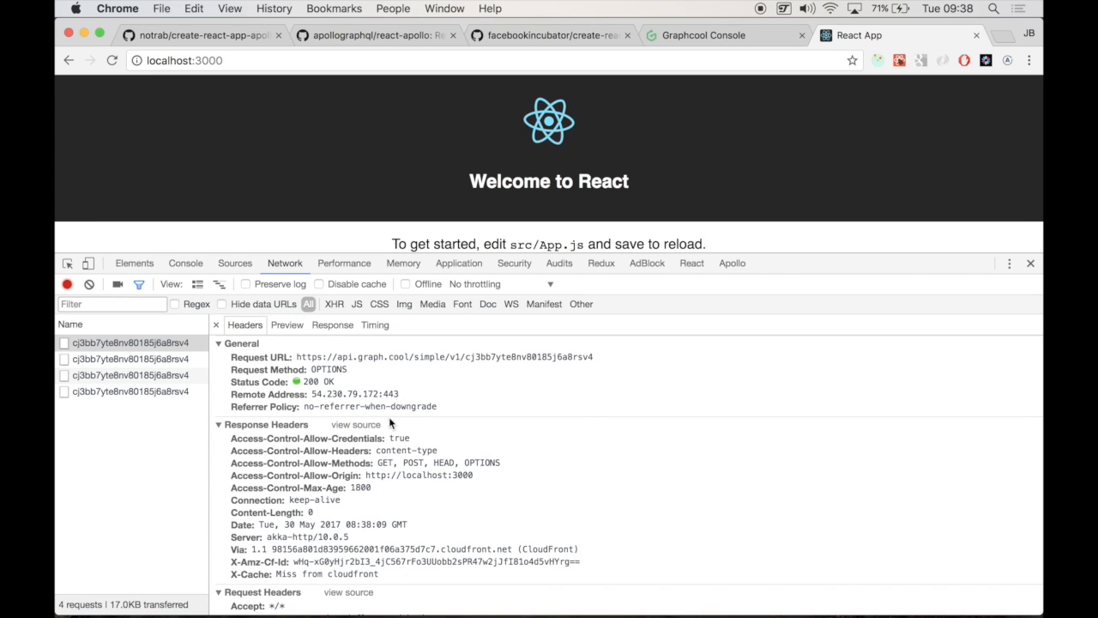